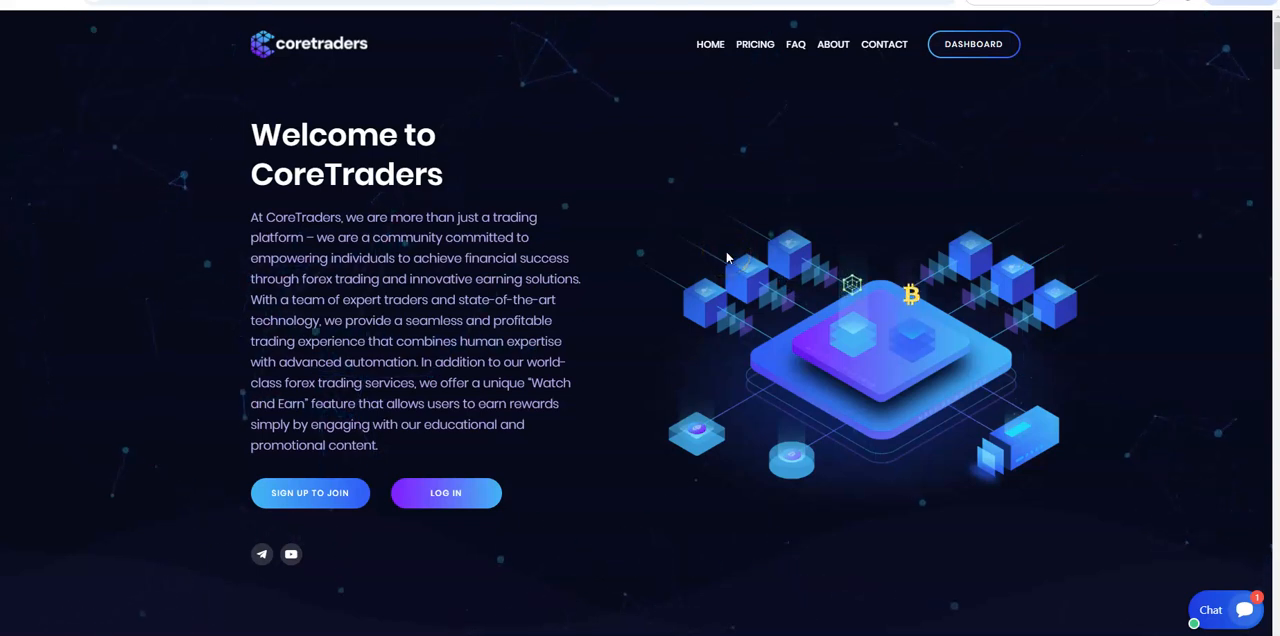
# - Read down the home page through the welcome, Who We Are and Vision and Mission sections
pyautogui.scroll(-3)
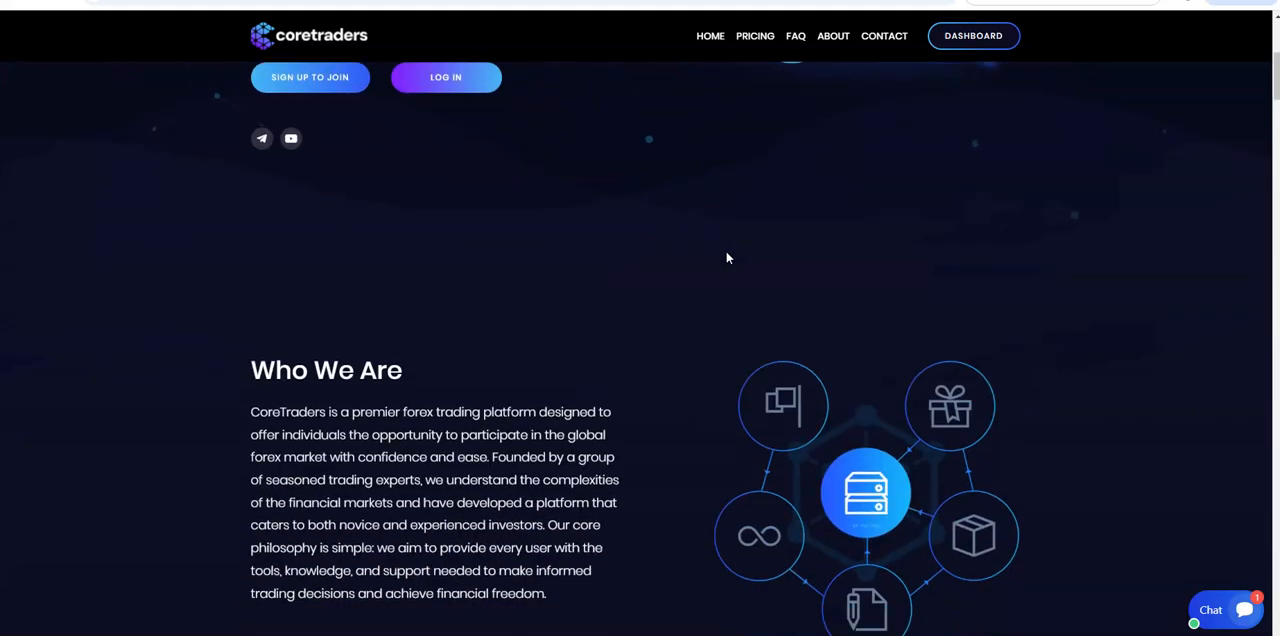
pyautogui.scroll(-3)
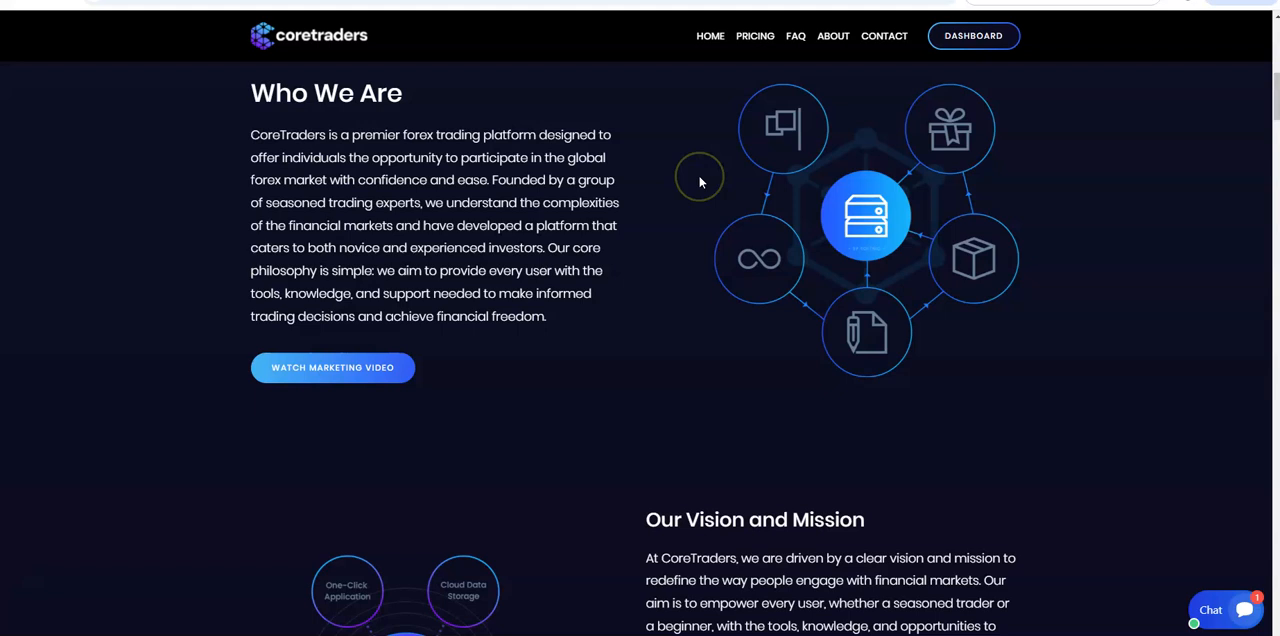
pyautogui.scroll(-3)
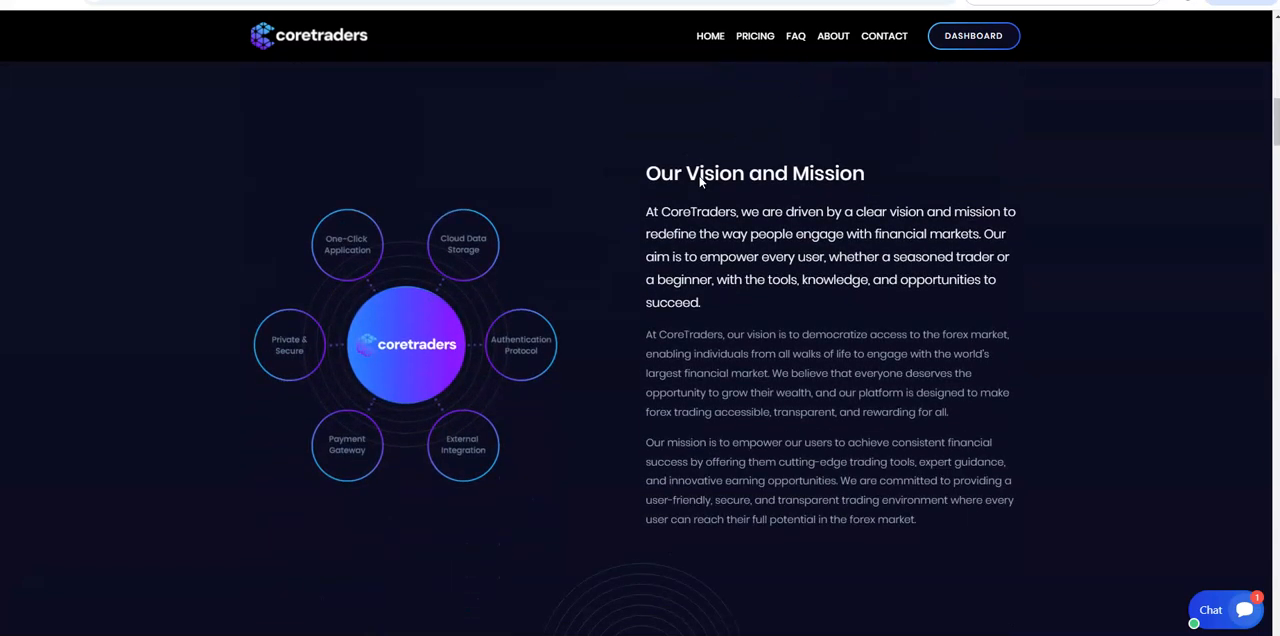
pyautogui.scroll(-3)
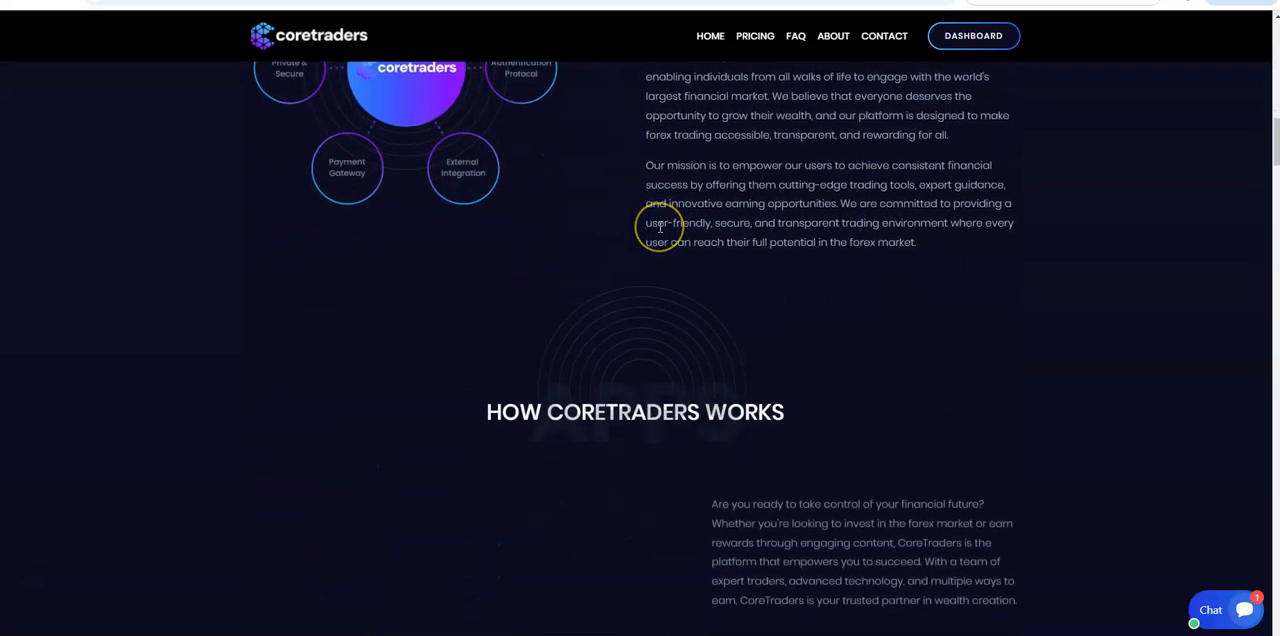
pyautogui.scroll(-3)
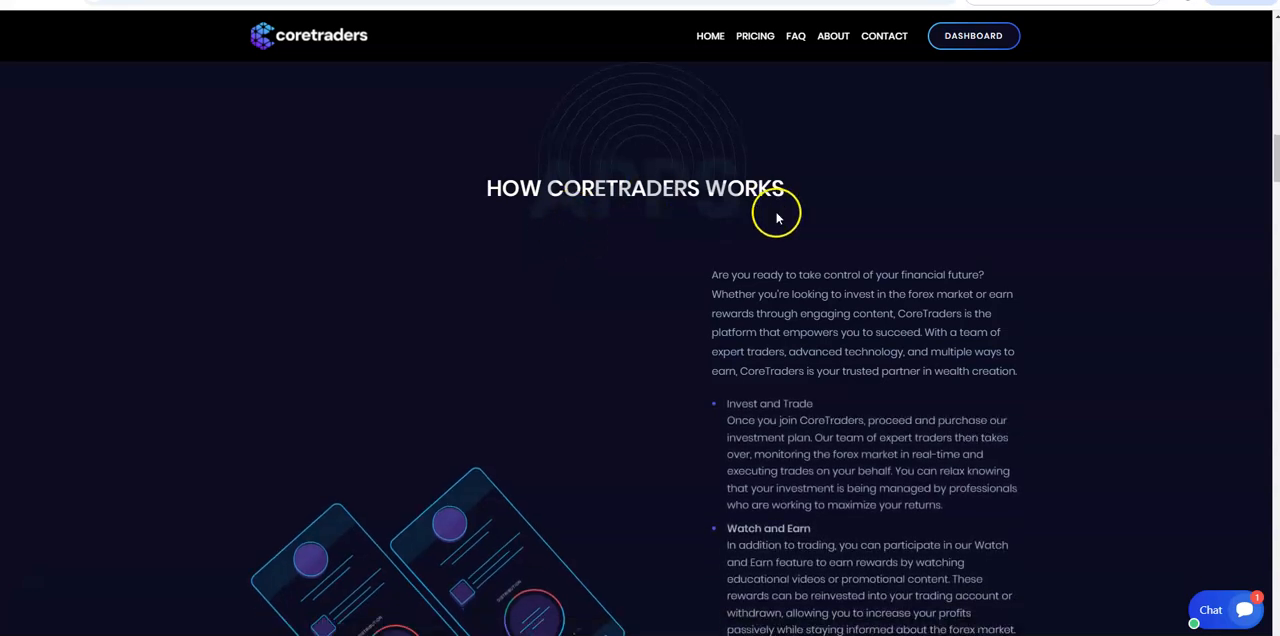
pyautogui.scroll(-3)
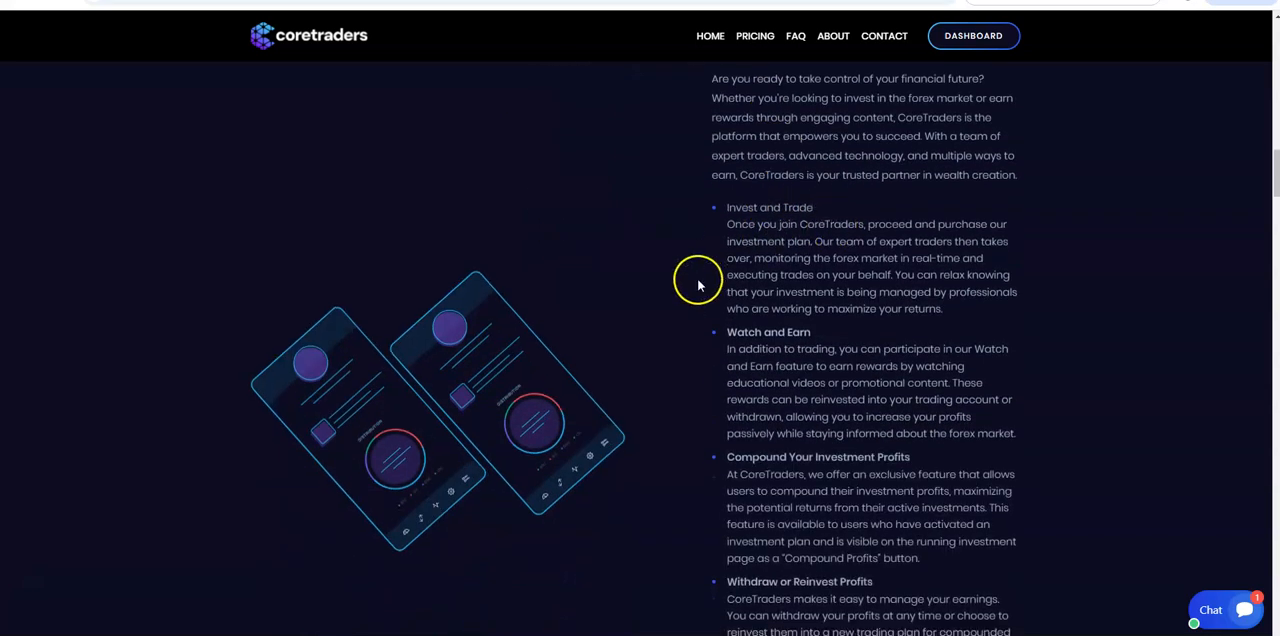
pyautogui.scroll(-3)
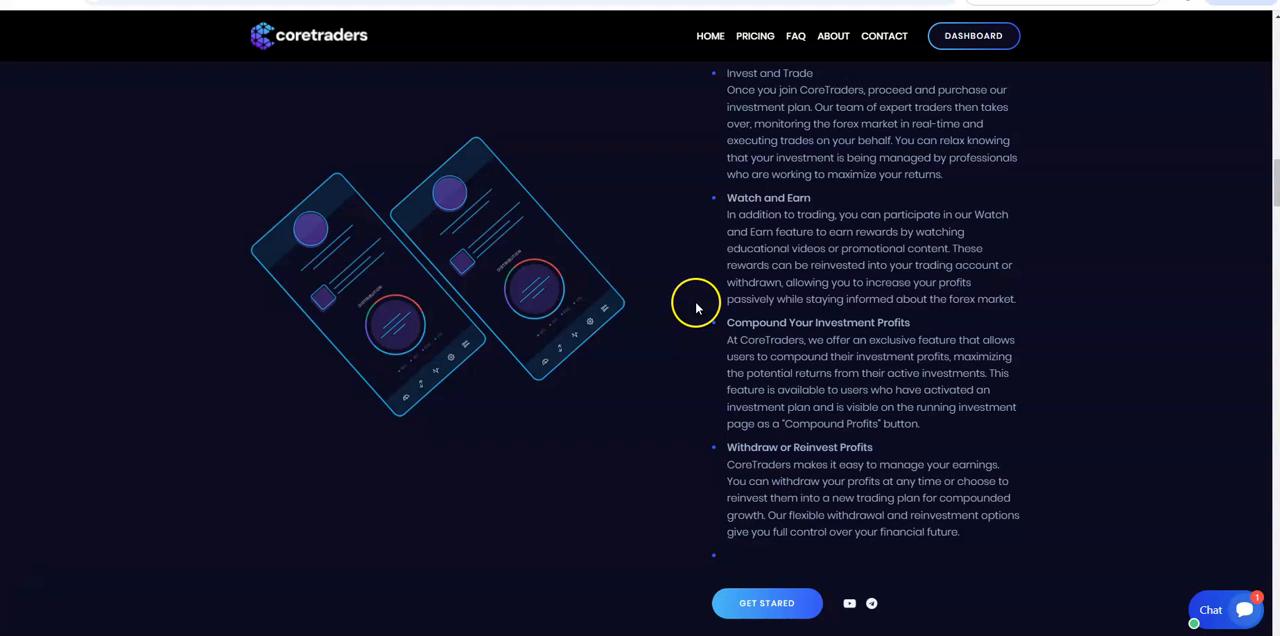
# - Continue through How CoreTraders Works and Key Features down to Why CoreTraders?
pyautogui.scroll(-3)
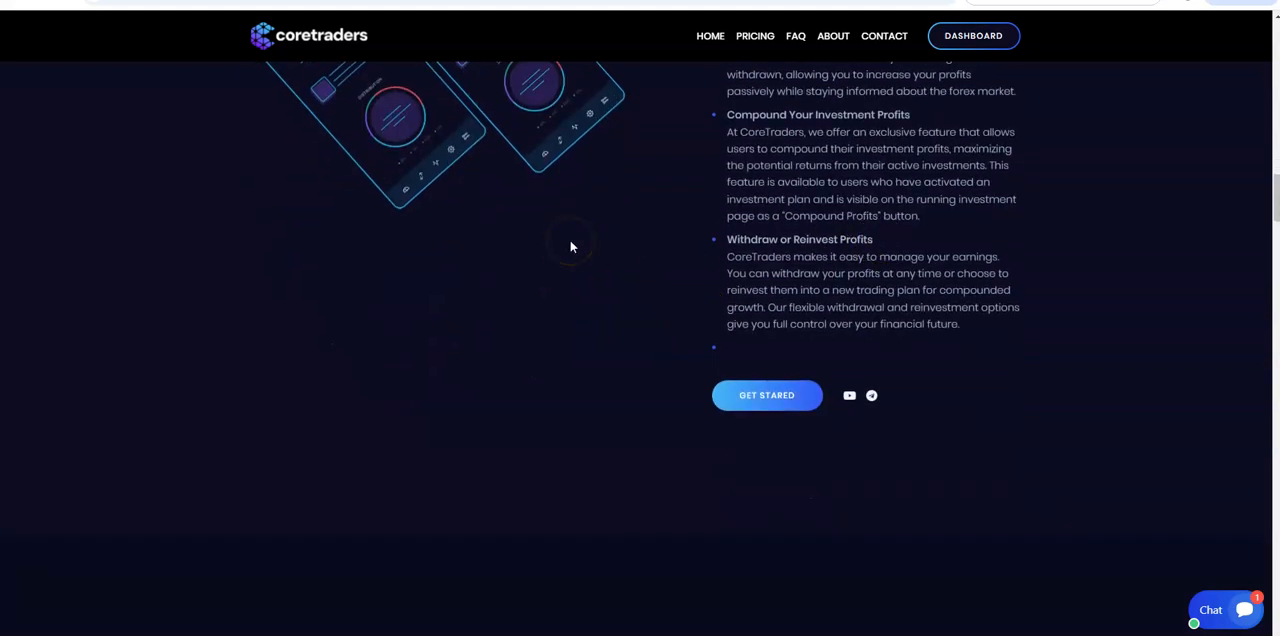
pyautogui.scroll(-3)
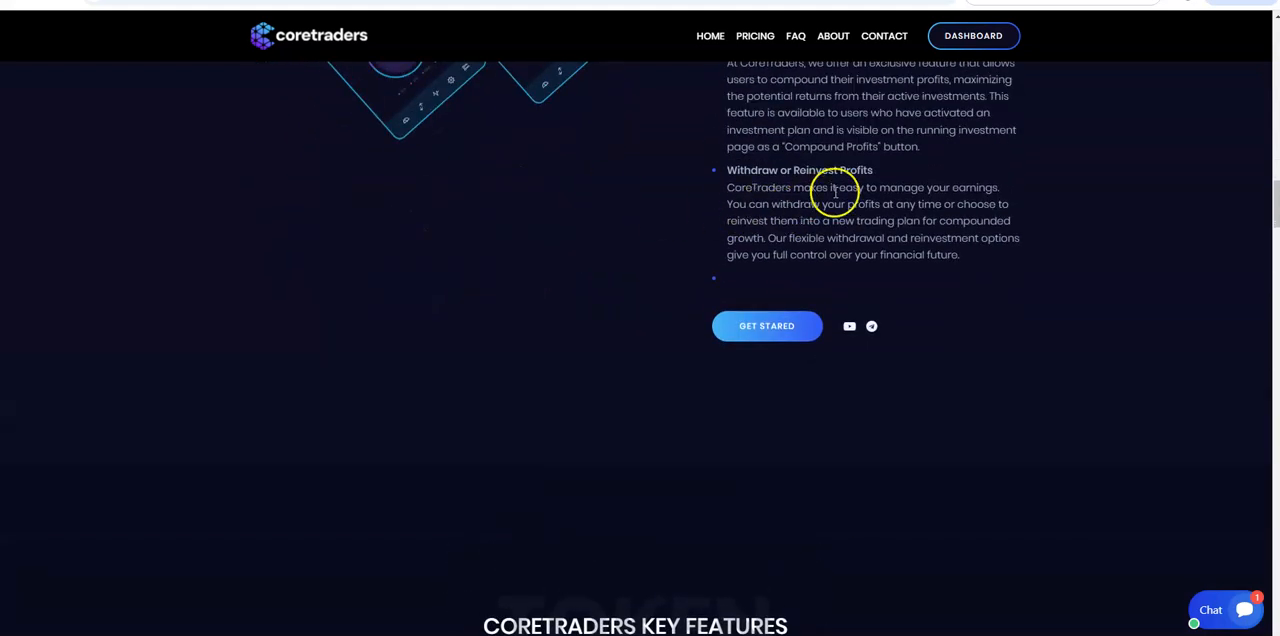
pyautogui.scroll(-3)
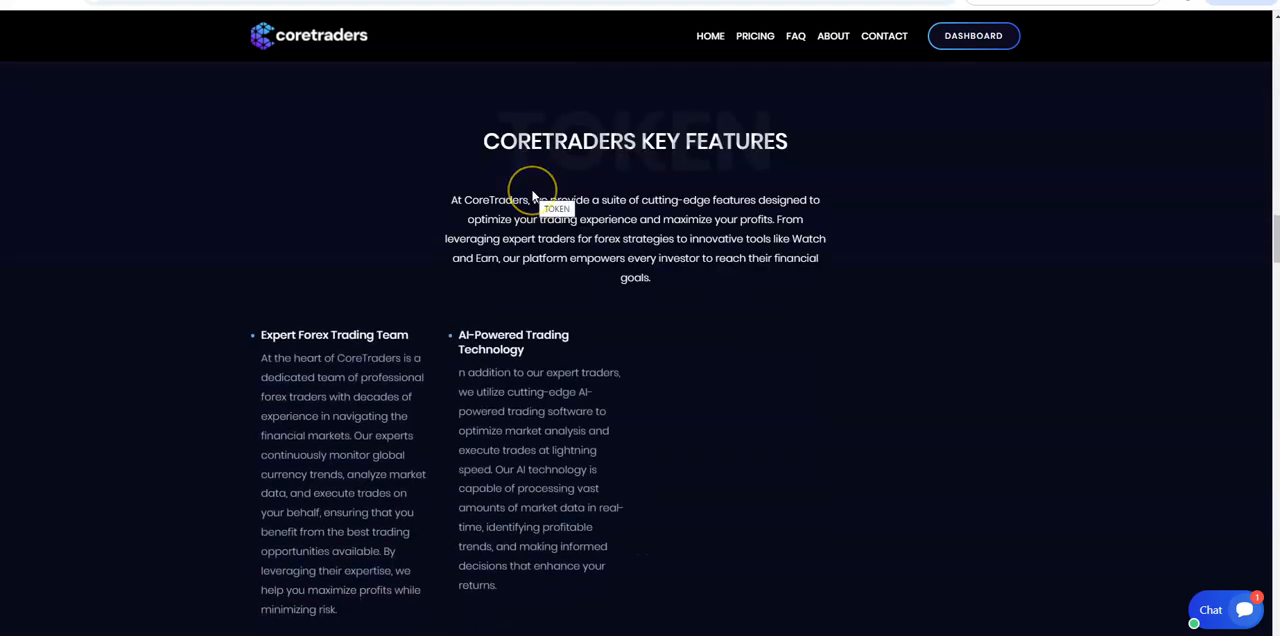
pyautogui.scroll(-3)
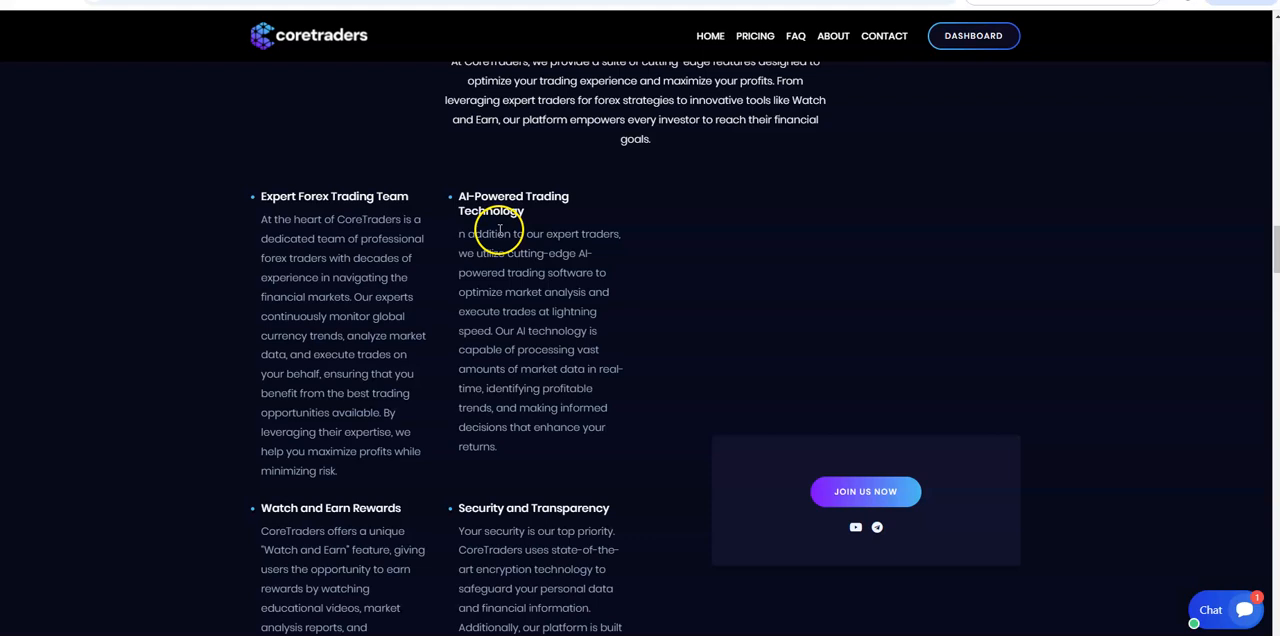
pyautogui.scroll(-3)
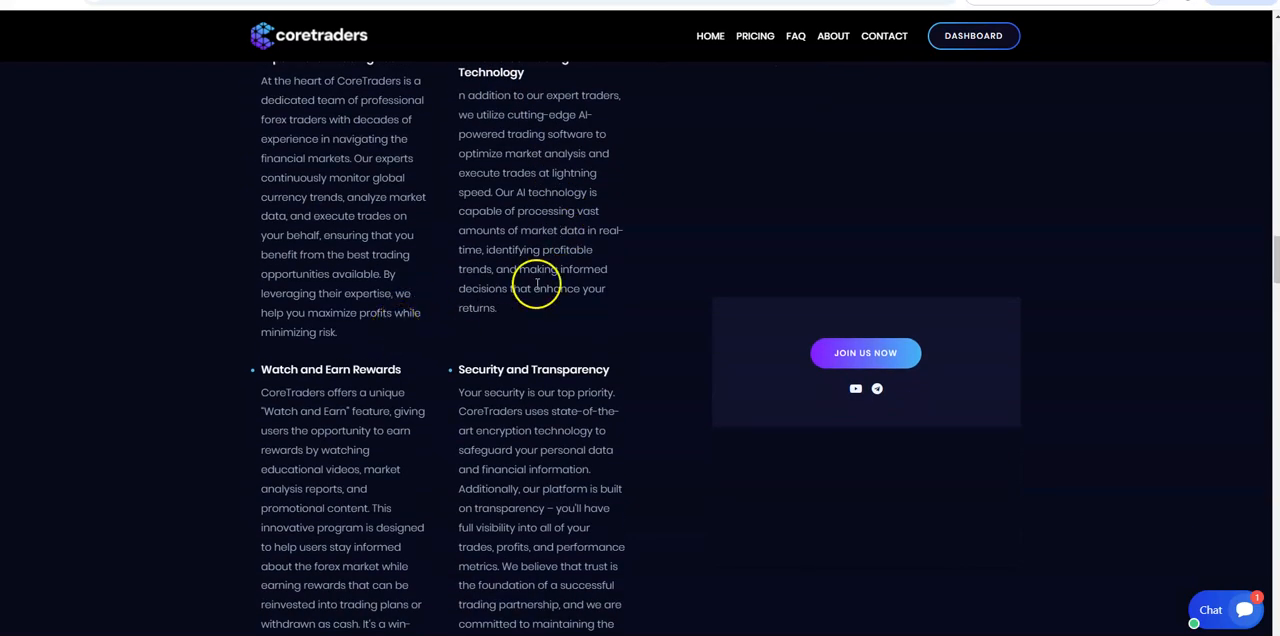
pyautogui.scroll(-3)
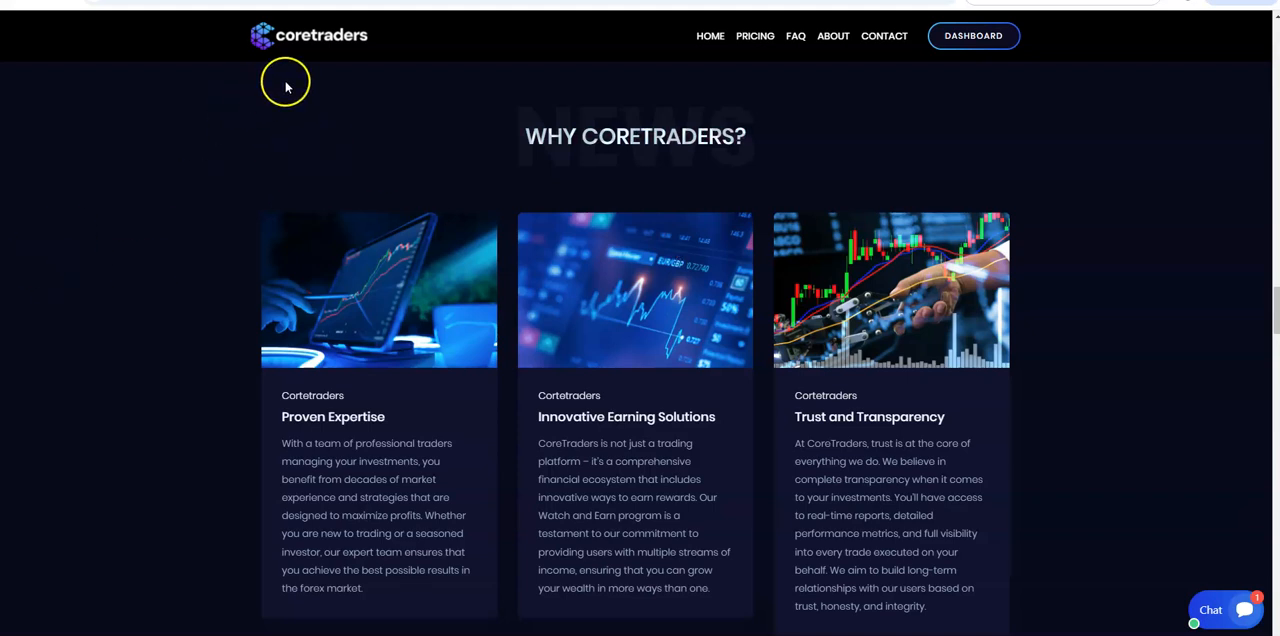
# - Read the Our Roadmap phases from Phase 1 Market Research through Phase 10 Platform Optimization
pyautogui.scroll(-3)
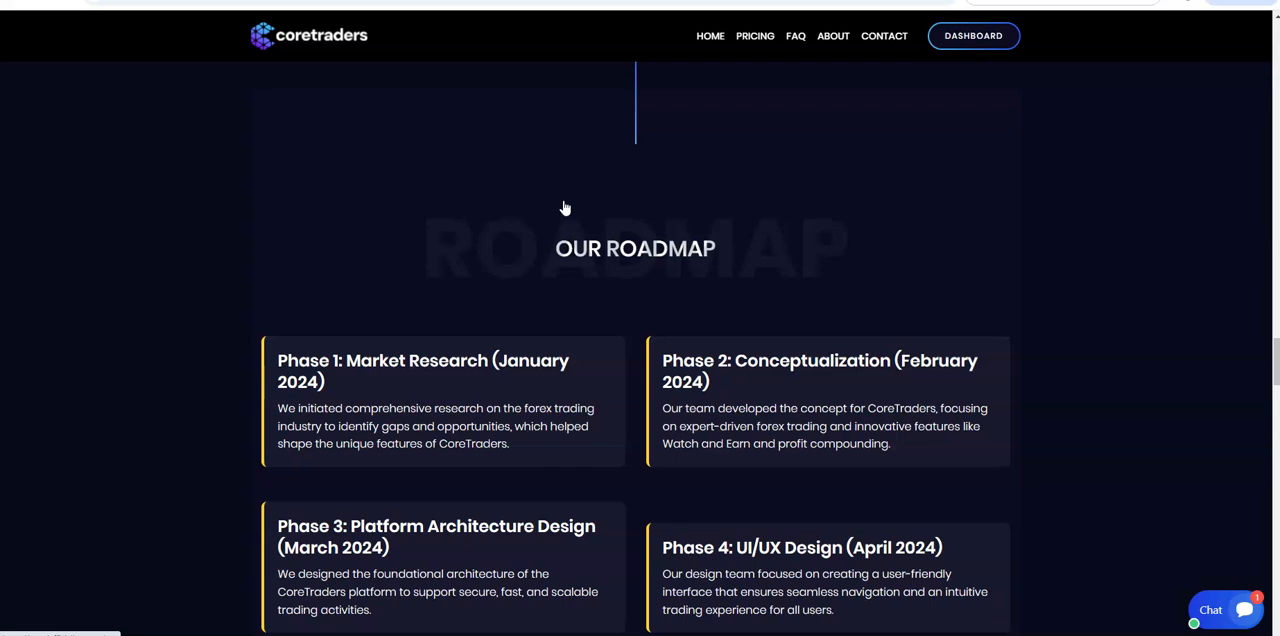
pyautogui.scroll(-3)
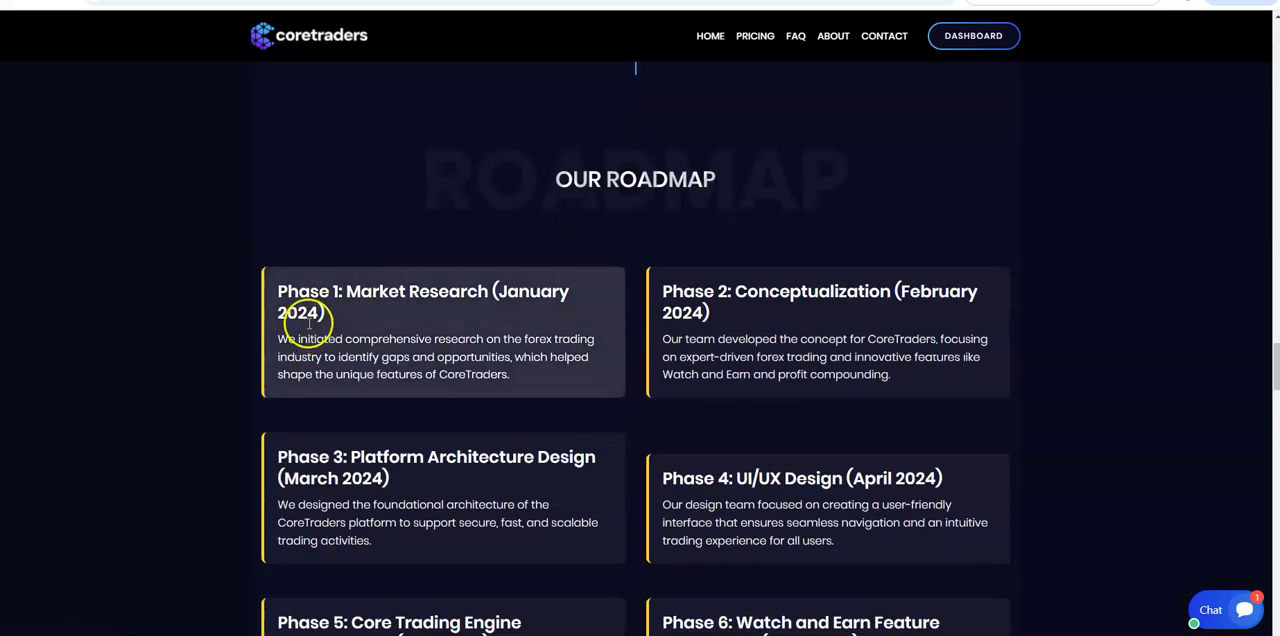
pyautogui.moveTo(476, 328)
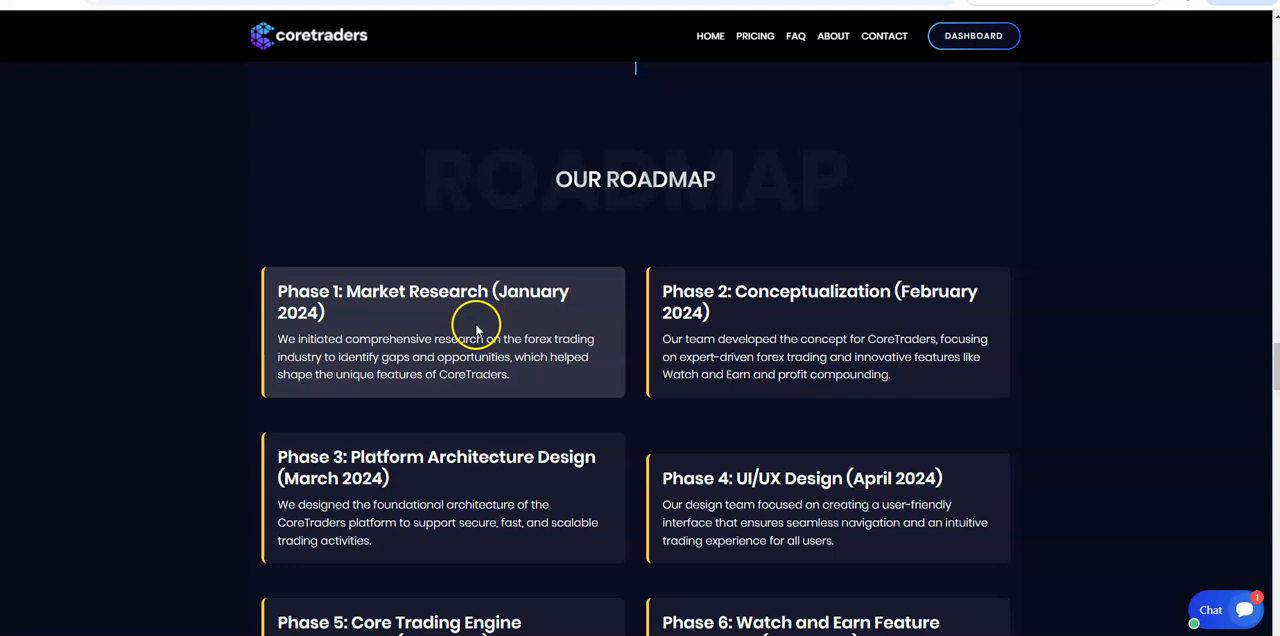
pyautogui.moveTo(810, 326)
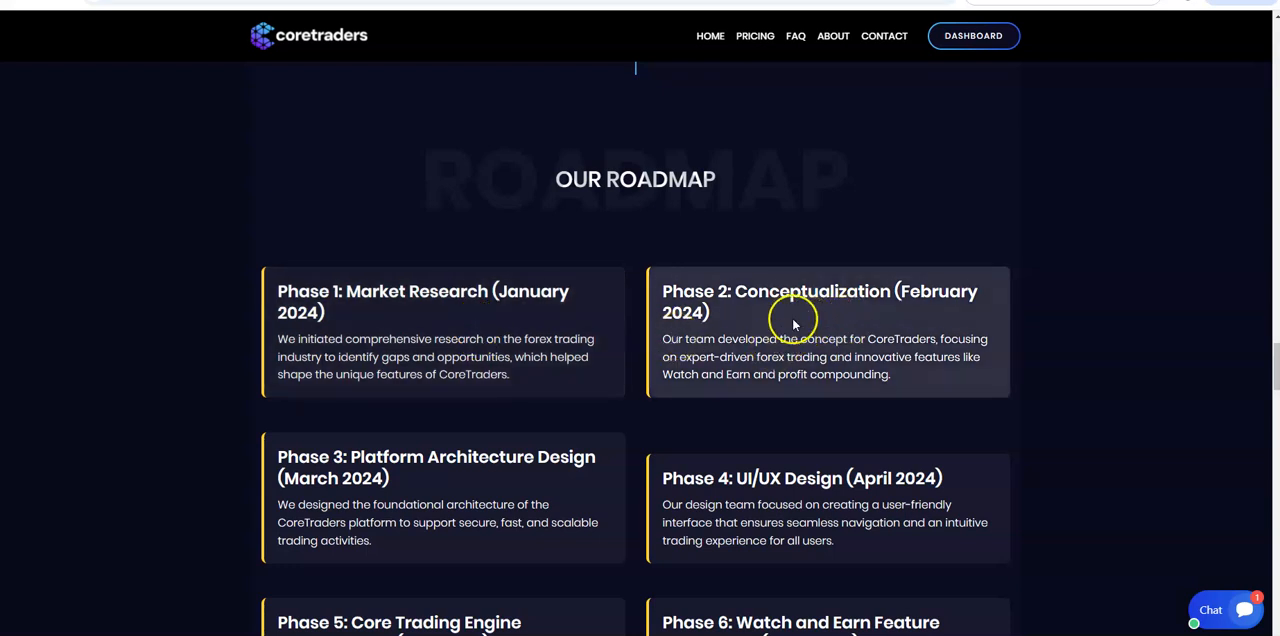
pyautogui.moveTo(890, 316)
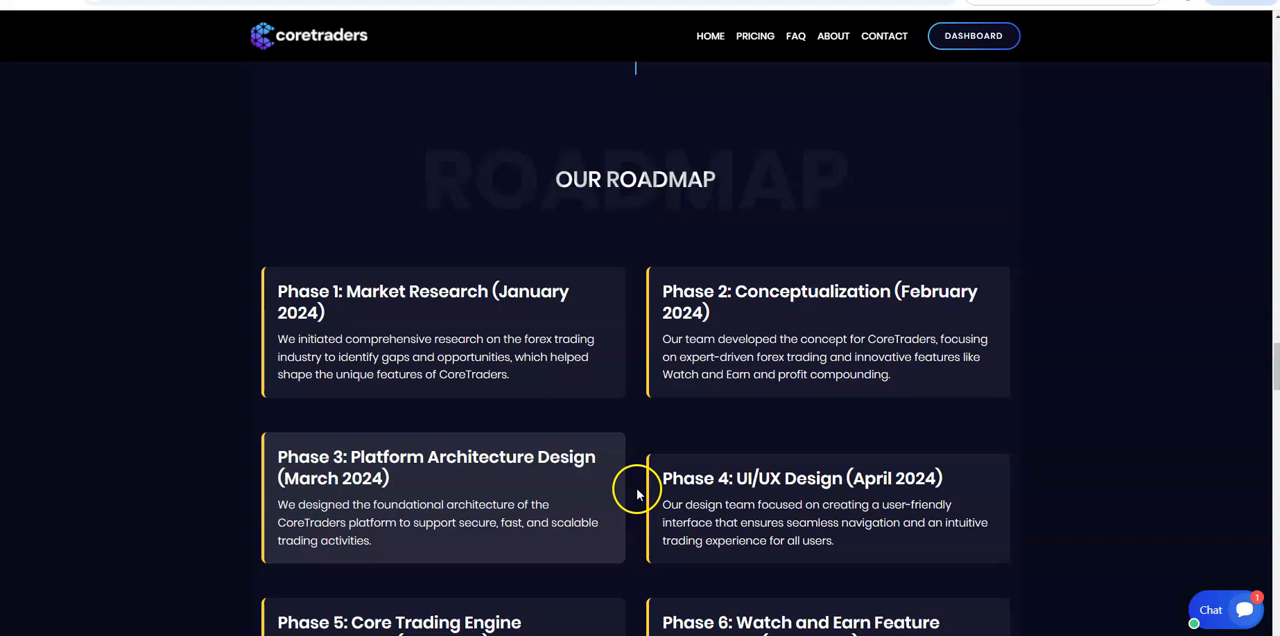
pyautogui.scroll(-3)
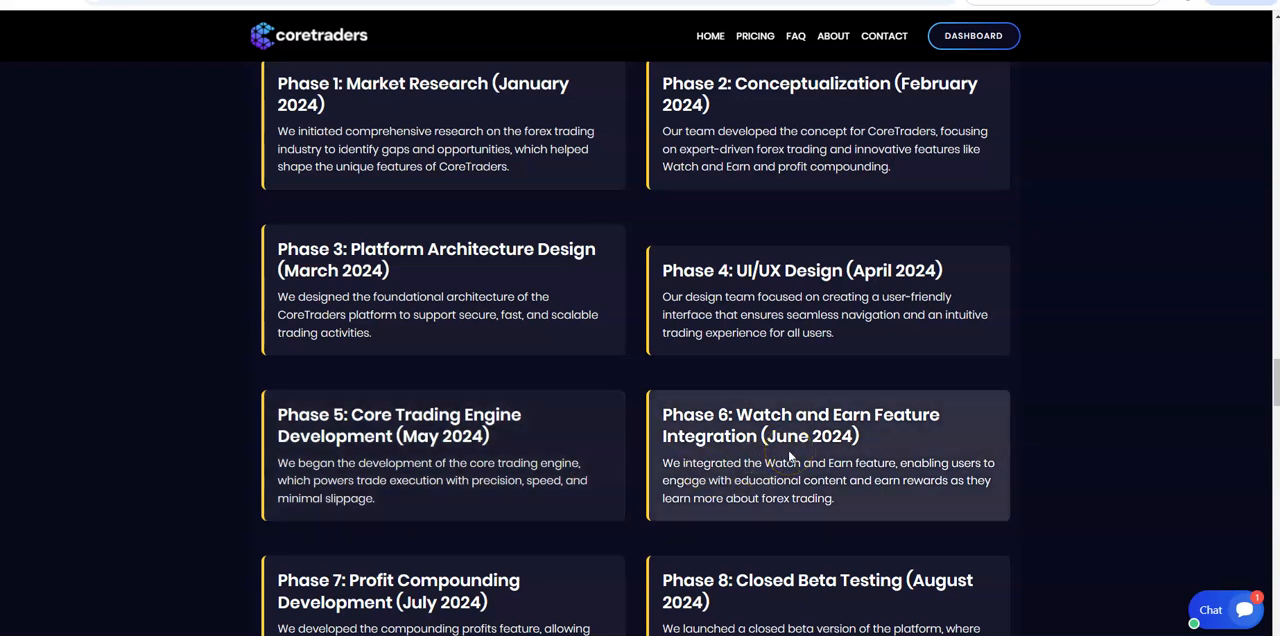
pyautogui.scroll(-3)
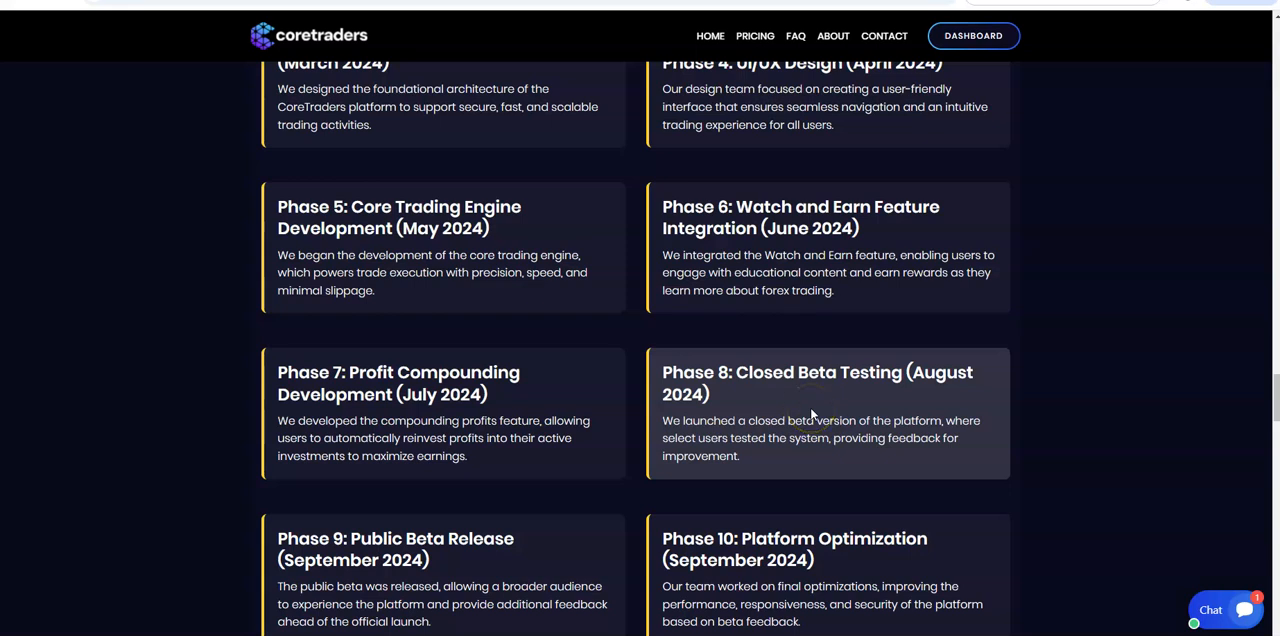
# - Read roadmap Phase 11 Official Platform Launch and Phase 12 Token Launch, reaching the Coretraders Trading plan
pyautogui.scroll(-3)
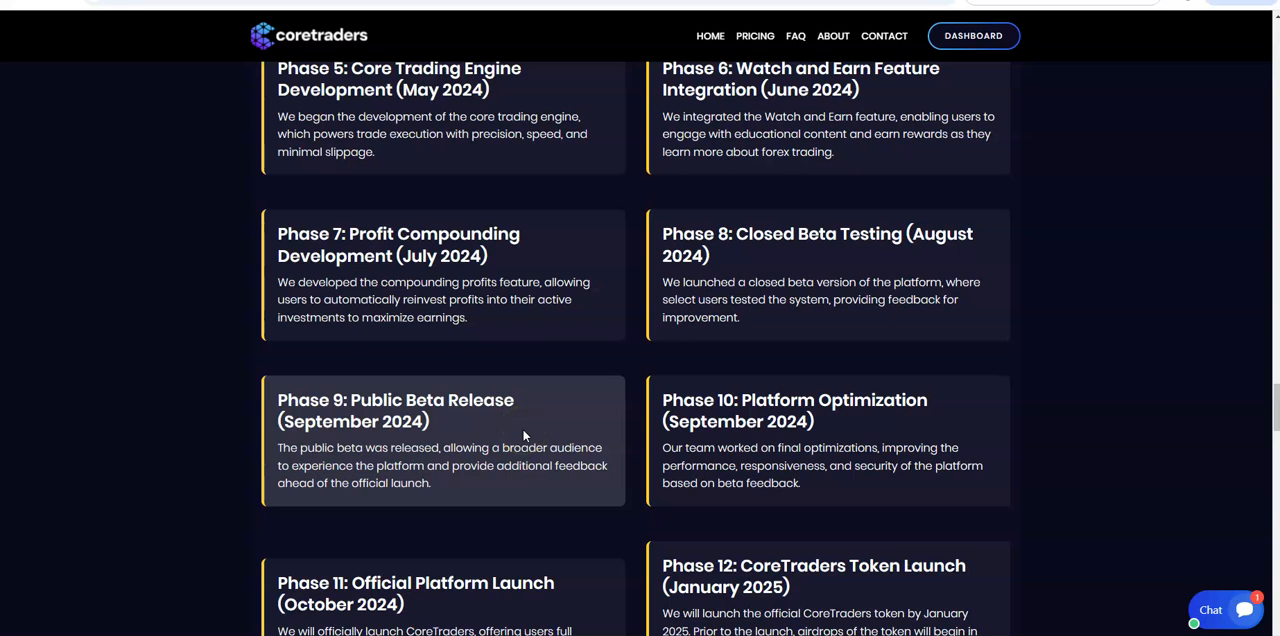
pyautogui.moveTo(764, 472)
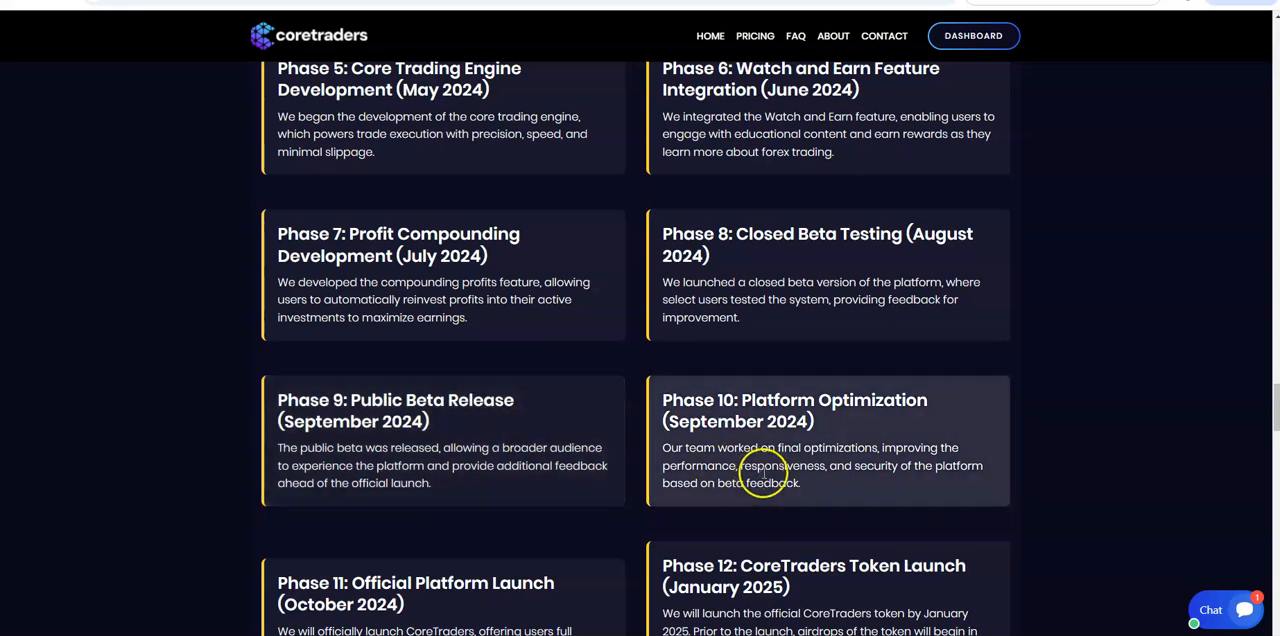
pyautogui.scroll(-3)
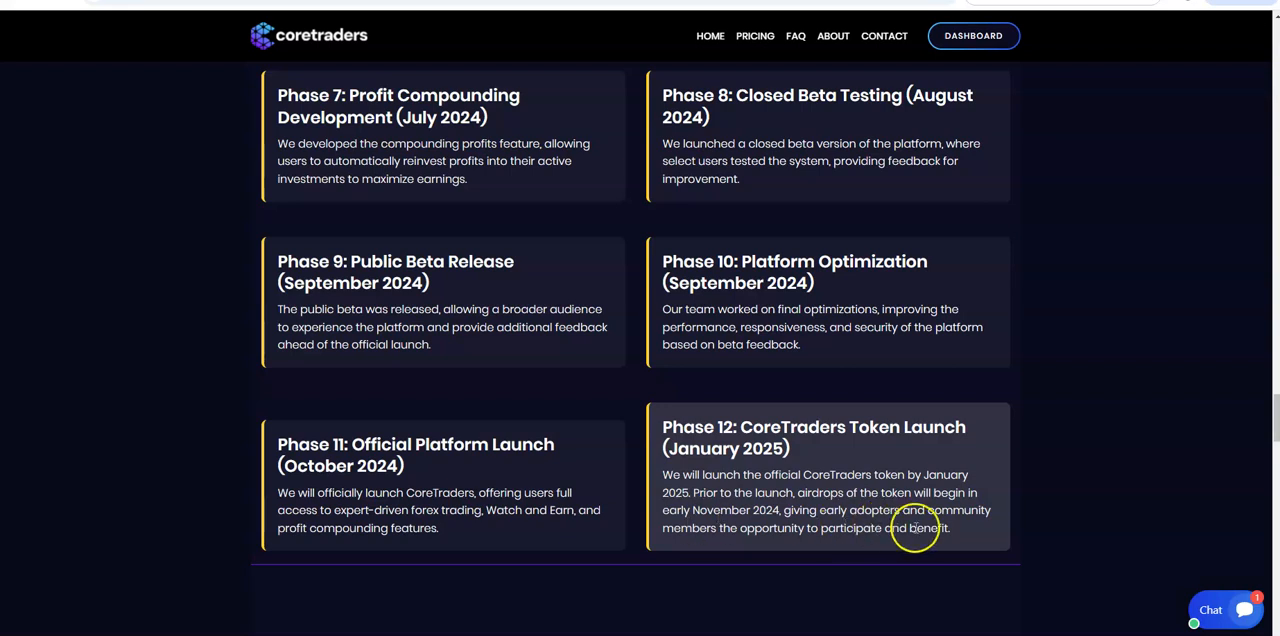
pyautogui.moveTo(868, 548)
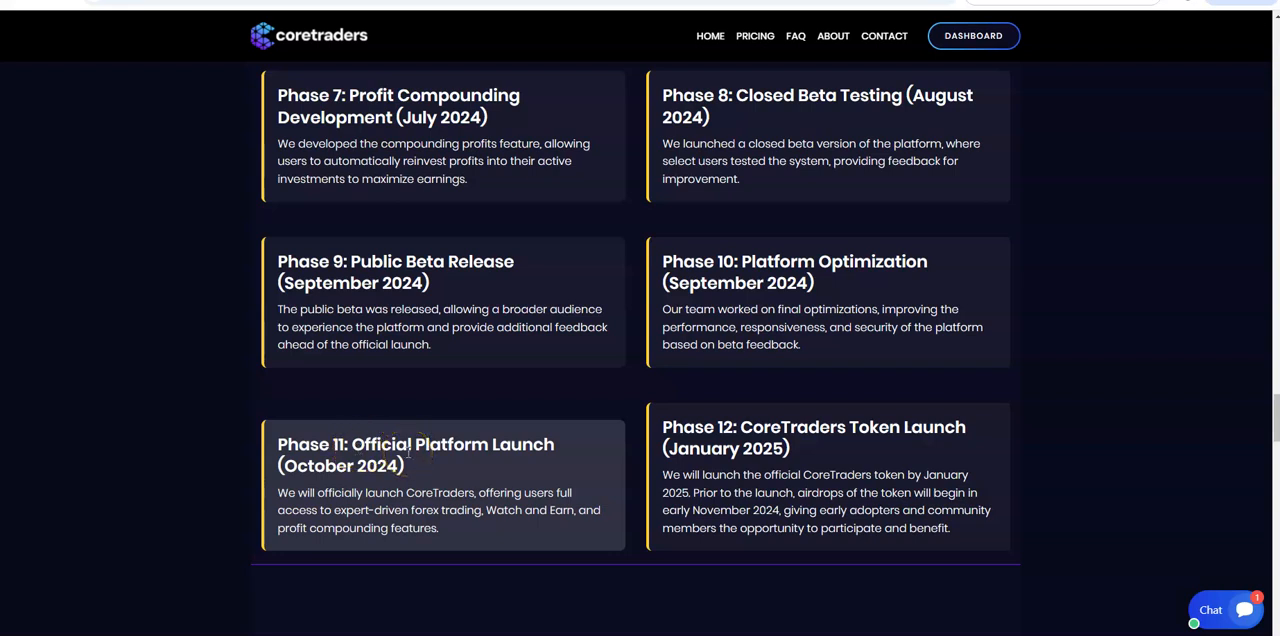
pyautogui.moveTo(414, 464)
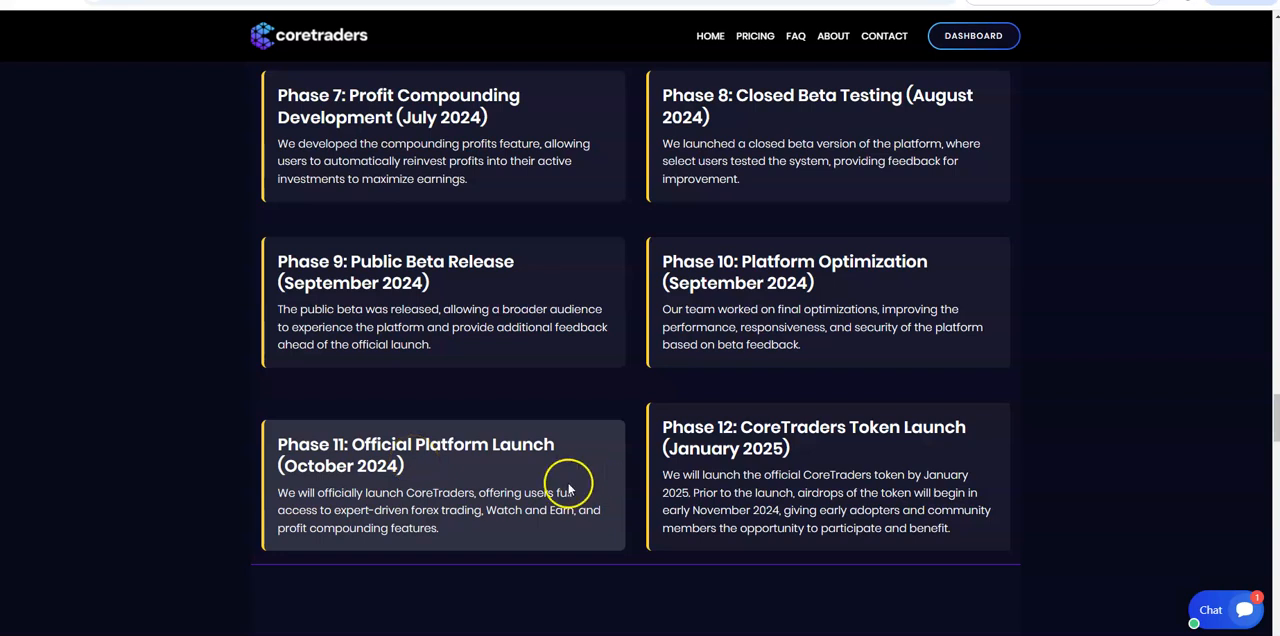
pyautogui.moveTo(870, 488)
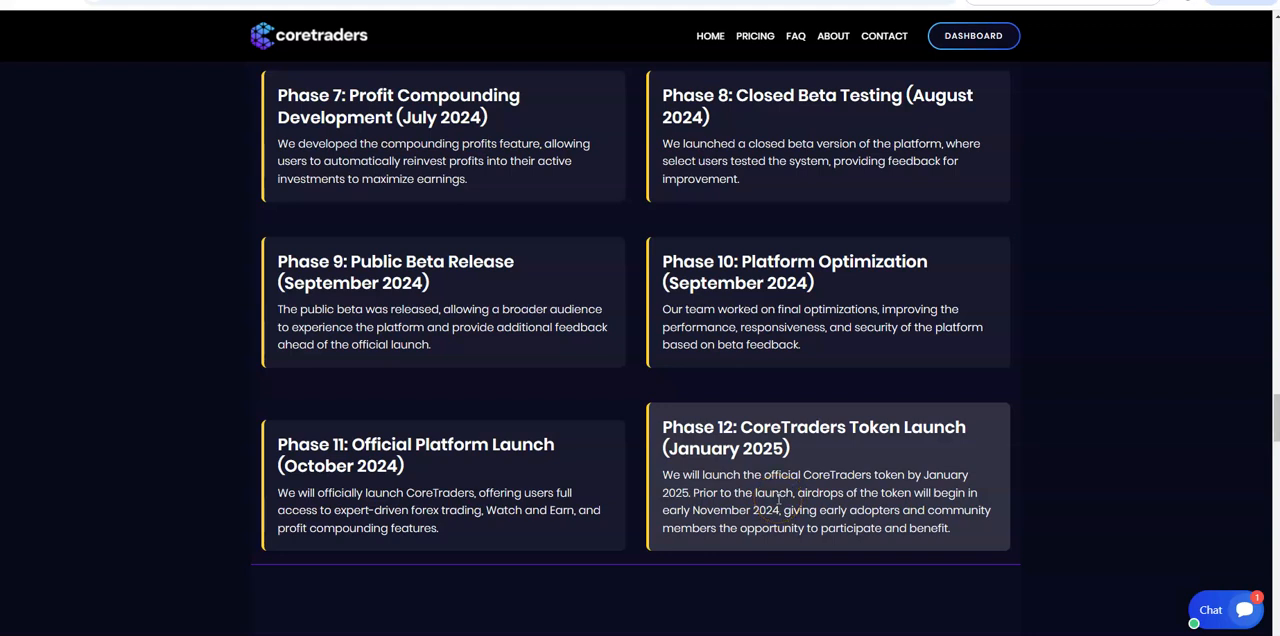
pyautogui.moveTo(780, 510)
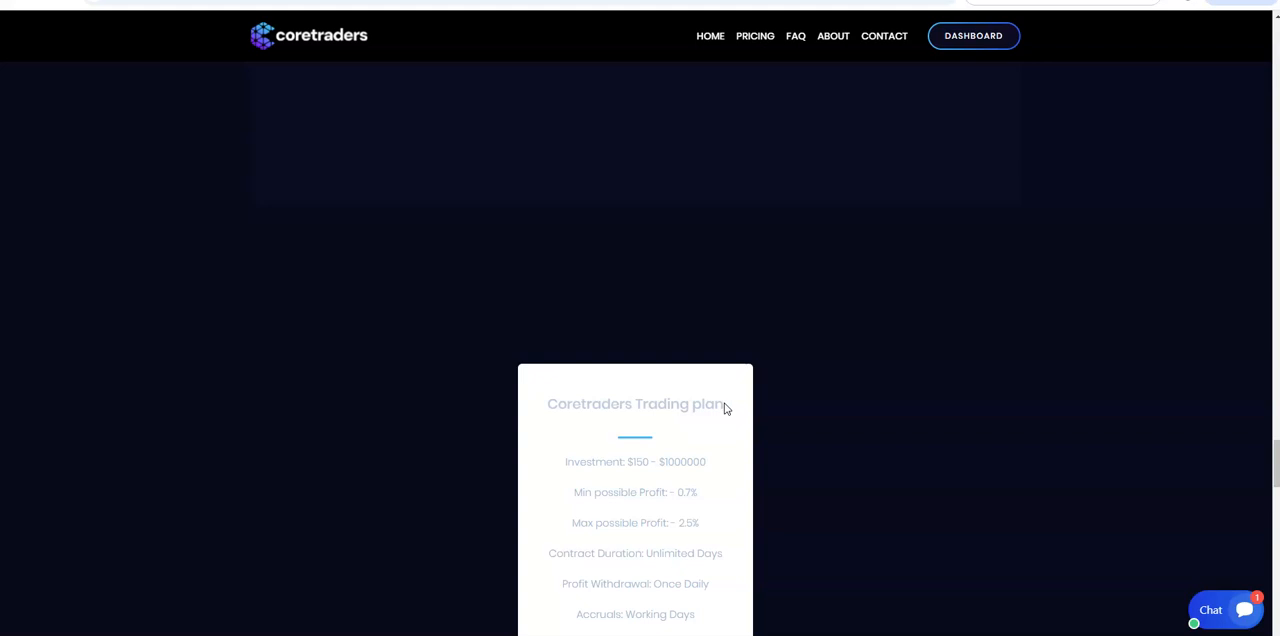
# - Review the Coretraders Trading plan card in Pricing and choose it to start investing
pyautogui.scroll(-3)
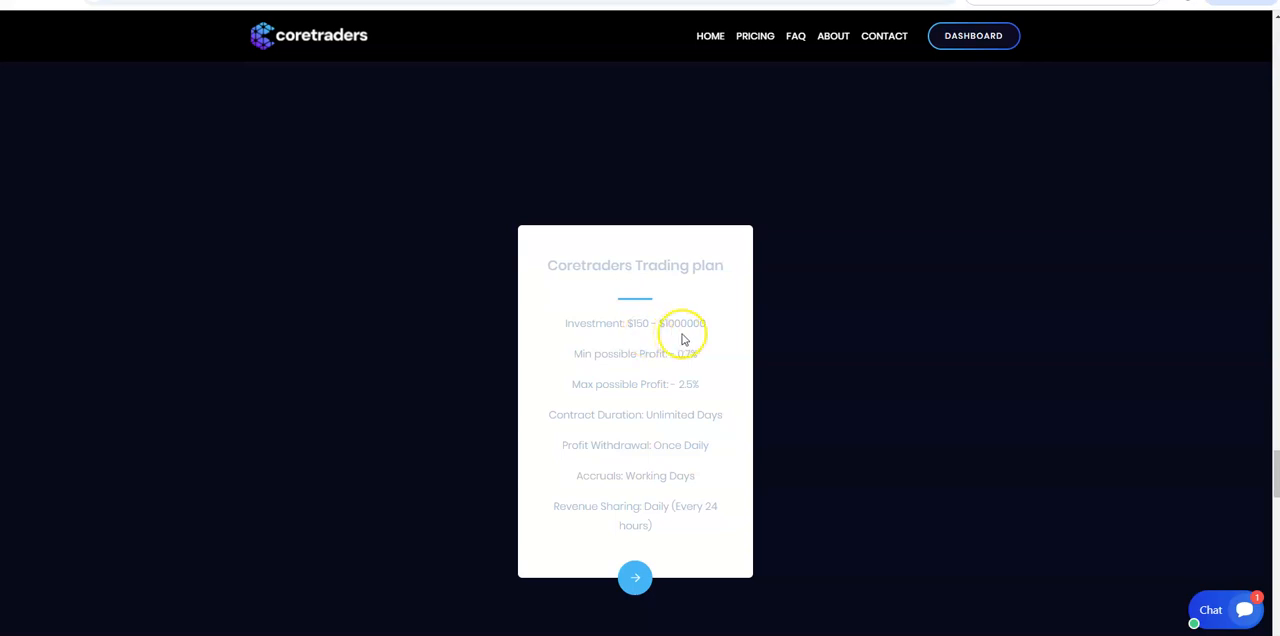
pyautogui.moveTo(690, 376)
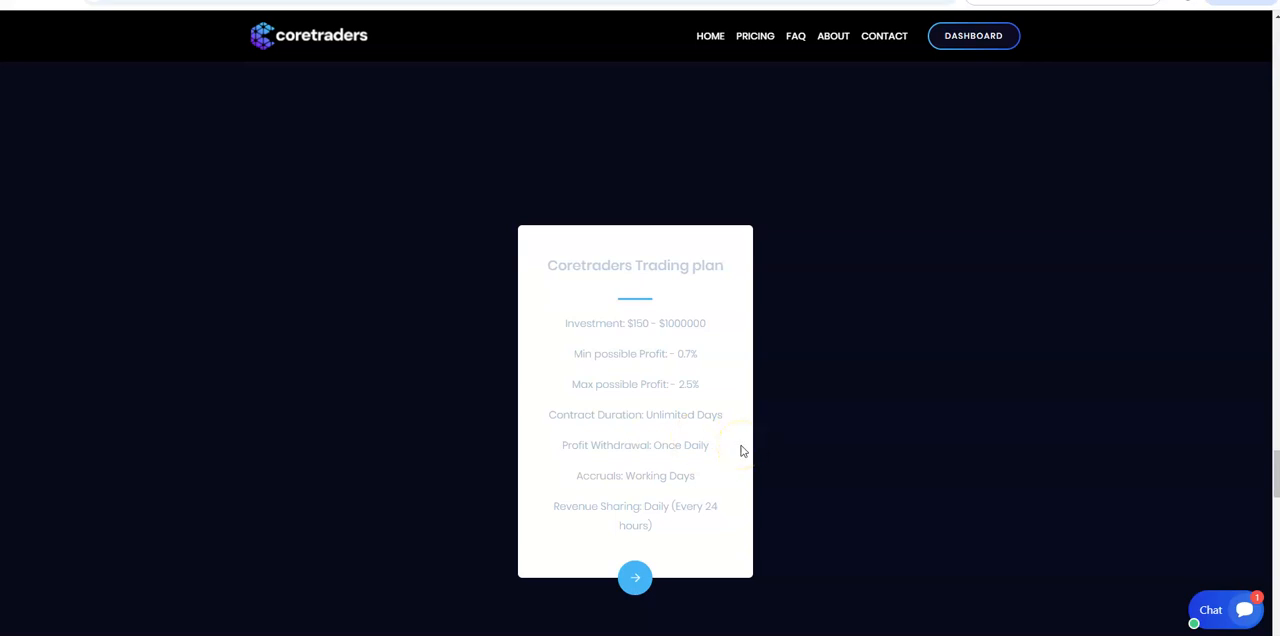
pyautogui.moveTo(740, 450)
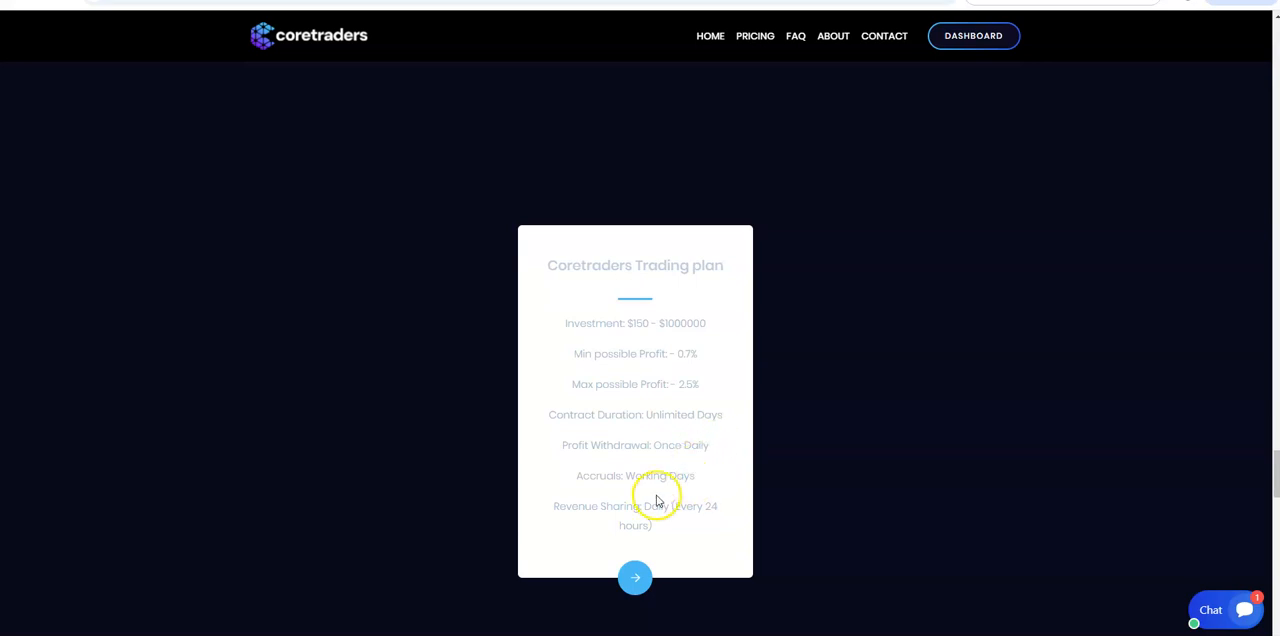
pyautogui.moveTo(672, 496)
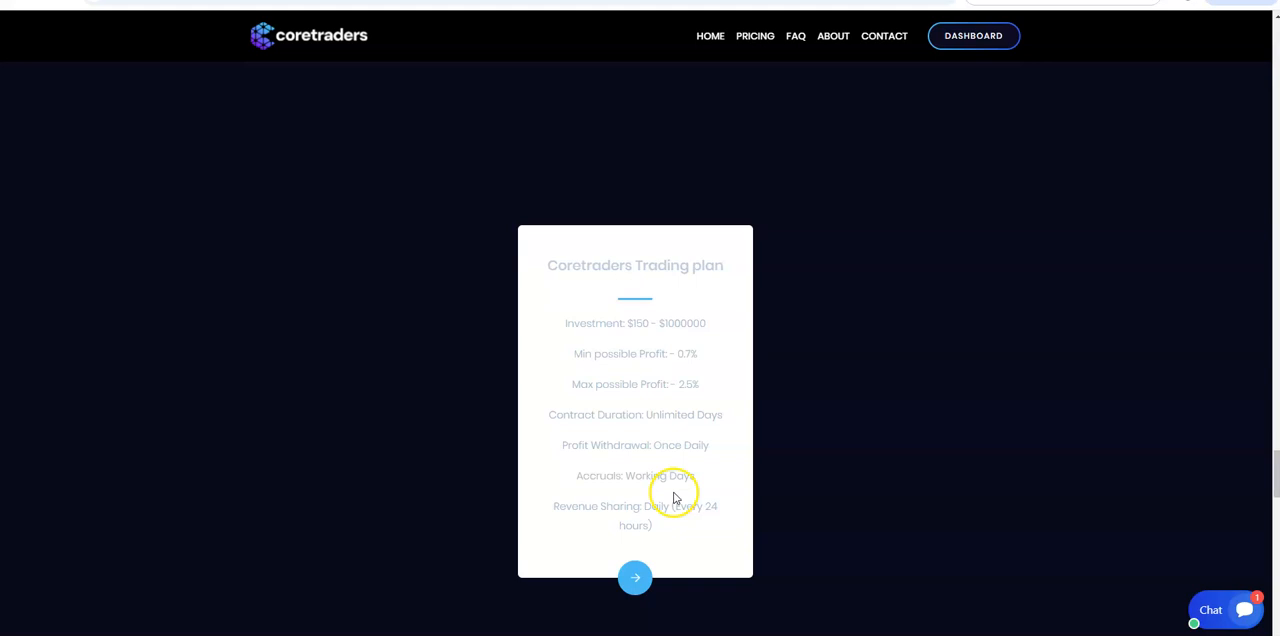
pyautogui.moveTo(636, 520)
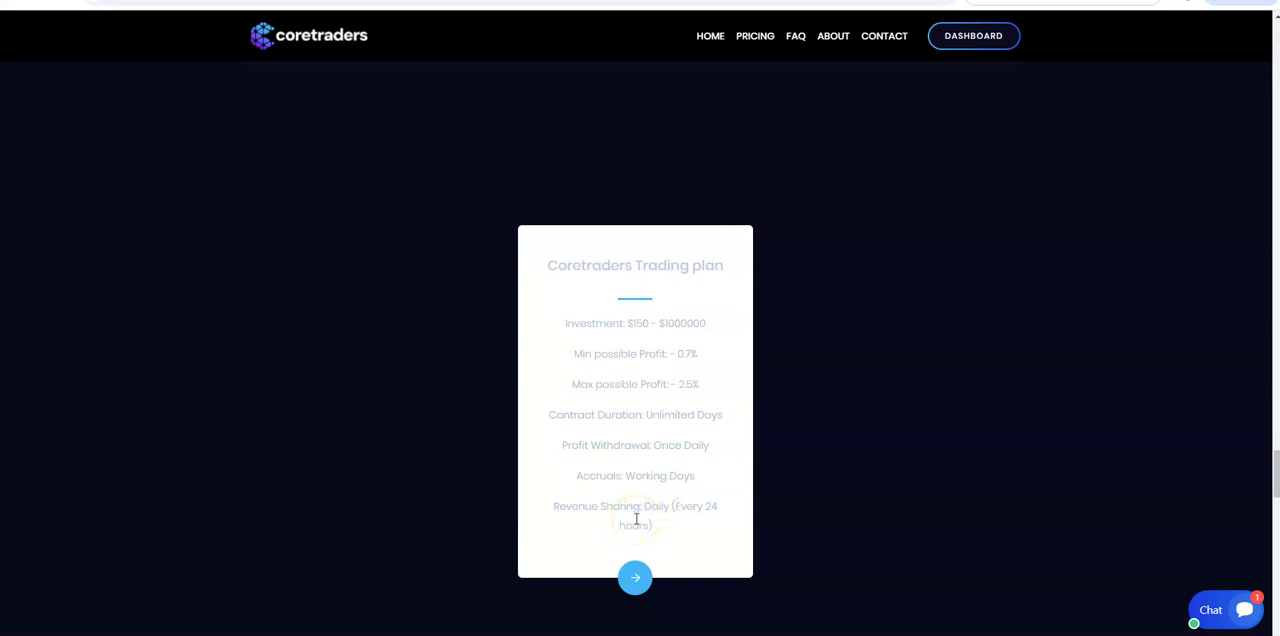
pyautogui.moveTo(658, 544)
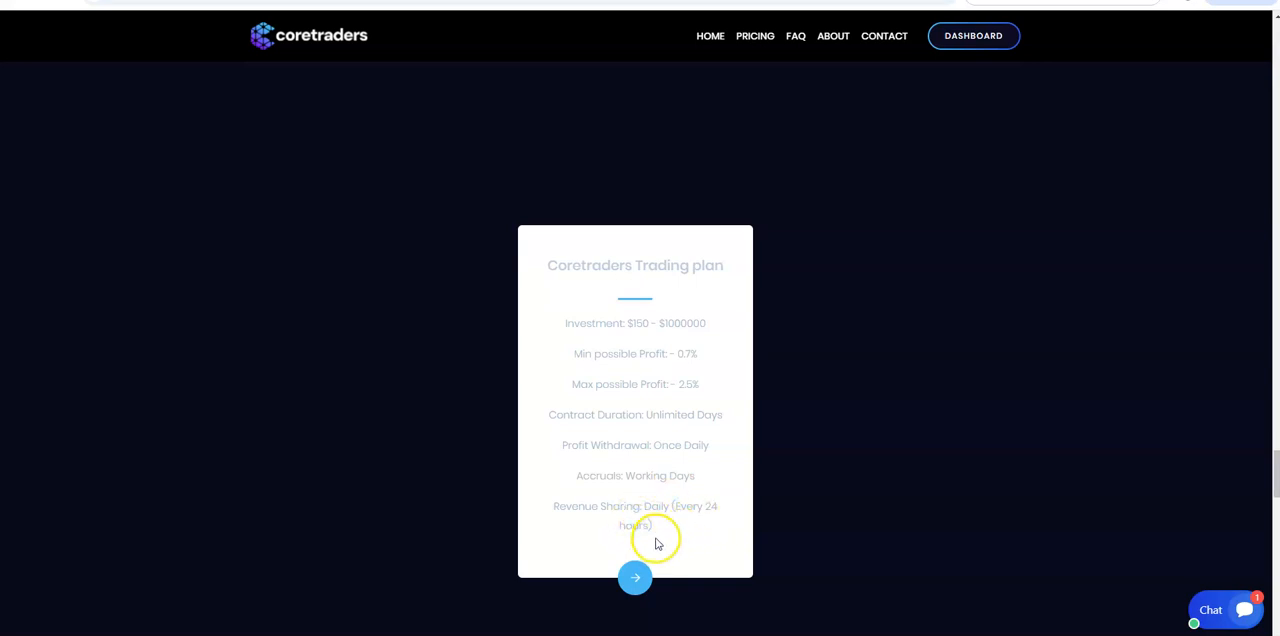
pyautogui.moveTo(654, 520)
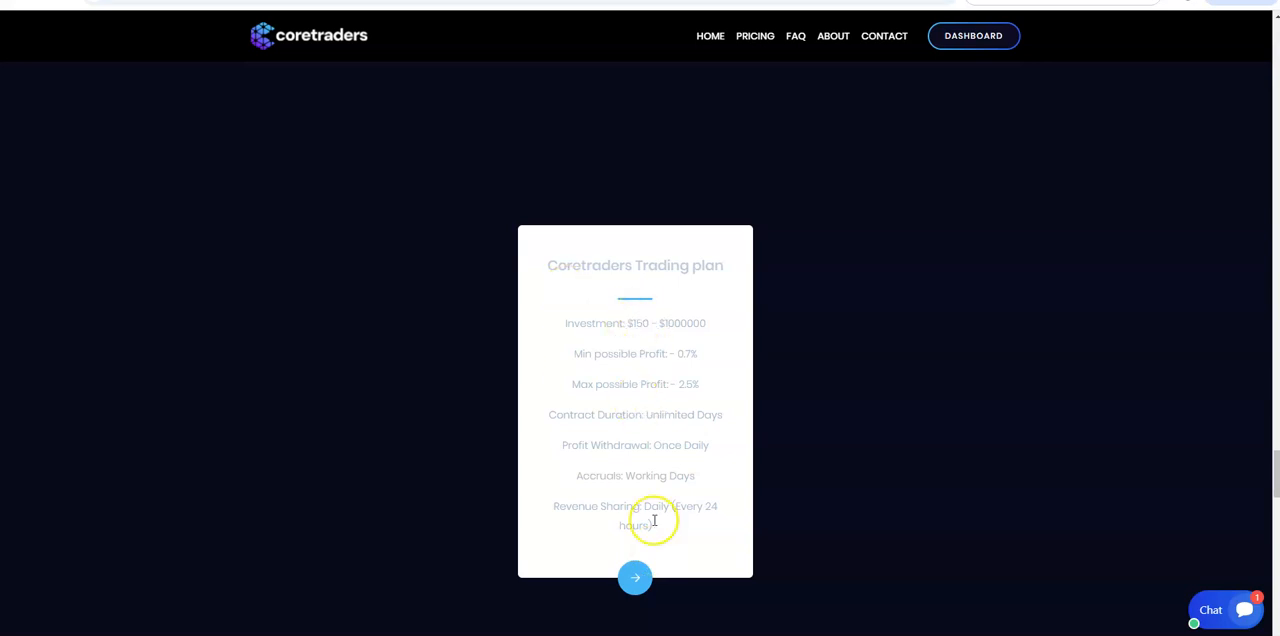
pyautogui.moveTo(620, 476)
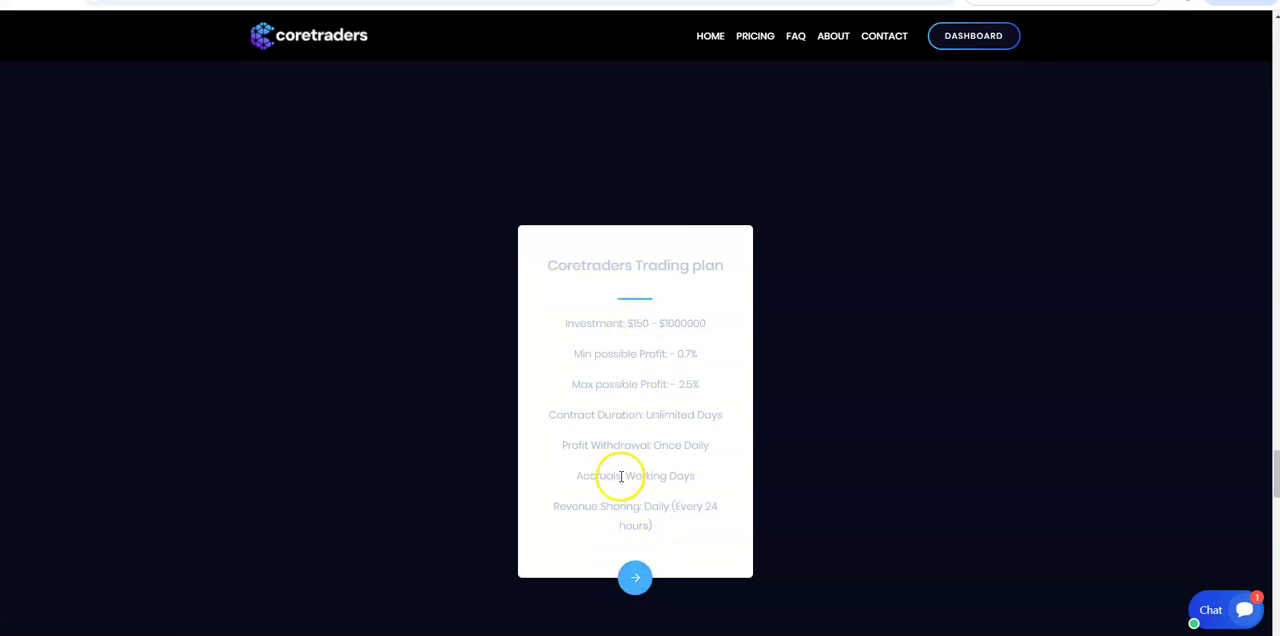
pyautogui.moveTo(624, 440)
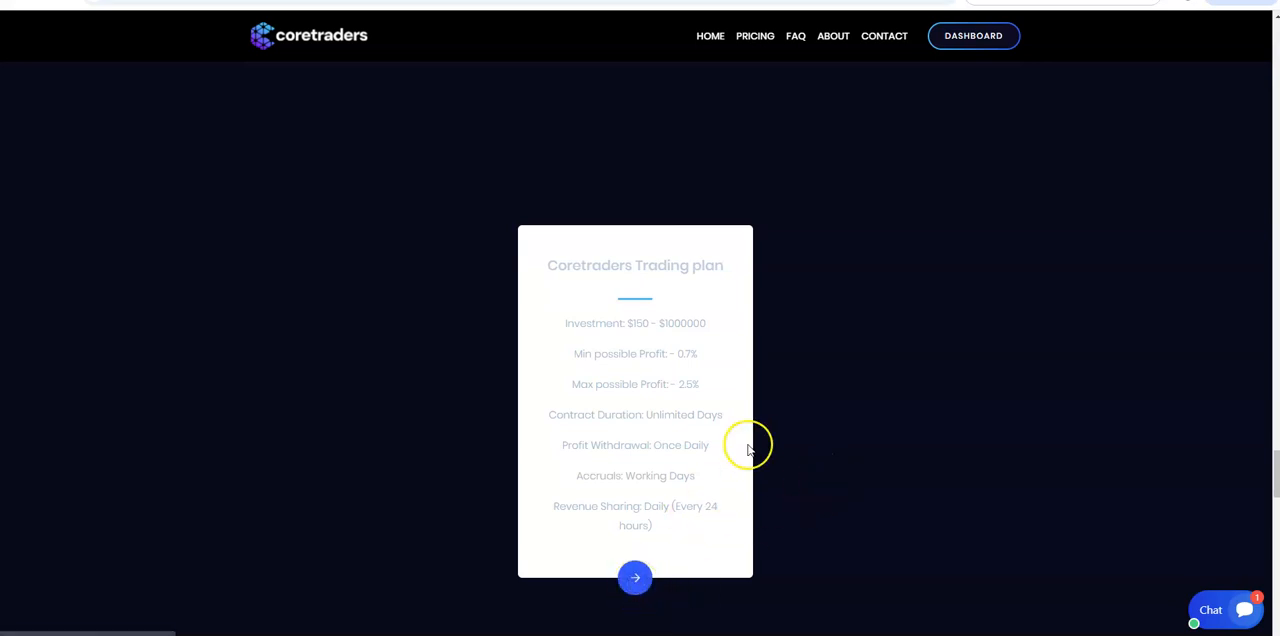
pyautogui.click(636, 578)
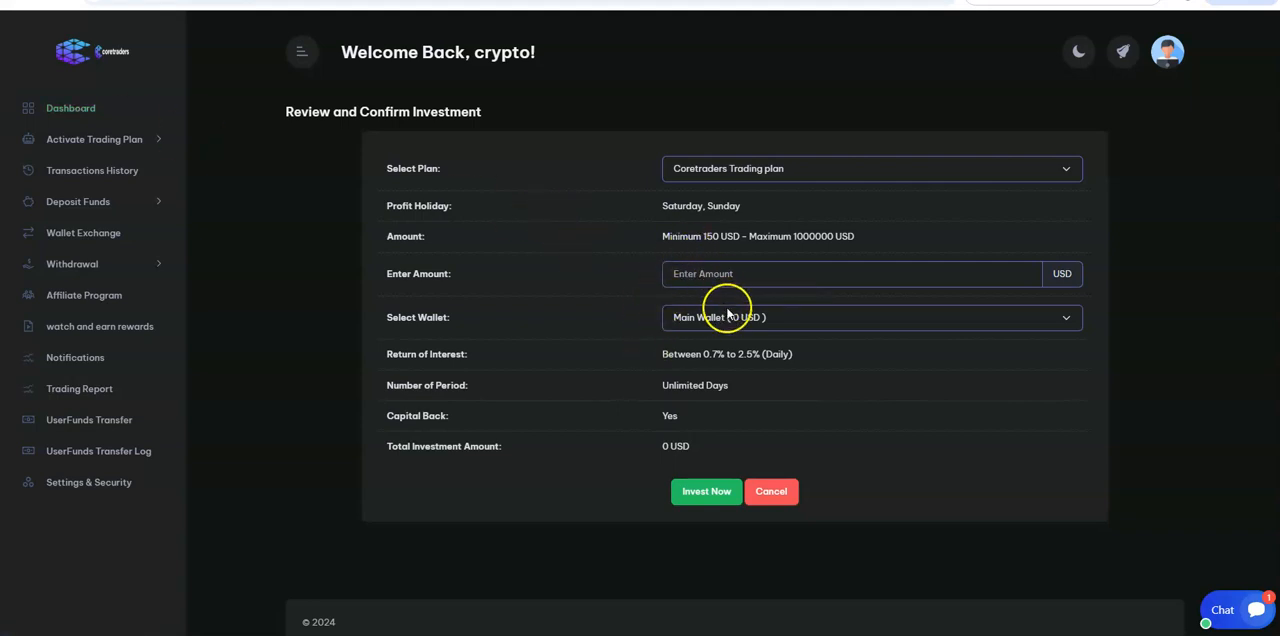
# - Check the Review and Confirm Investment fields, then return to the website home at Referral Levels
pyautogui.click(864, 316)
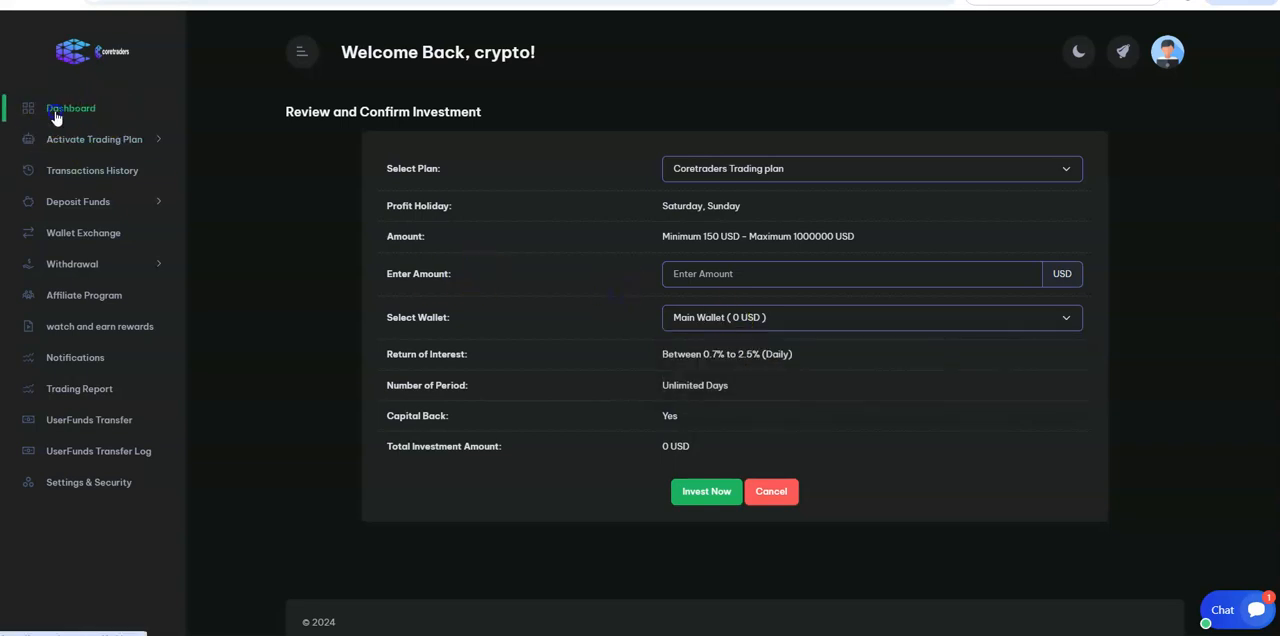
pyautogui.click(70, 108)
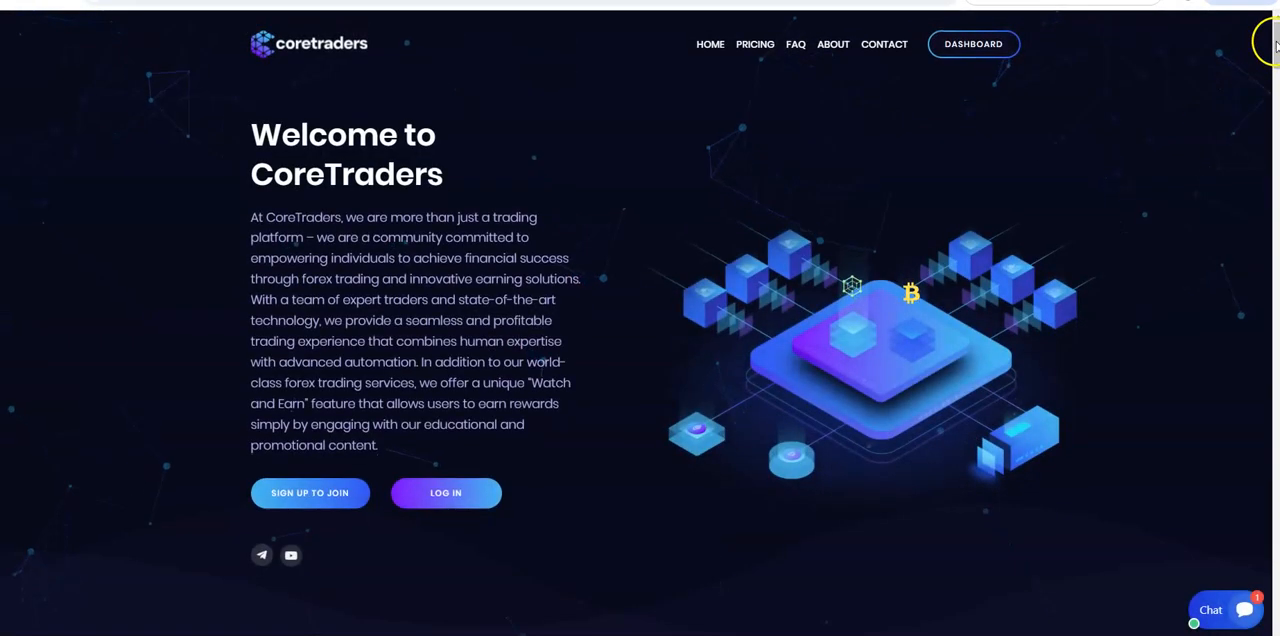
pyautogui.scroll(-3)
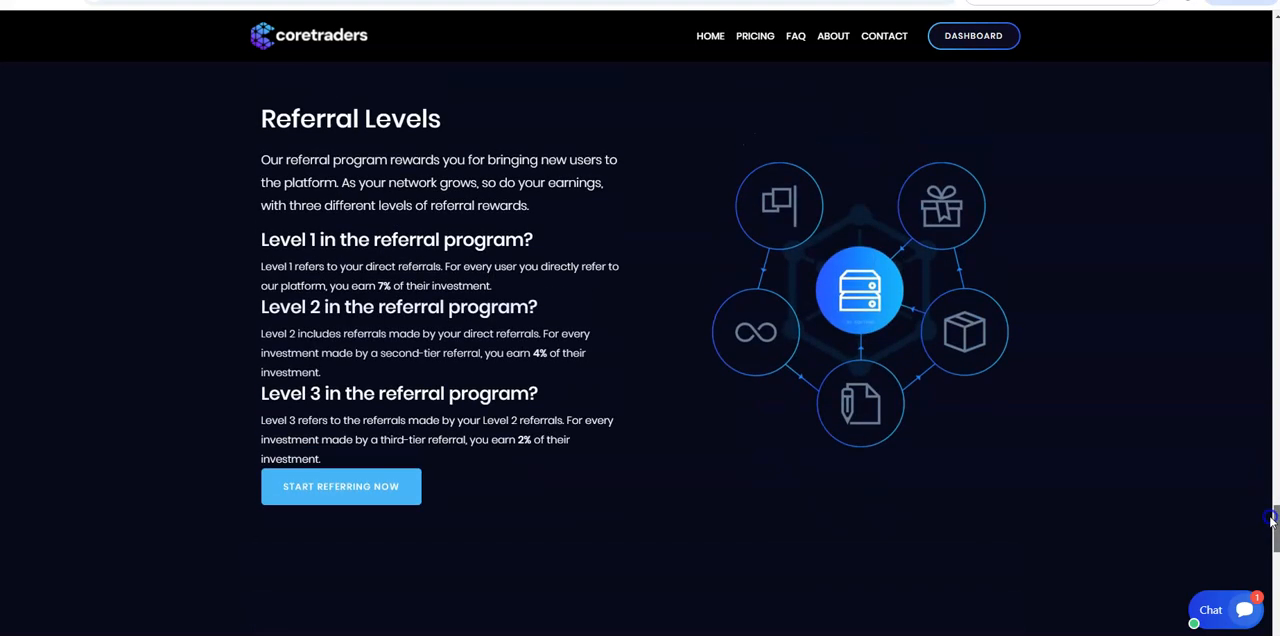
pyautogui.moveTo(644, 240)
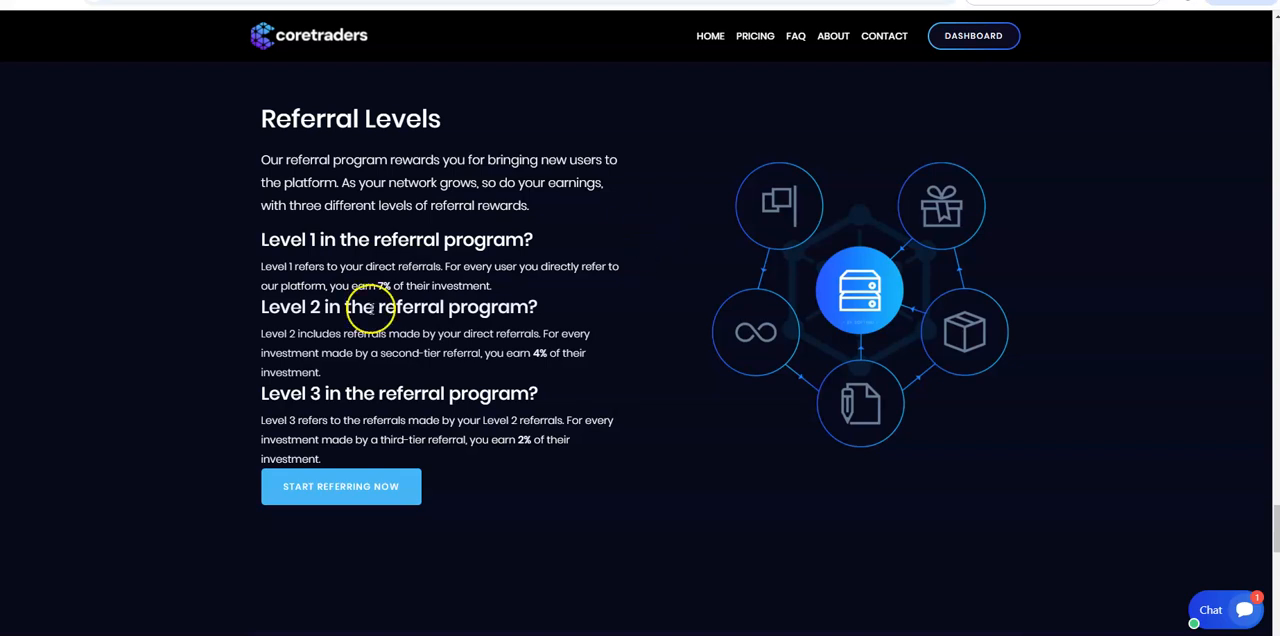
pyautogui.moveTo(538, 376)
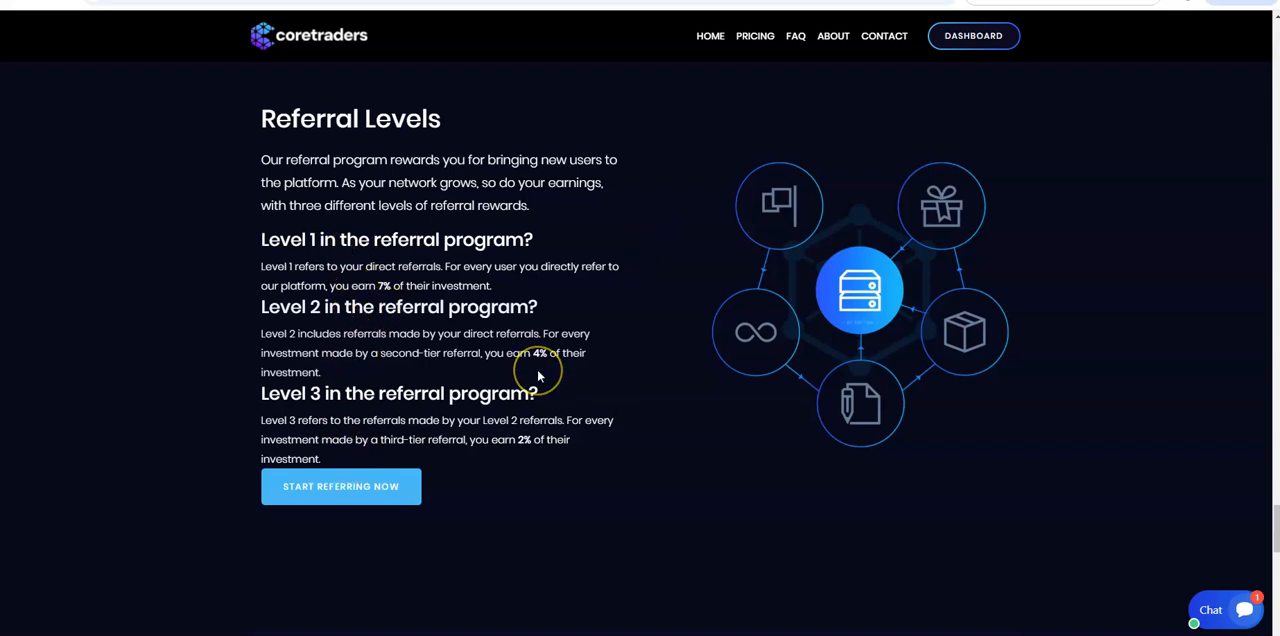
pyautogui.moveTo(1256, 378)
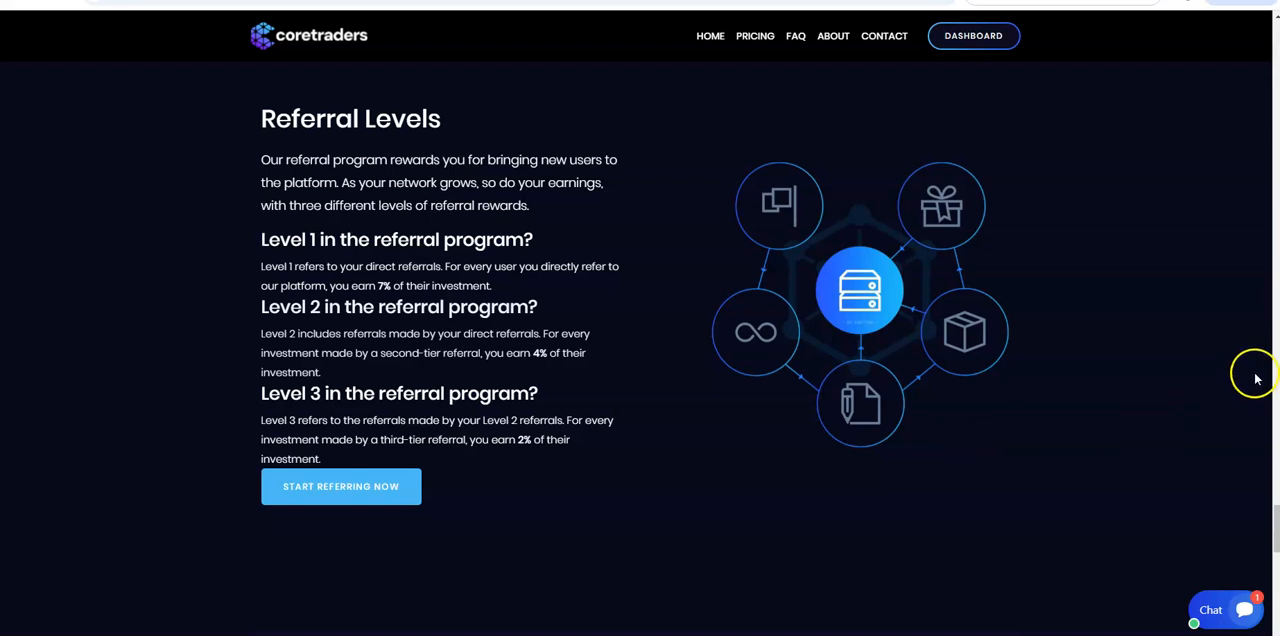
# - Jump from Referral Levels to the Frequently Asked Question section via the FAQ nav link
pyautogui.click(796, 36)
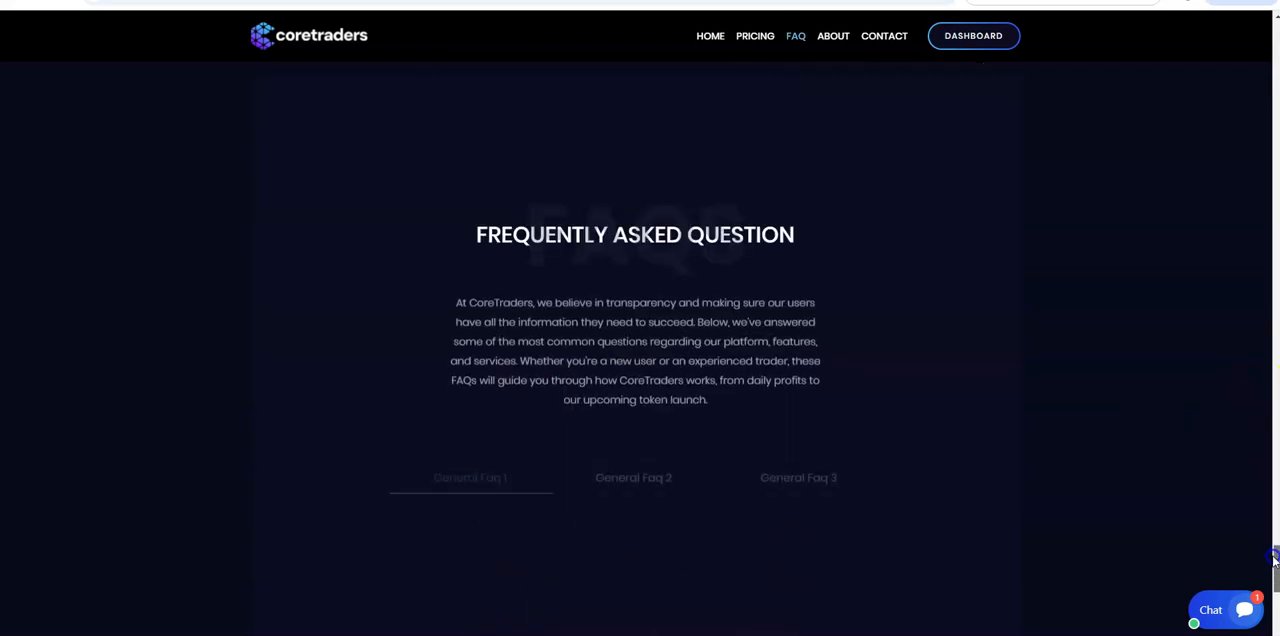
# - Show General Faq 2 and expand the answer to 'Can I withdraw my profits anytime?'
pyautogui.scroll(-3)
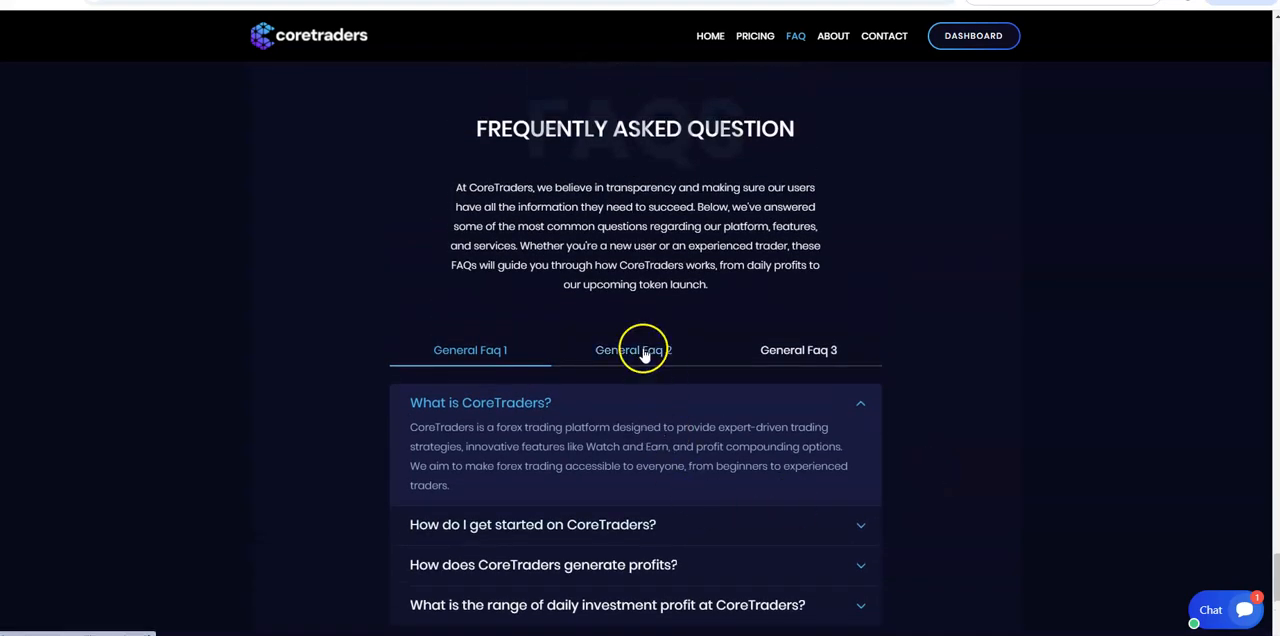
pyautogui.scroll(-3)
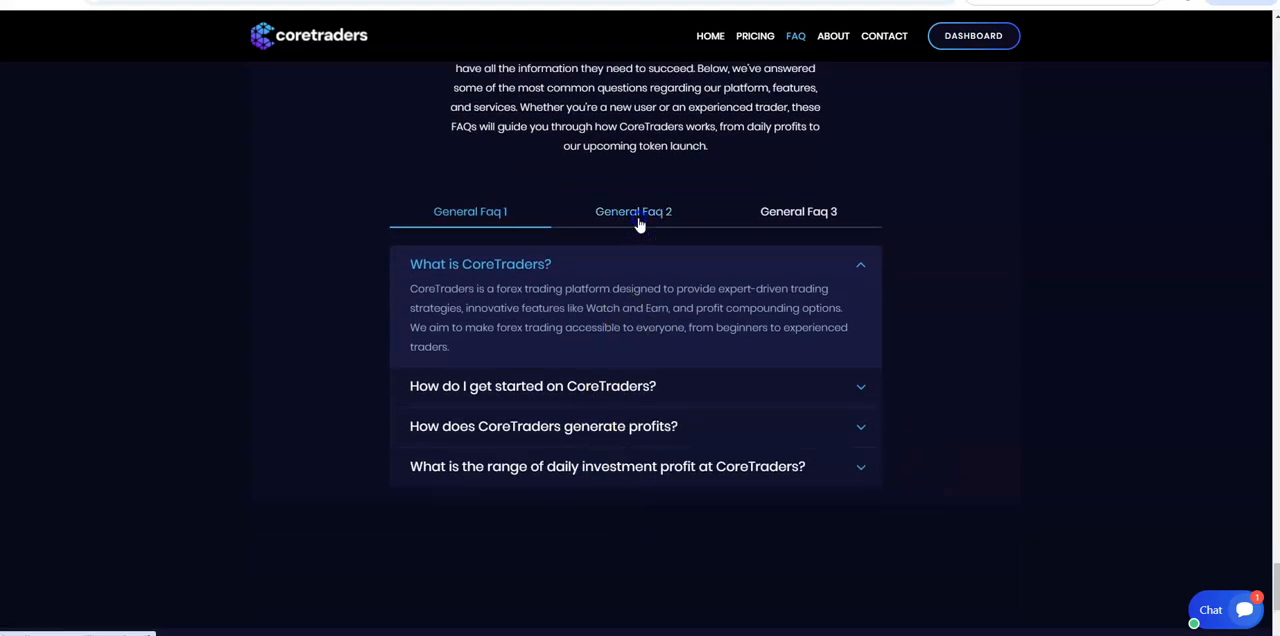
pyautogui.click(632, 212)
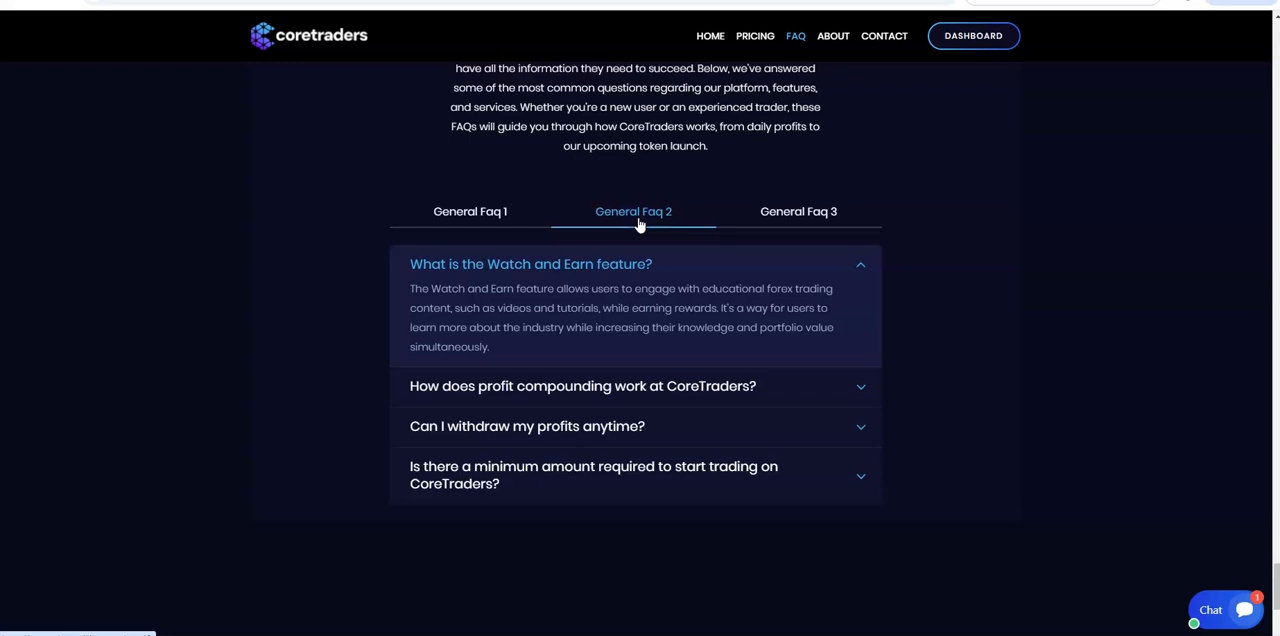
pyautogui.moveTo(510, 414)
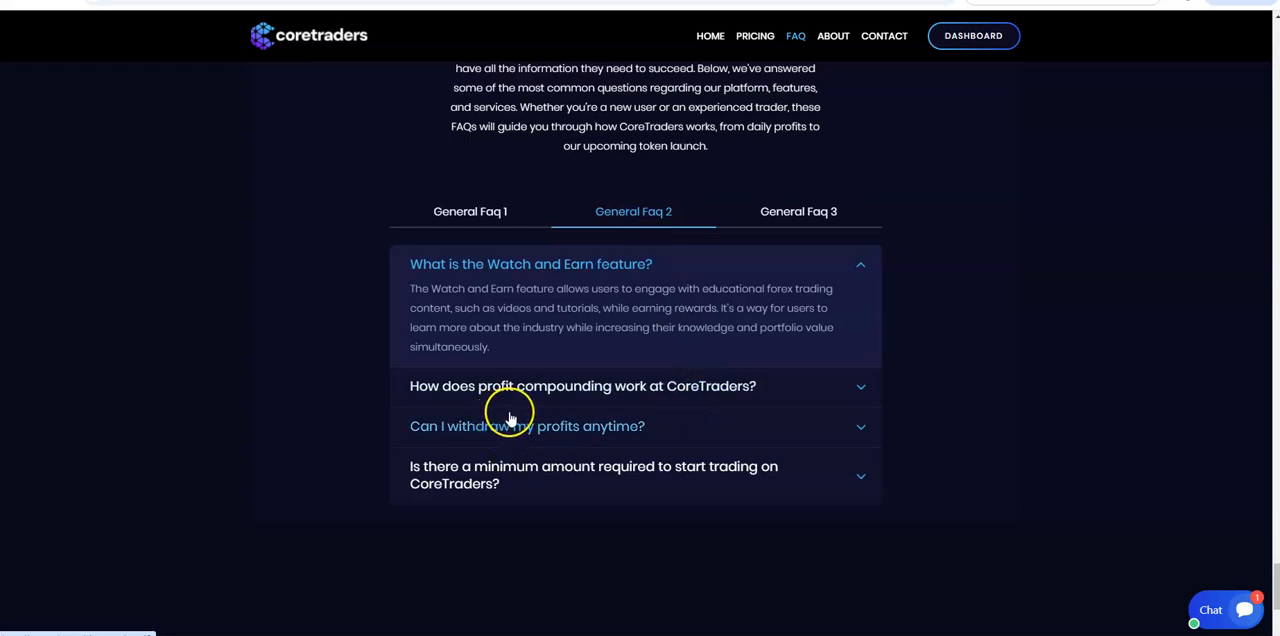
pyautogui.moveTo(448, 458)
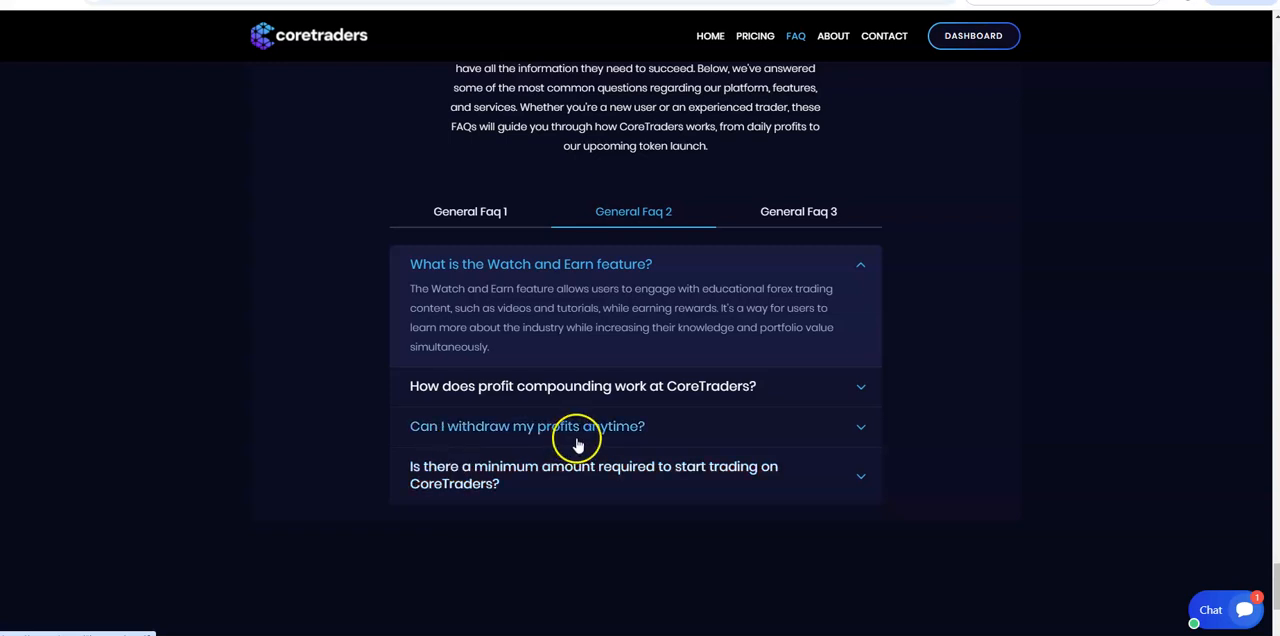
pyautogui.click(528, 426)
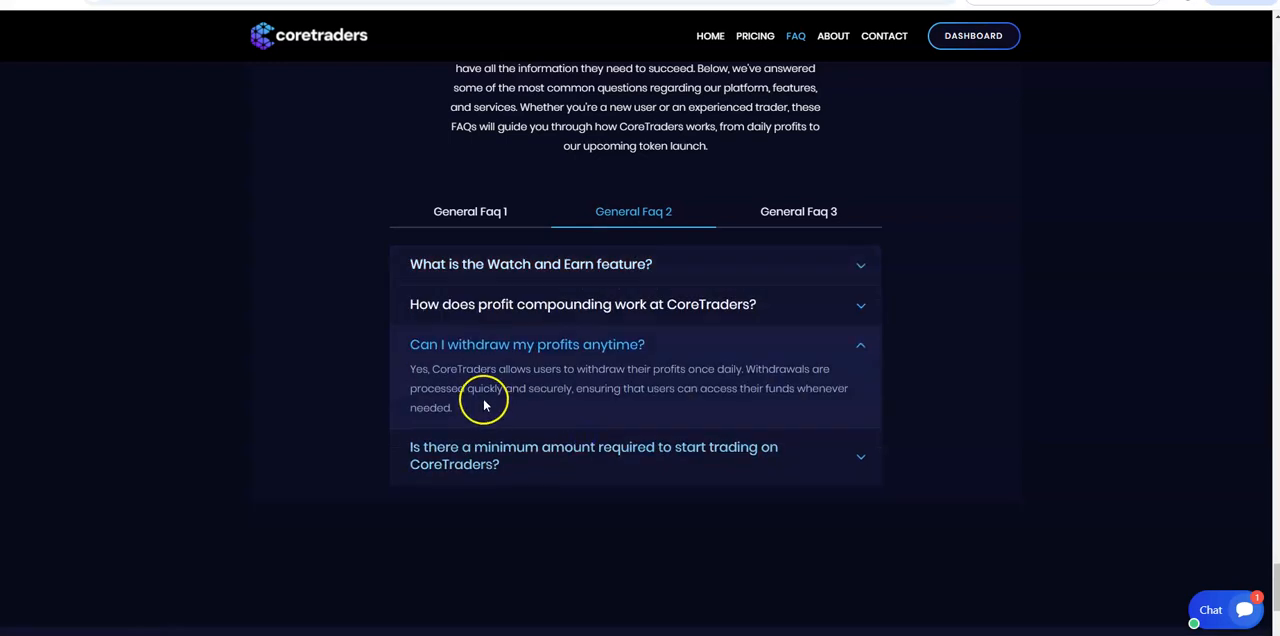
pyautogui.moveTo(736, 390)
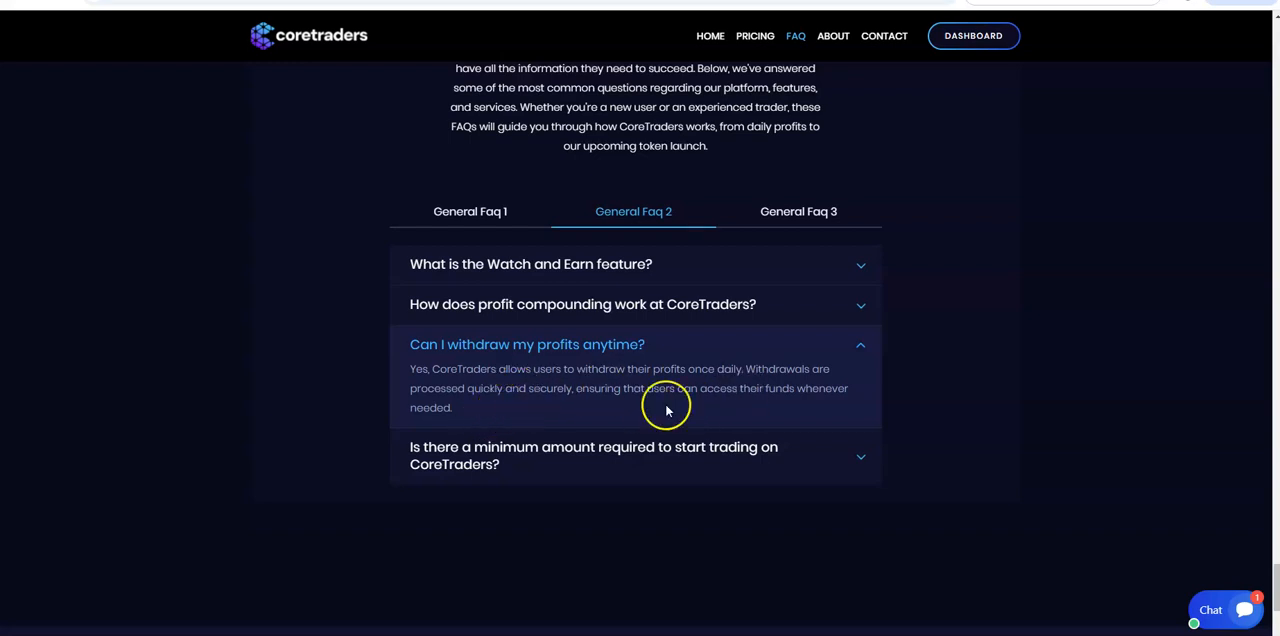
pyautogui.moveTo(634, 412)
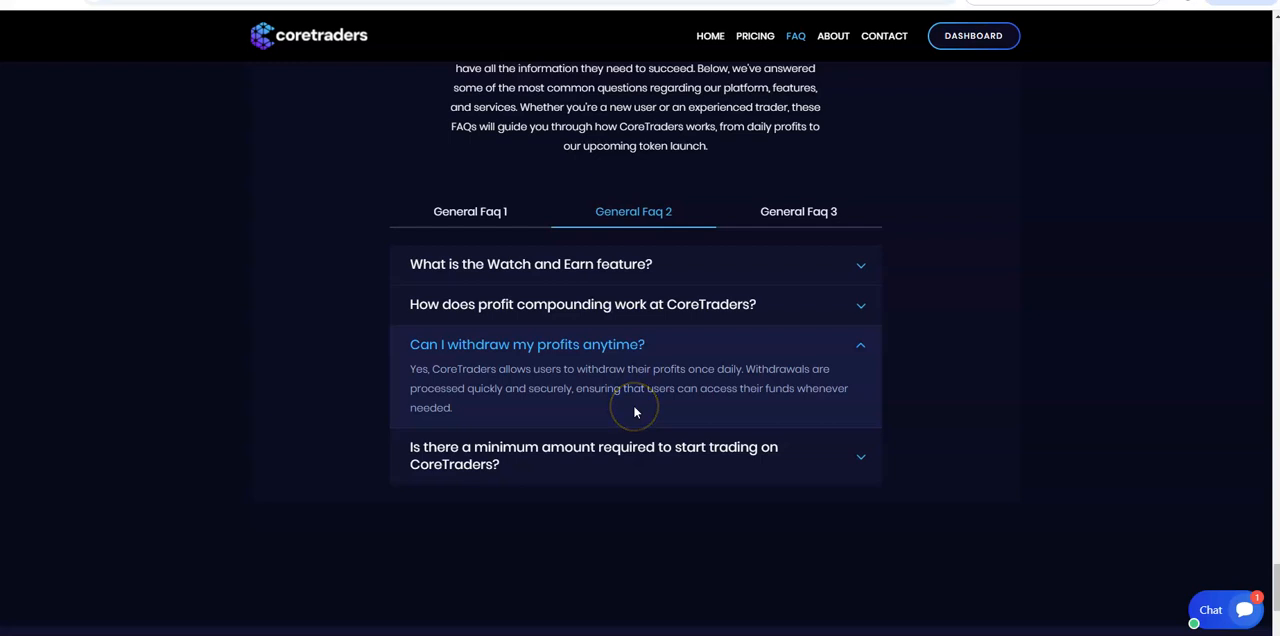
pyautogui.moveTo(636, 412)
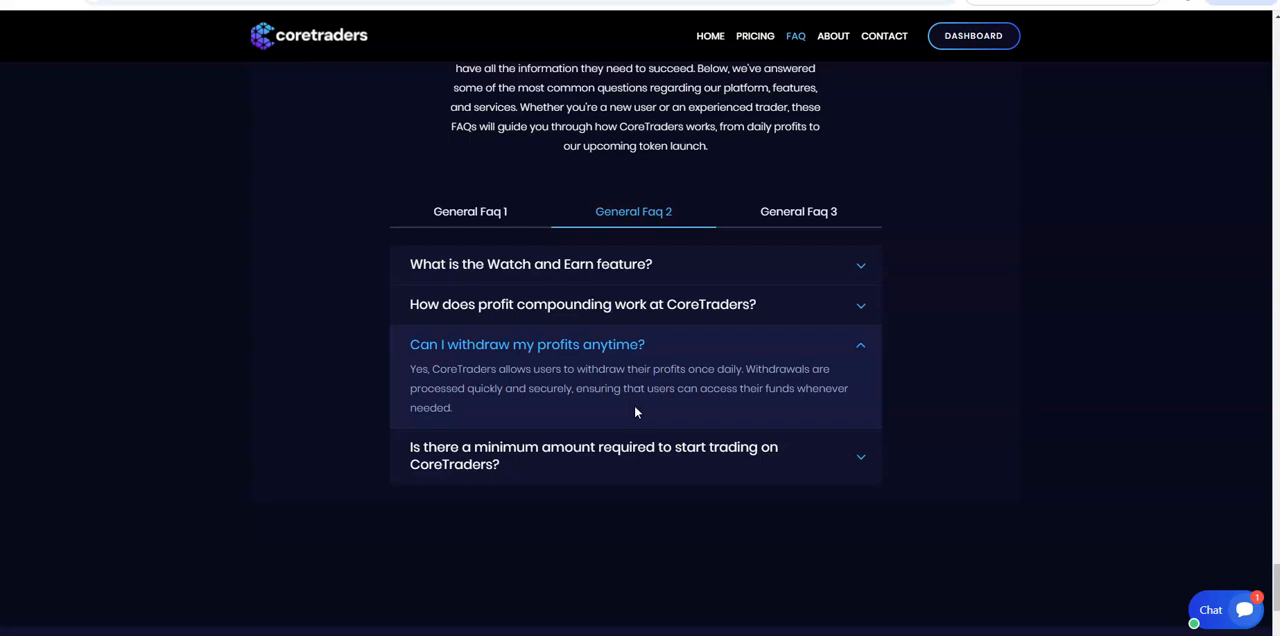
pyautogui.moveTo(798, 212)
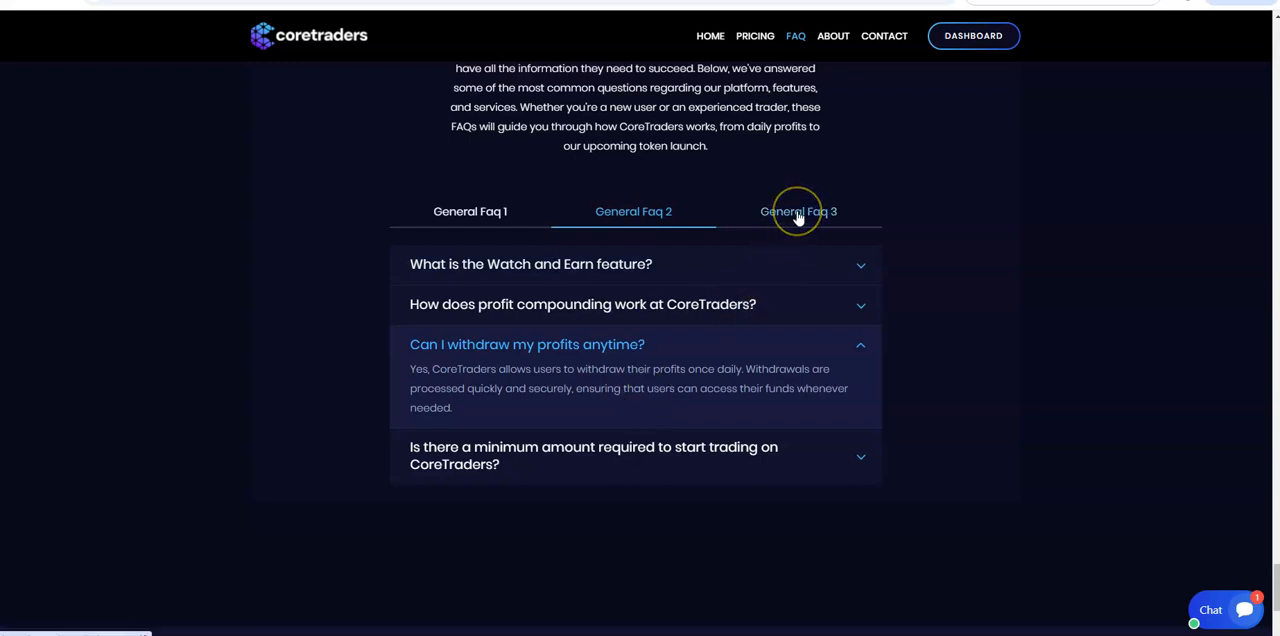
# - Show General Faq 3 and expand the answer to 'When will CoreTraders launch its own token?'
pyautogui.click(798, 212)
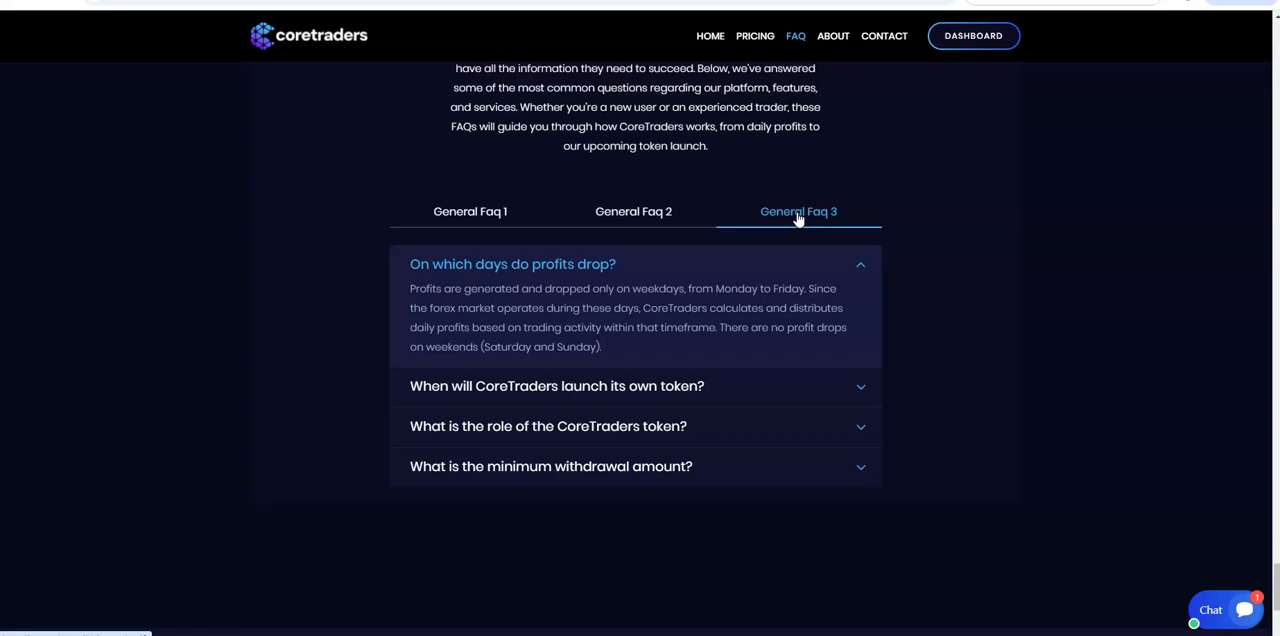
pyautogui.moveTo(784, 468)
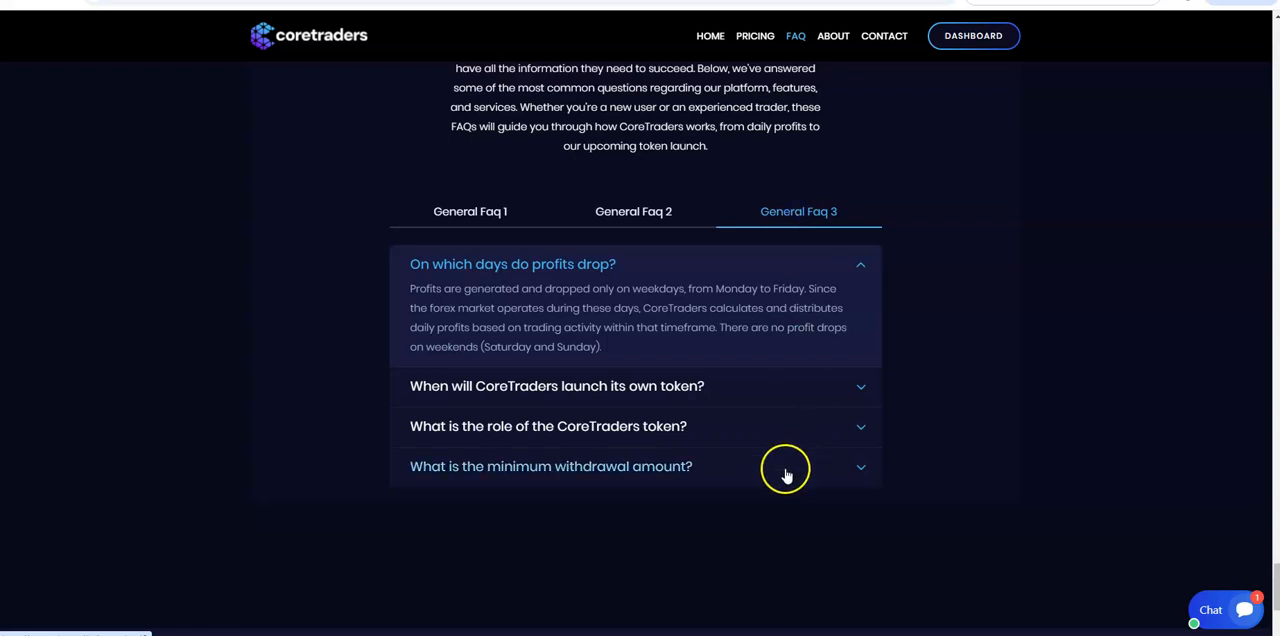
pyautogui.moveTo(860, 476)
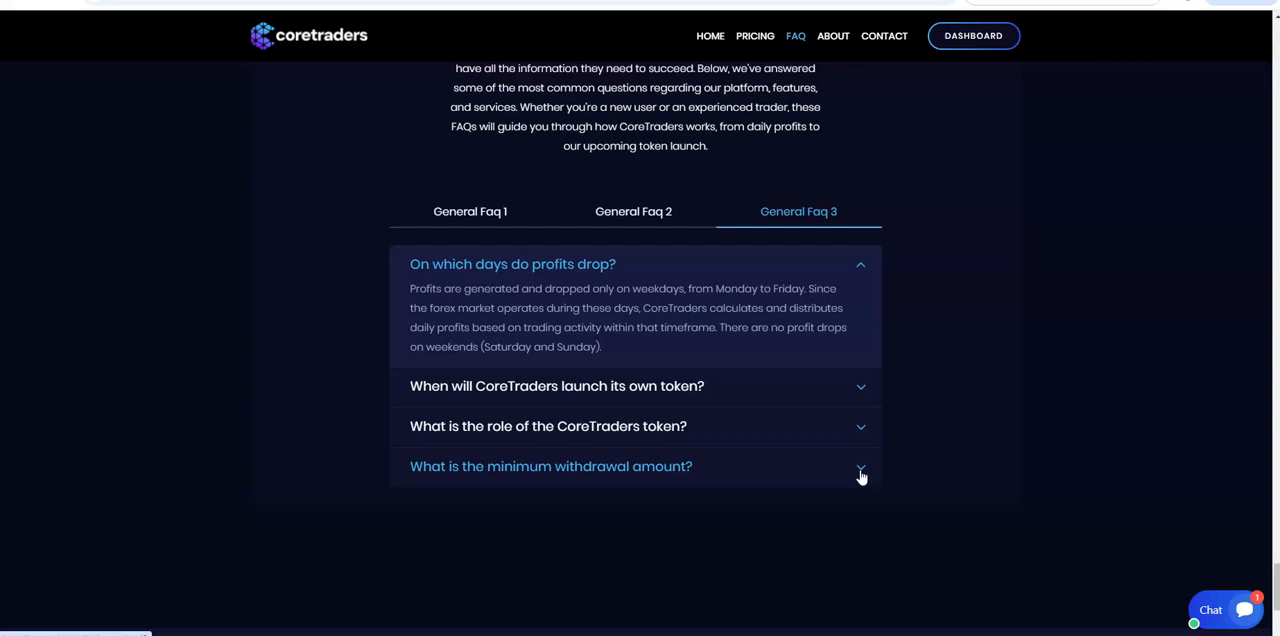
pyautogui.click(552, 466)
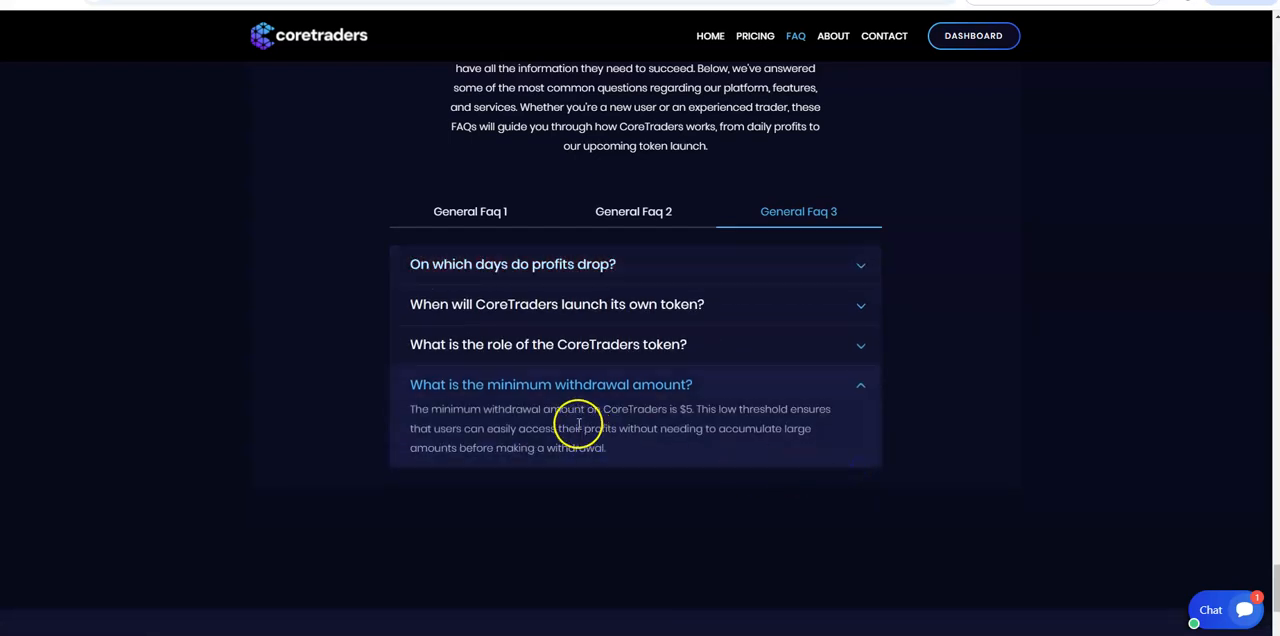
pyautogui.moveTo(782, 444)
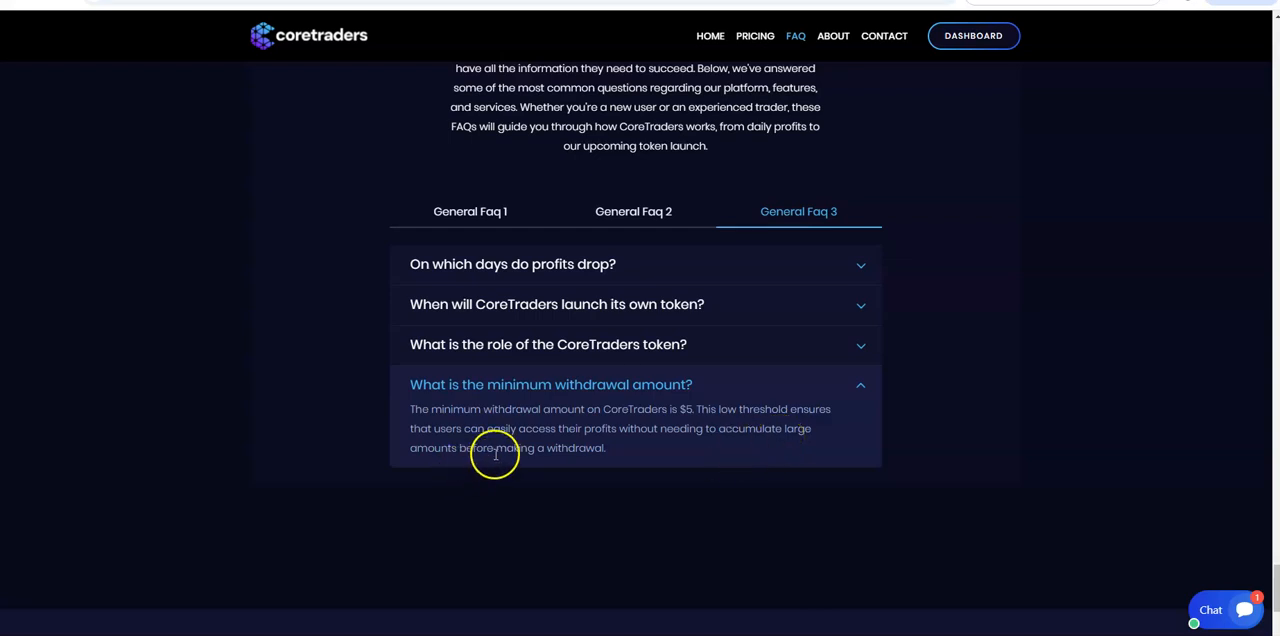
pyautogui.moveTo(748, 476)
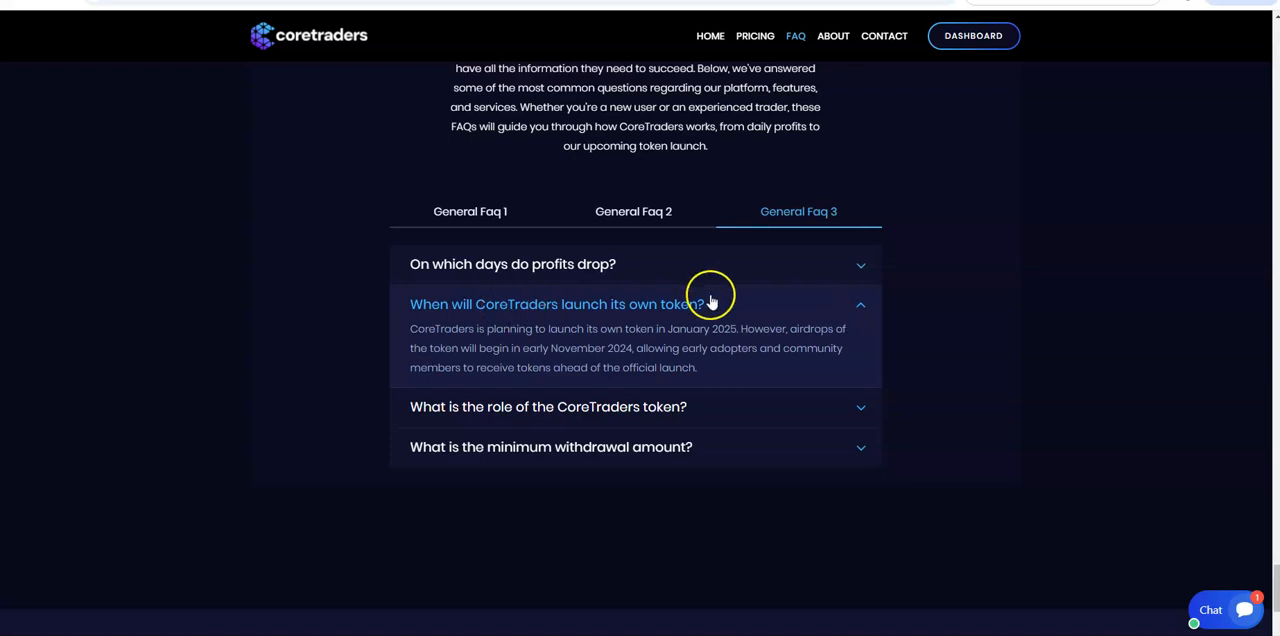
pyautogui.scroll(-3)
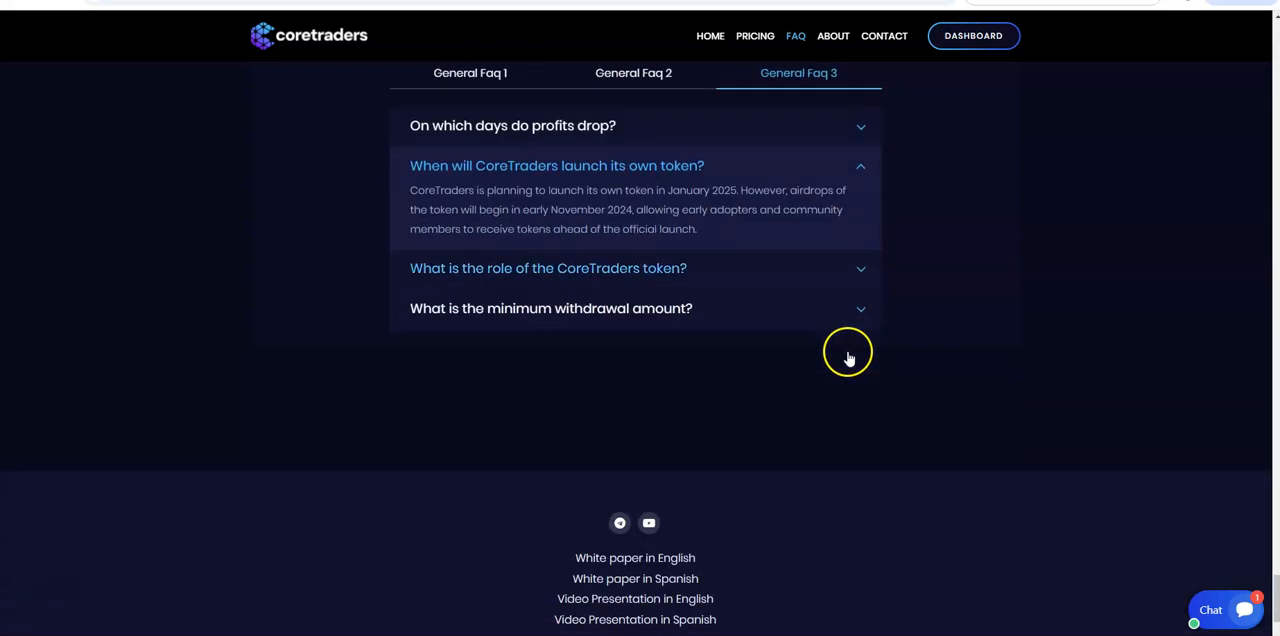
# - Go from the footer to the account dashboard showing $0 main and profit balances
pyautogui.scroll(-3)
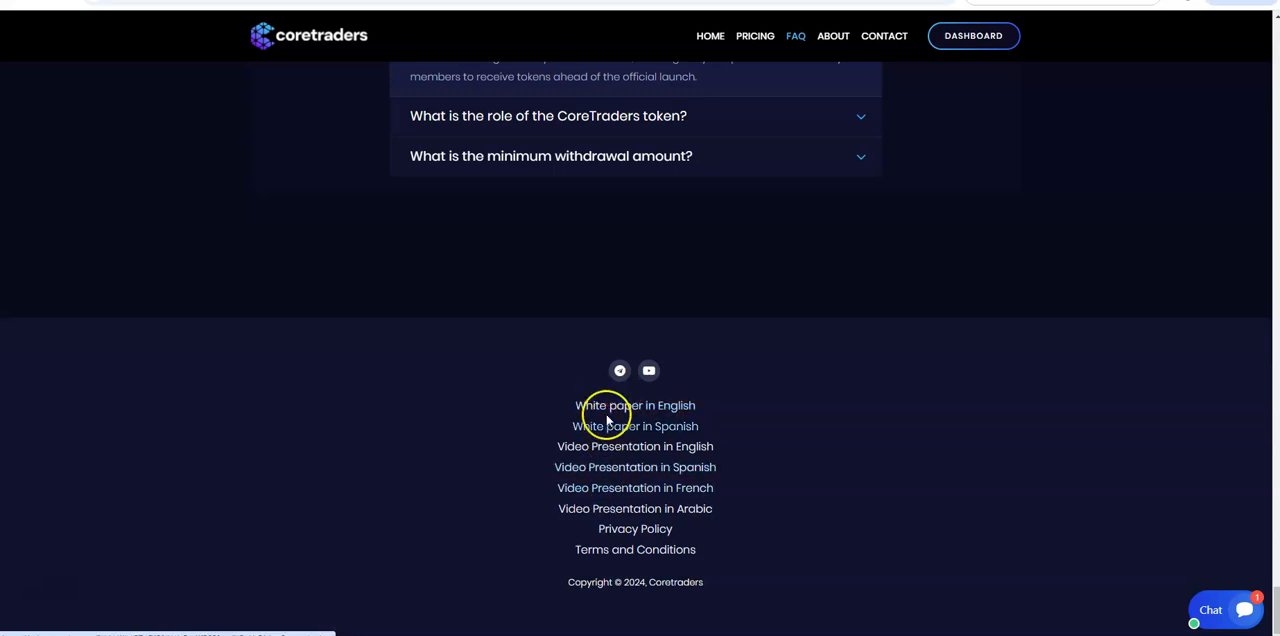
pyautogui.moveTo(744, 460)
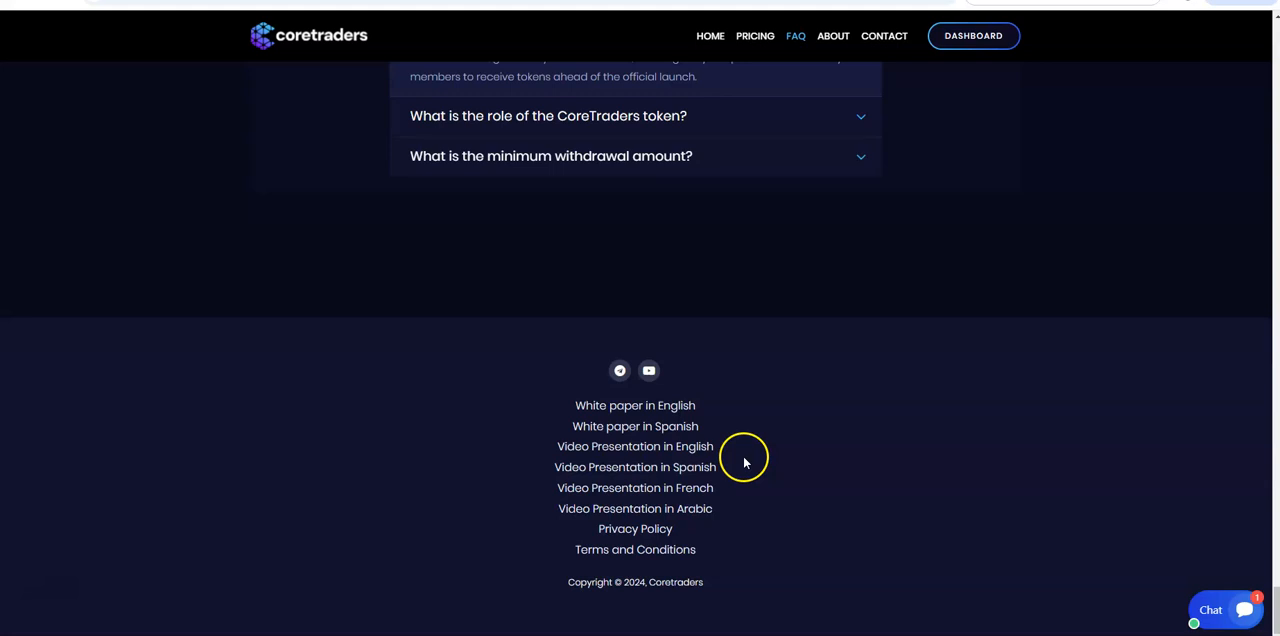
pyautogui.moveTo(714, 524)
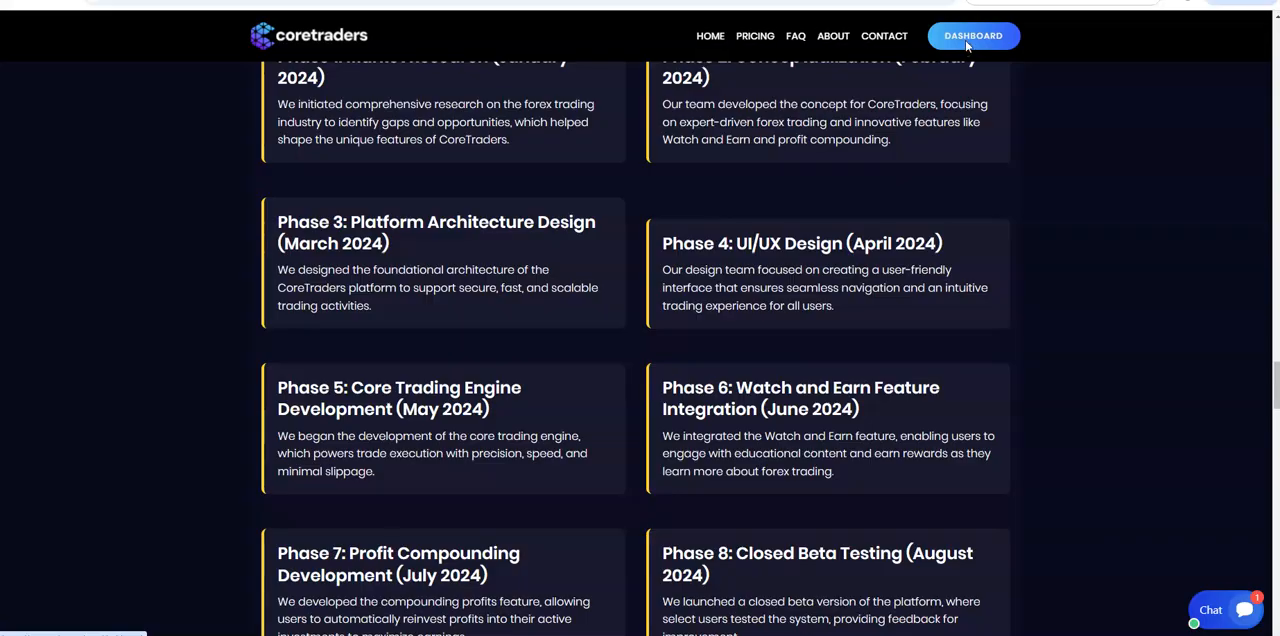
pyautogui.click(972, 36)
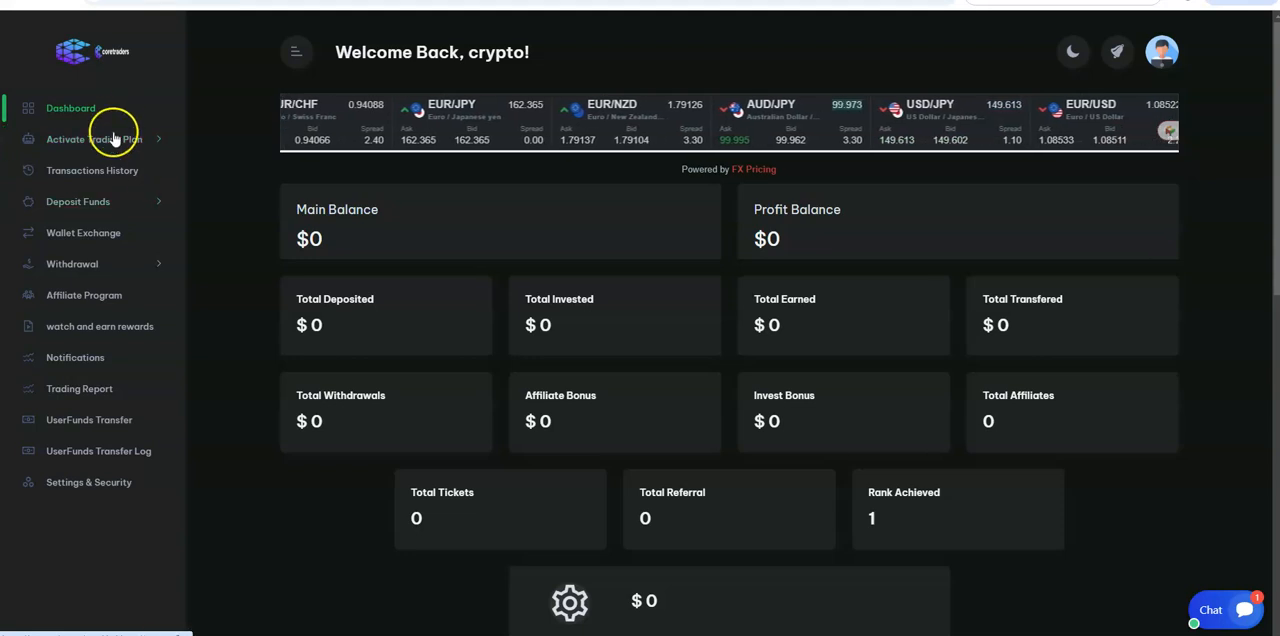
# - Start a Create Deposit form from Deposit Funds with USDT TRC20 as the payment method
pyautogui.click(78, 200)
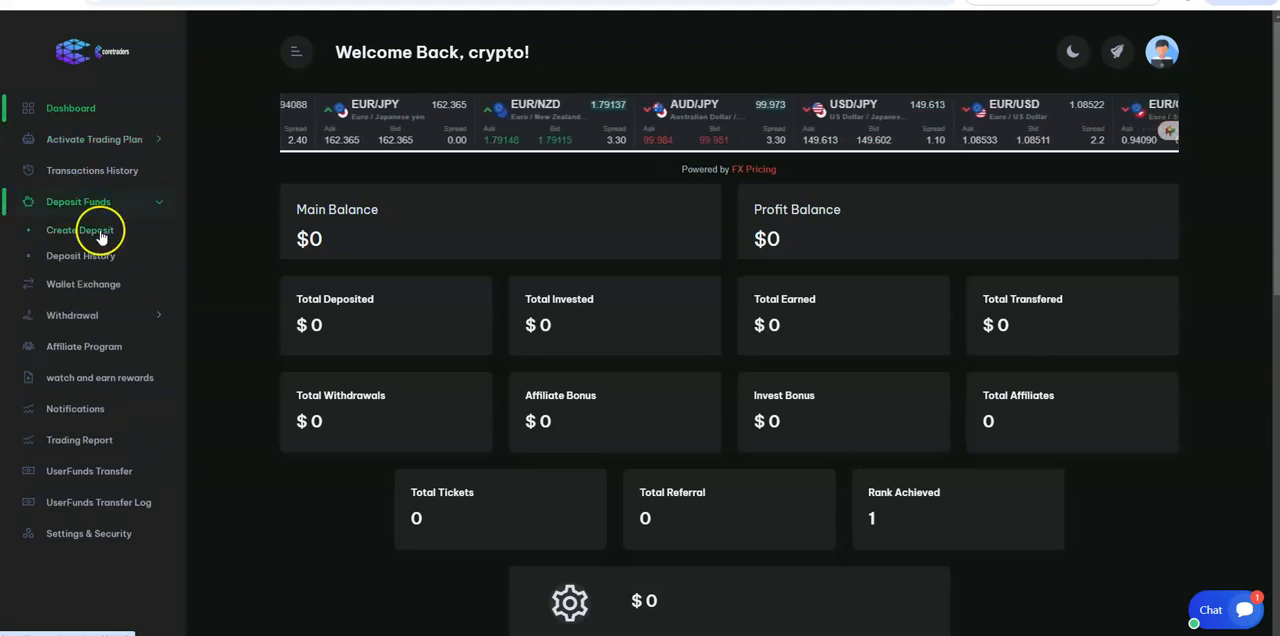
pyautogui.click(80, 230)
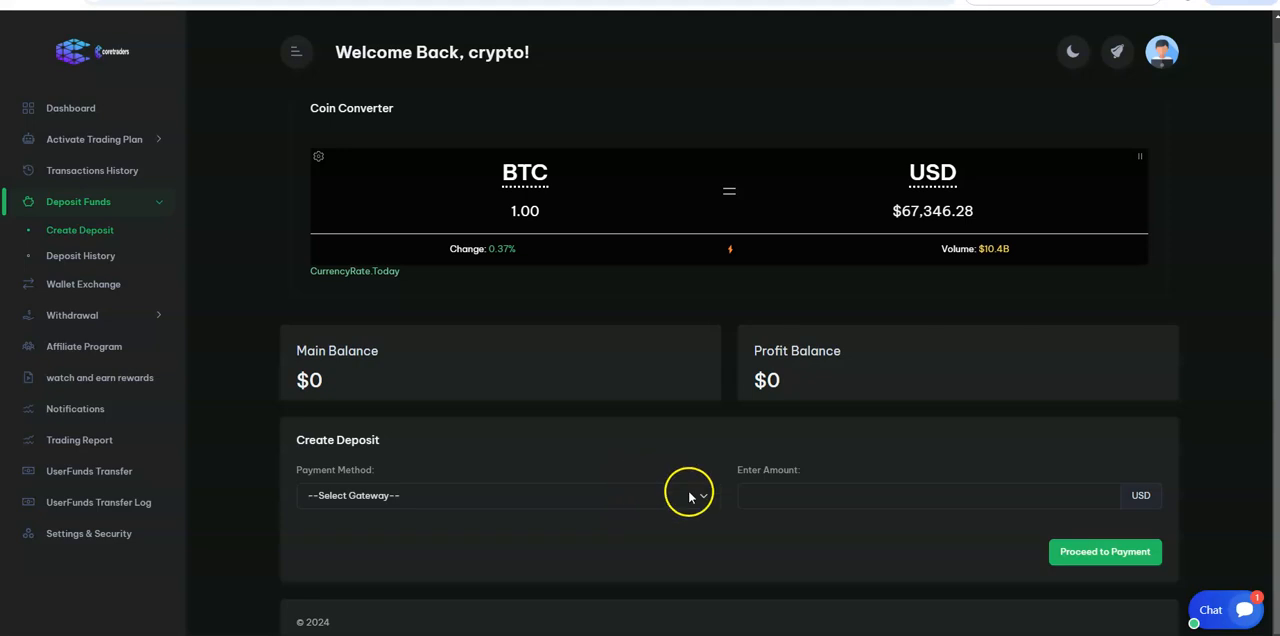
pyautogui.click(504, 496)
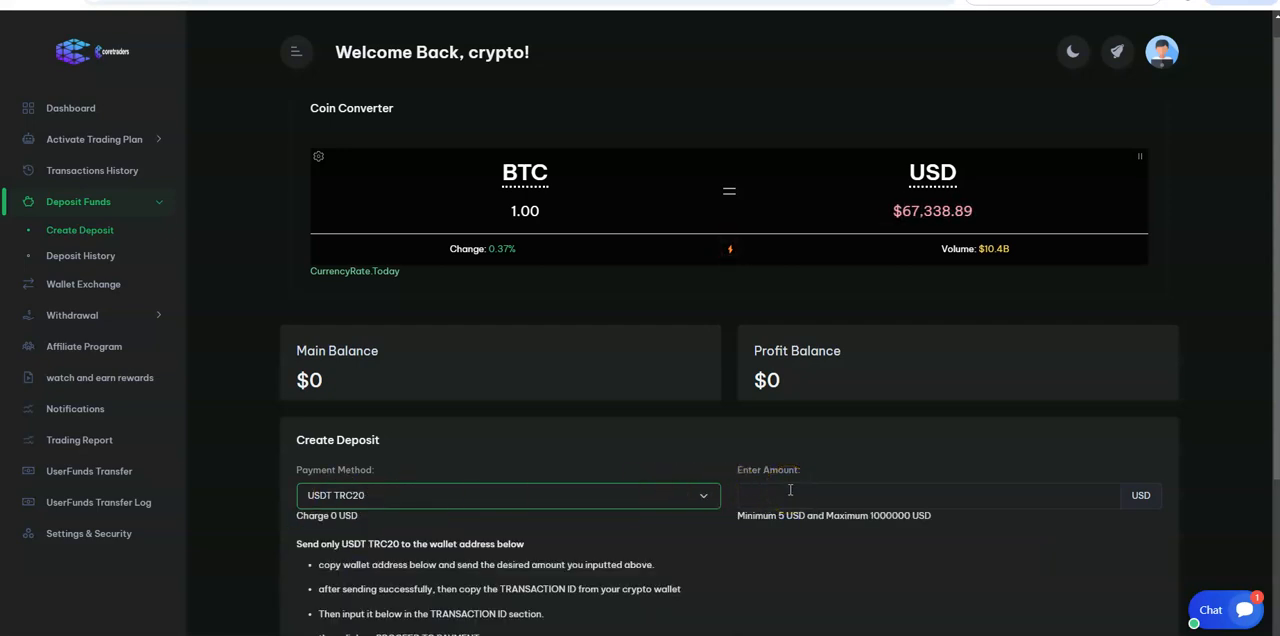
# - Enter 750 as the USDT TRC20 deposit amount
pyautogui.scroll(-3)
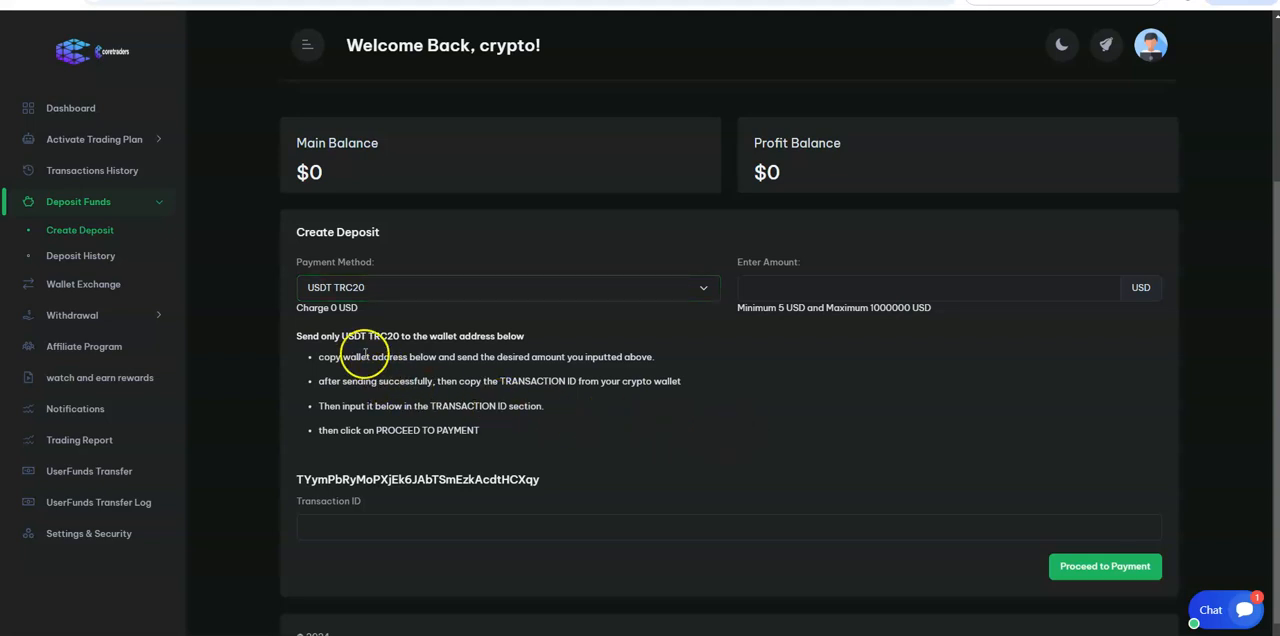
pyautogui.moveTo(536, 476)
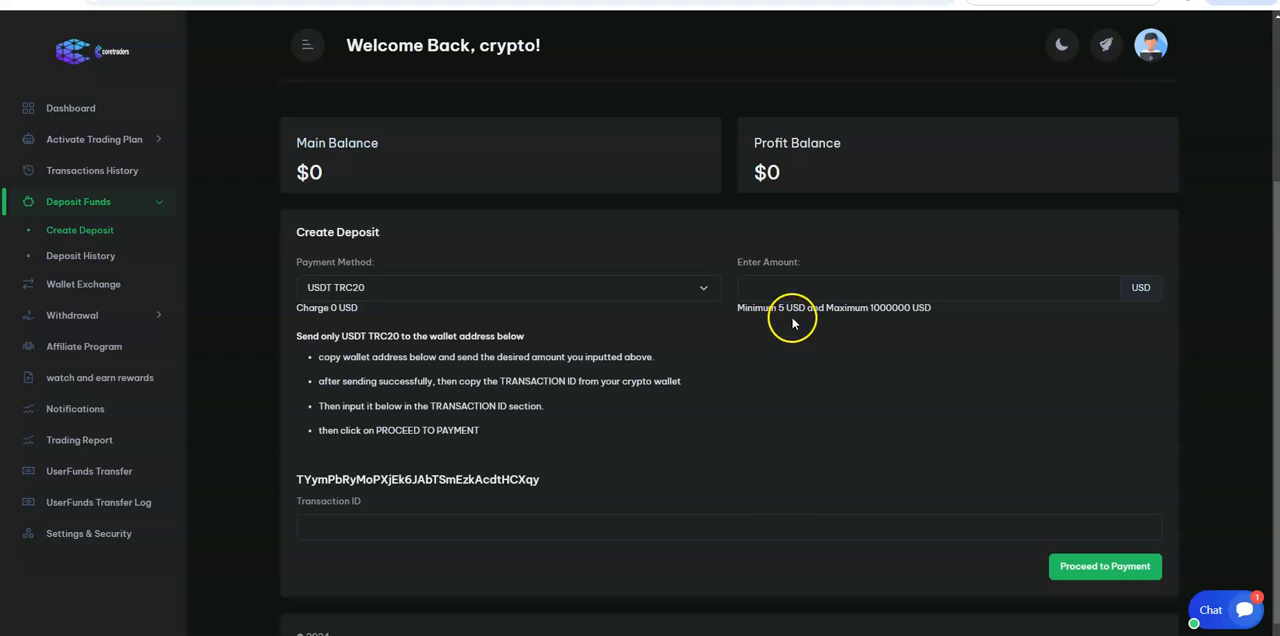
pyautogui.moveTo(844, 334)
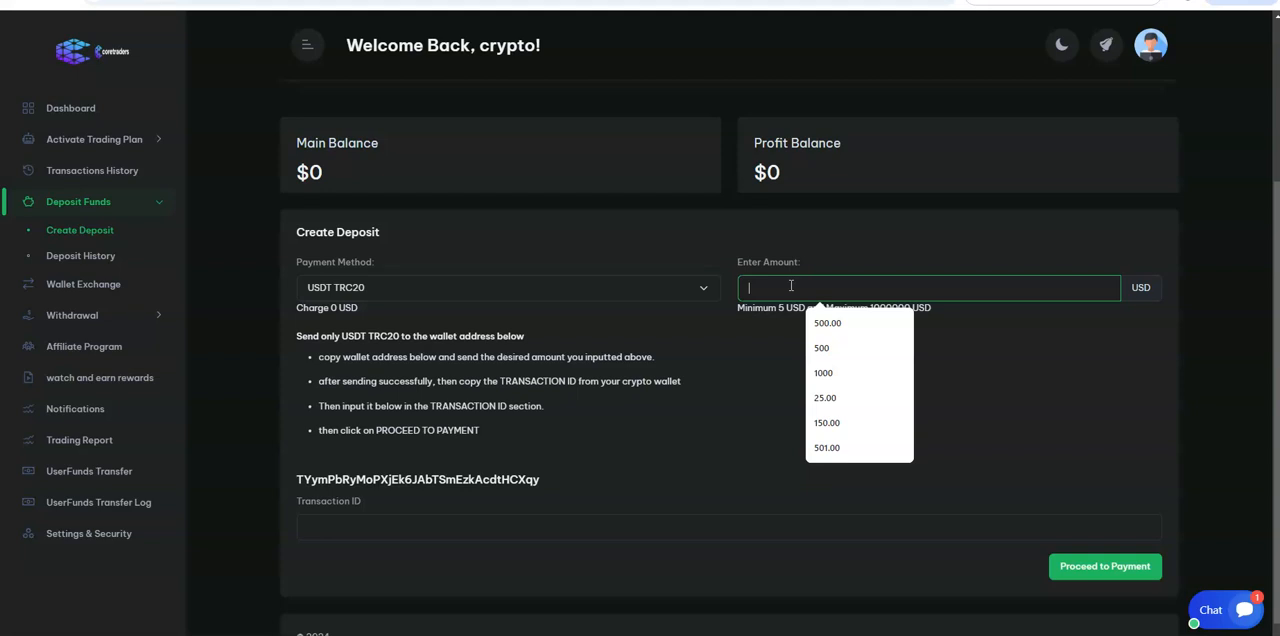
pyautogui.write('75')
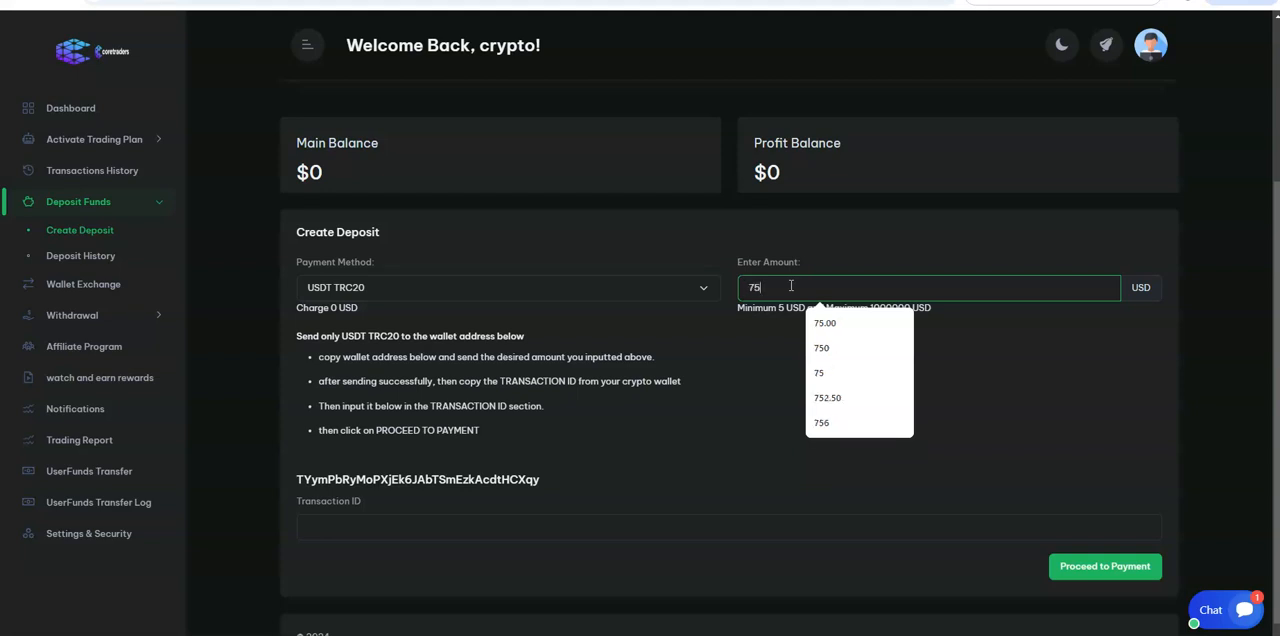
pyautogui.click(820, 348)
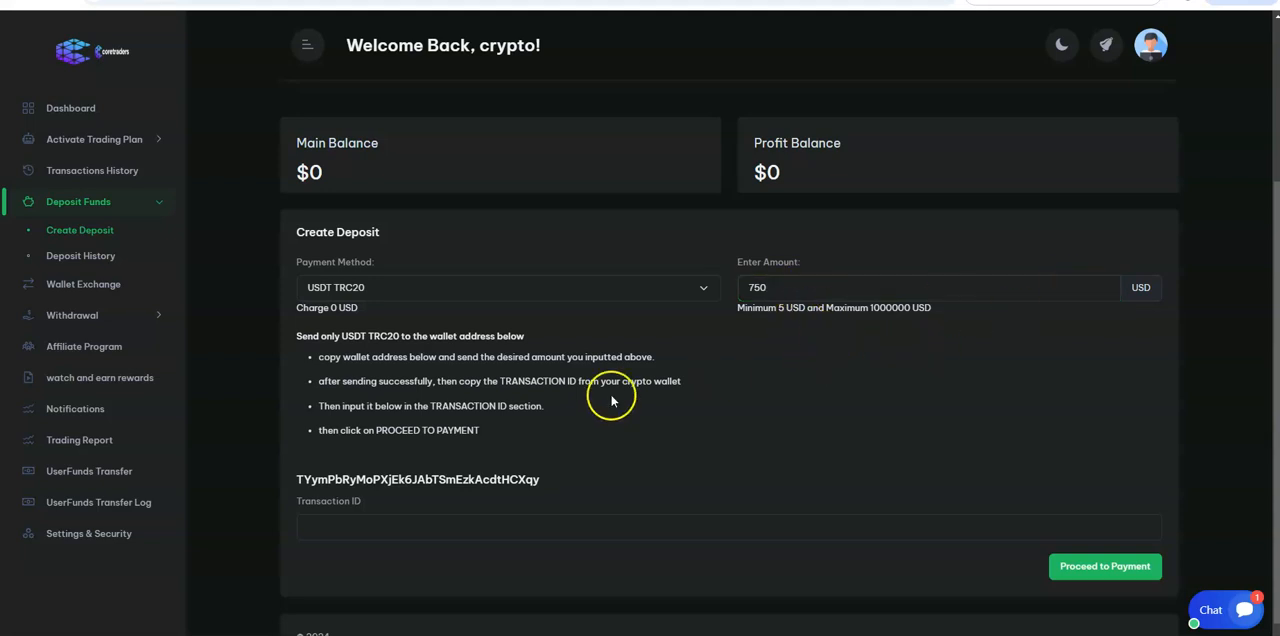
pyautogui.moveTo(430, 348)
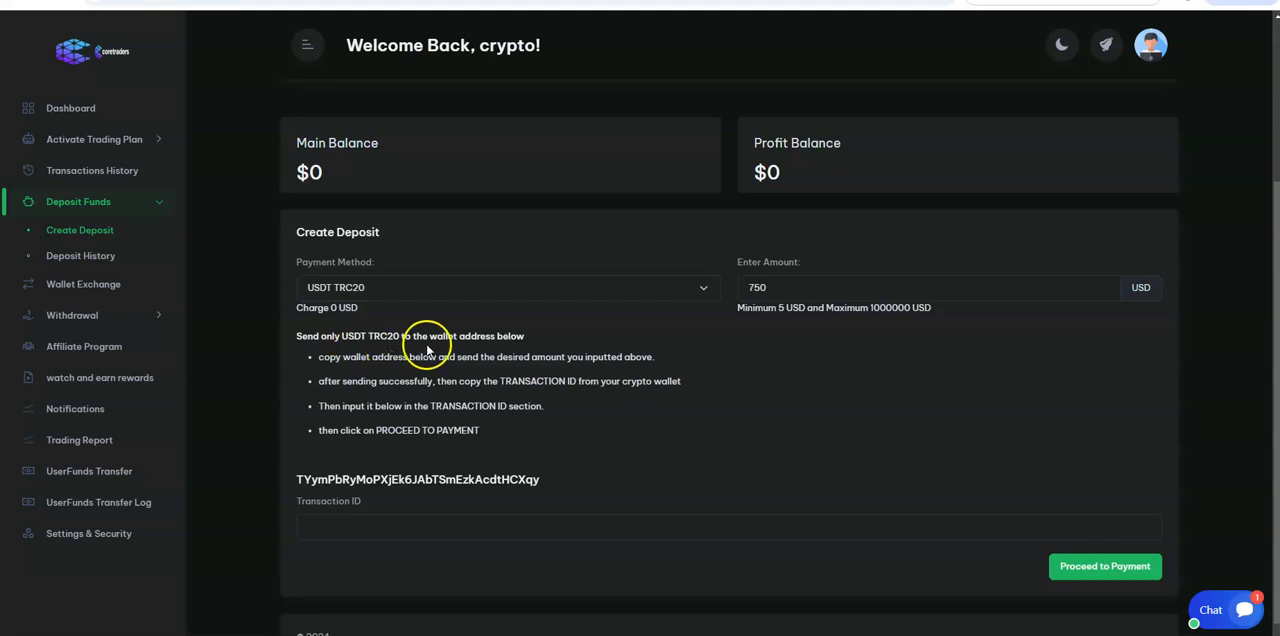
pyautogui.moveTo(370, 372)
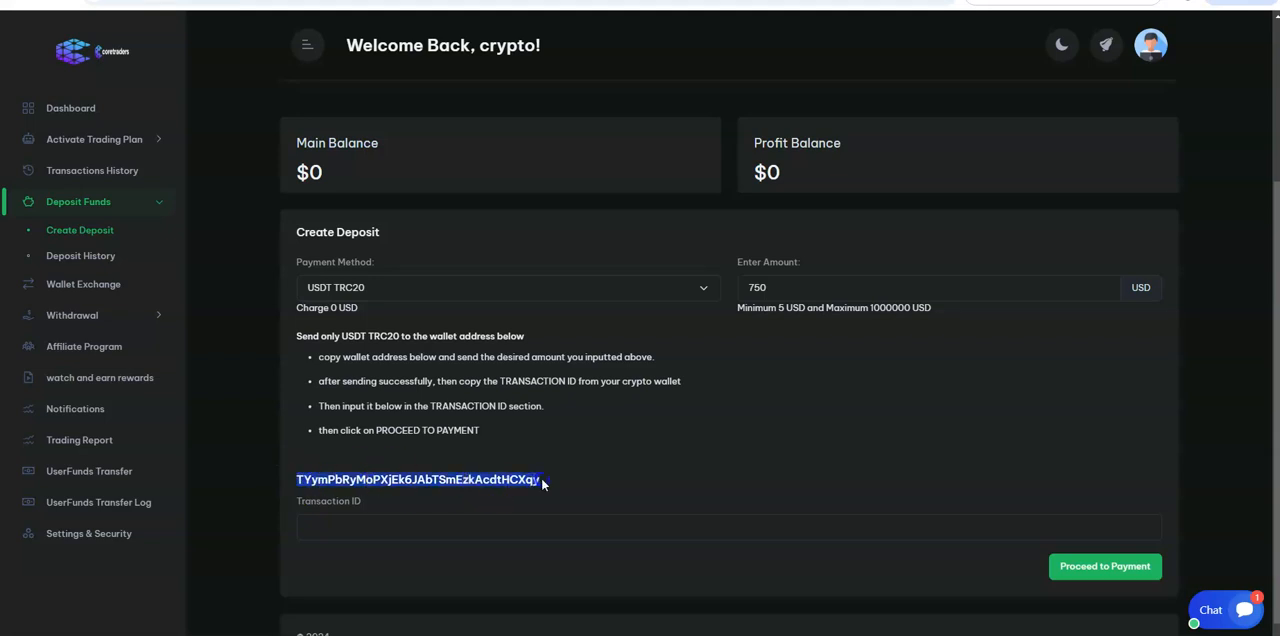
pyautogui.moveTo(530, 418)
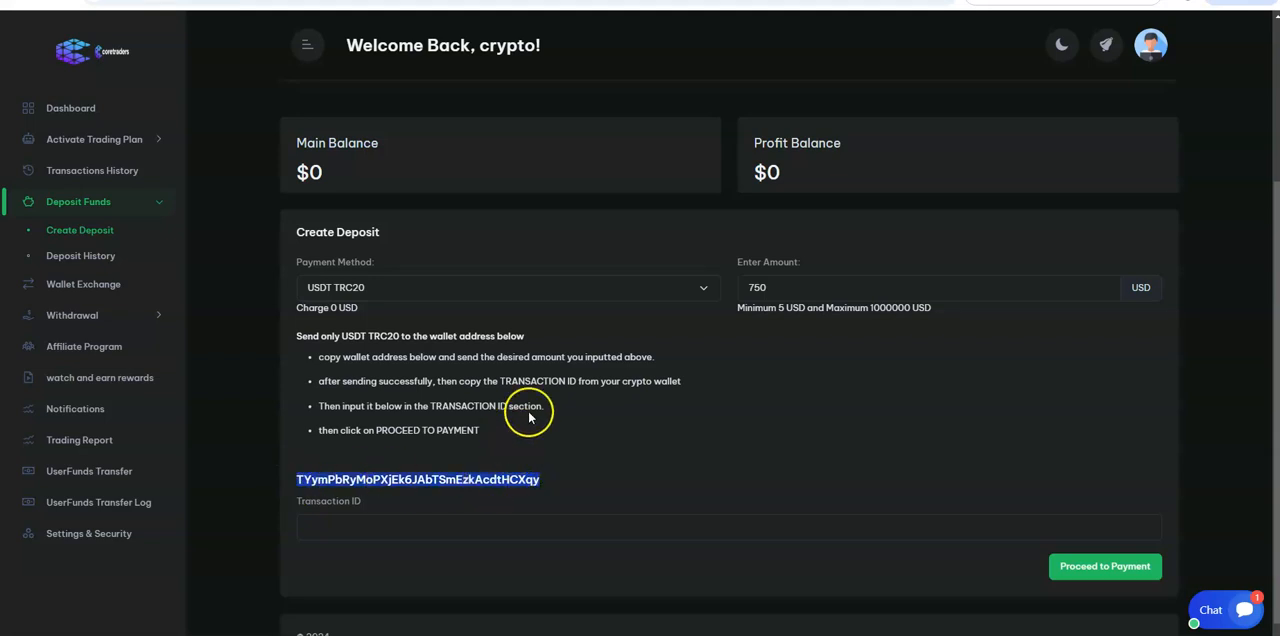
# - Copy the deposit wallet address to the clipboard
pyautogui.rightClick(464, 480)
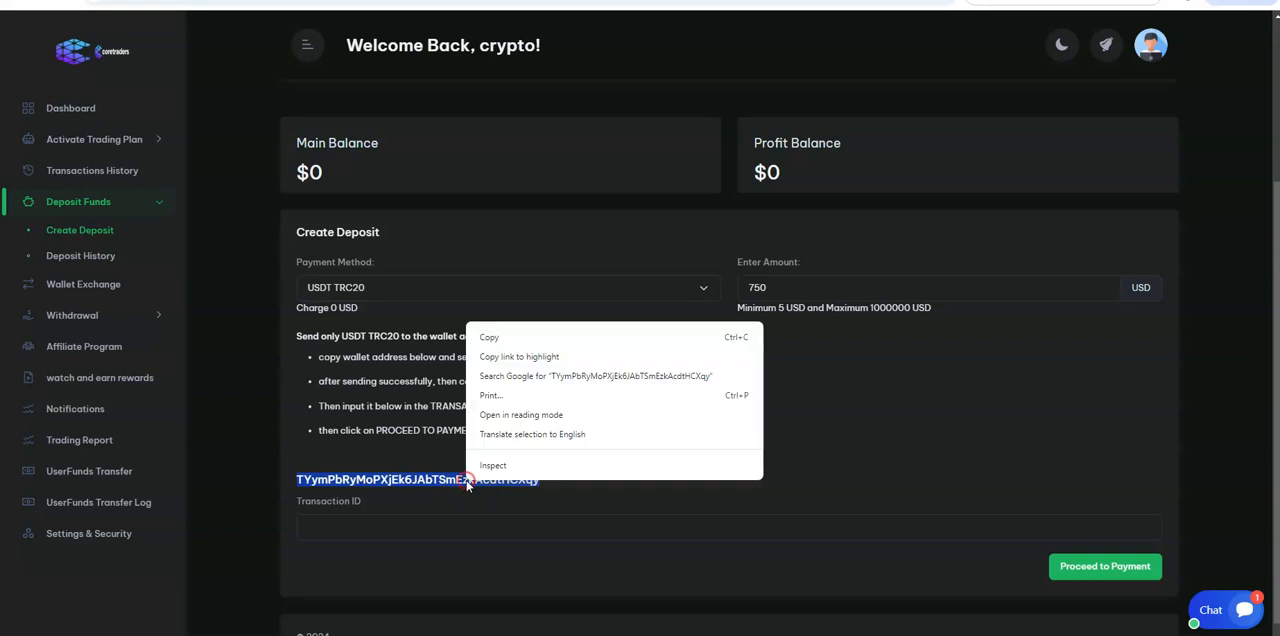
pyautogui.click(488, 338)
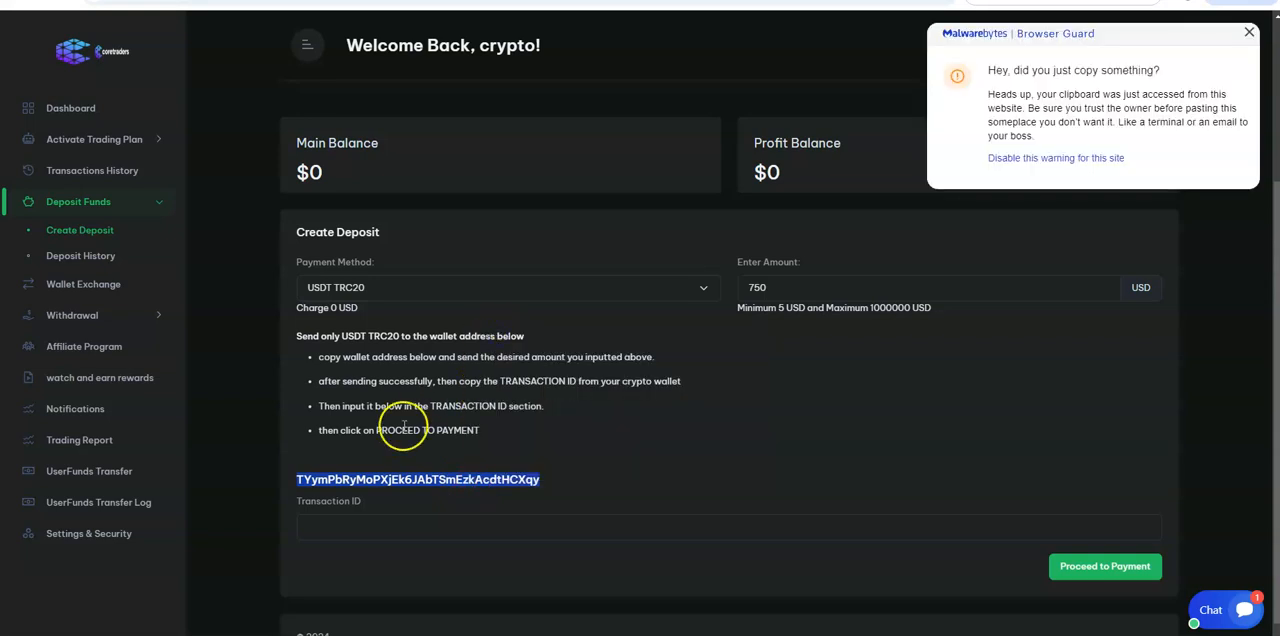
pyautogui.moveTo(816, 484)
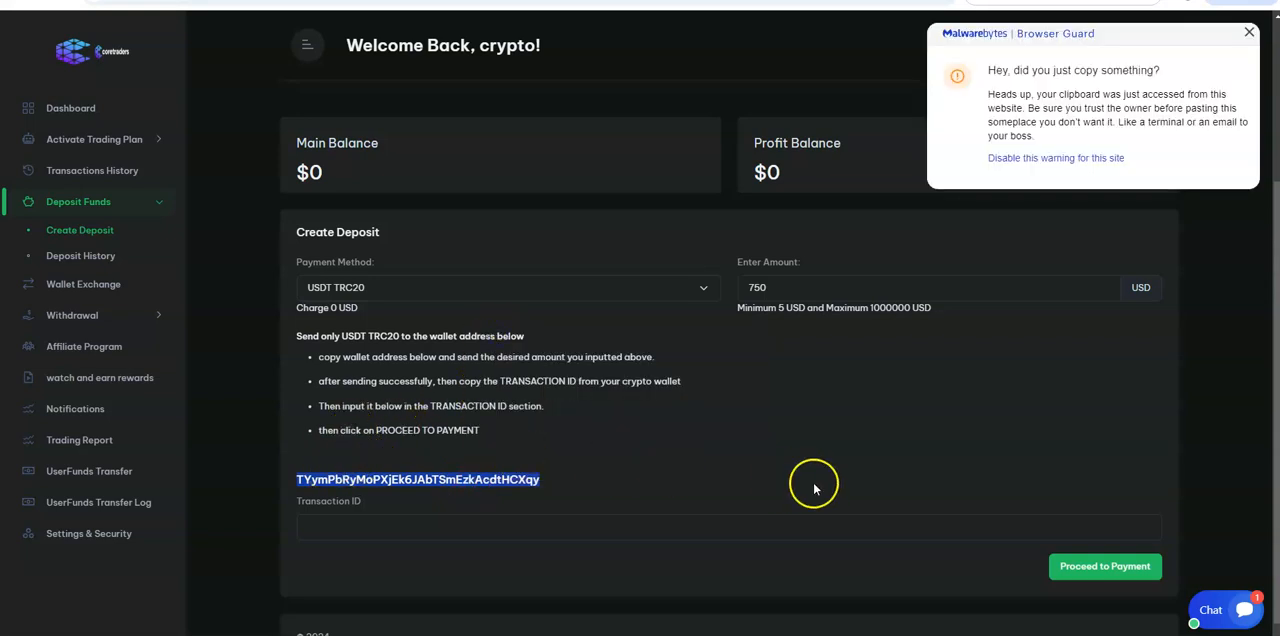
pyautogui.moveTo(812, 480)
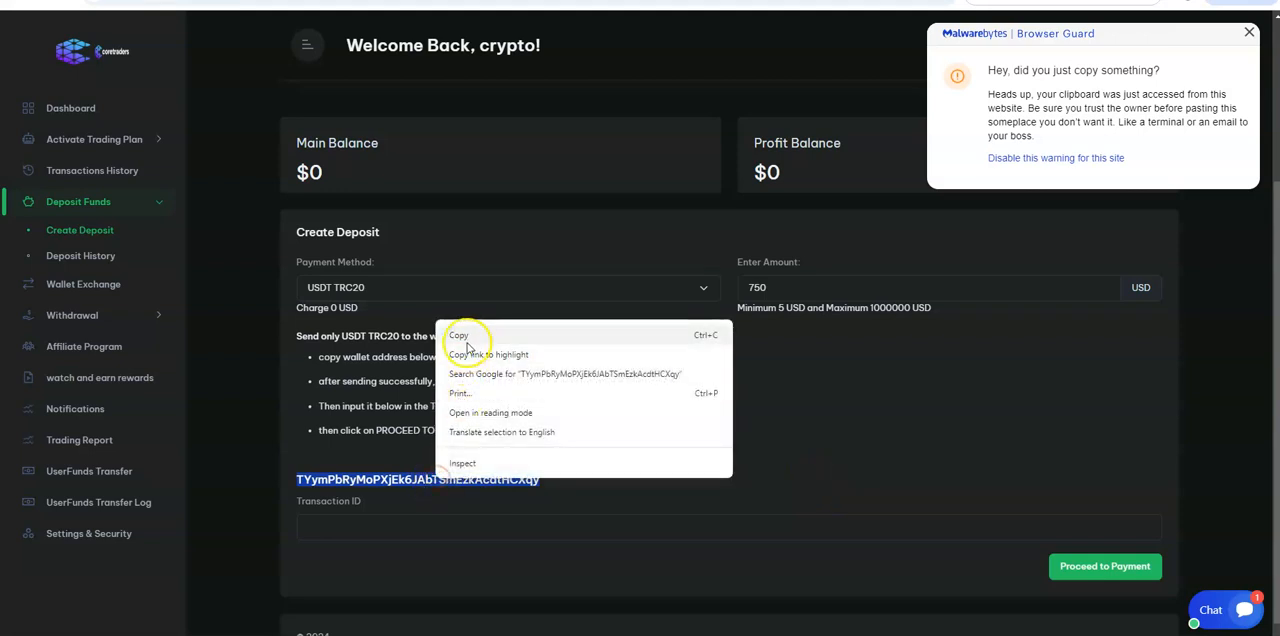
pyautogui.click(458, 336)
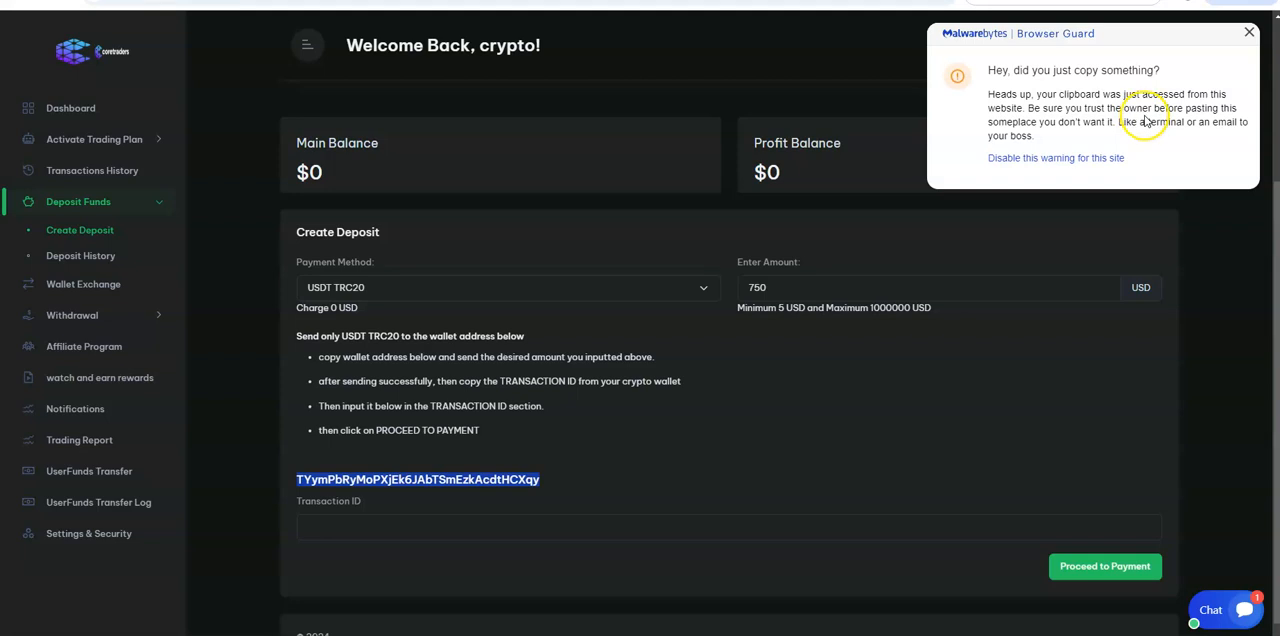
pyautogui.click(1248, 32)
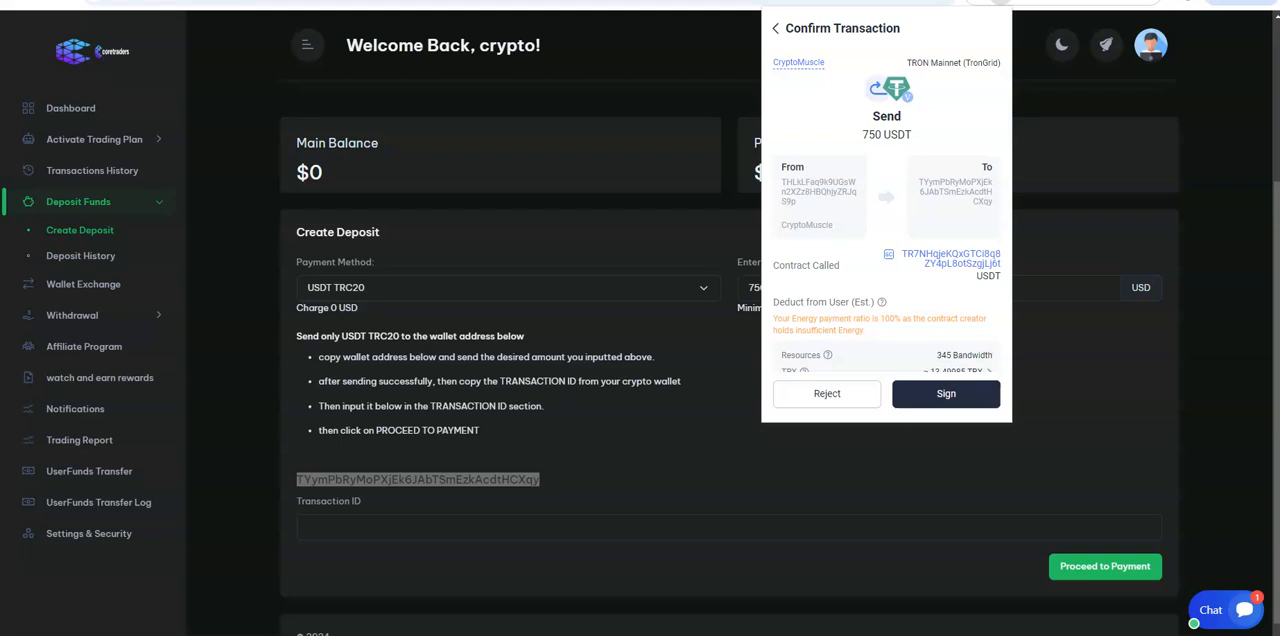
pyautogui.moveTo(800, 222)
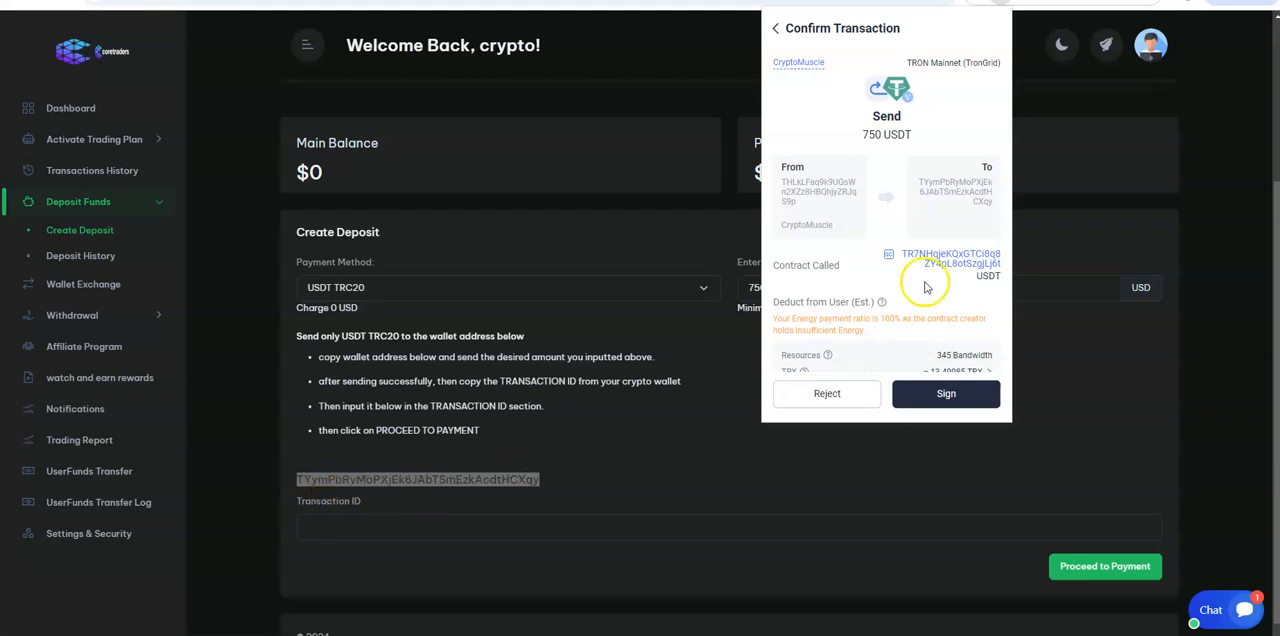
pyautogui.moveTo(948, 190)
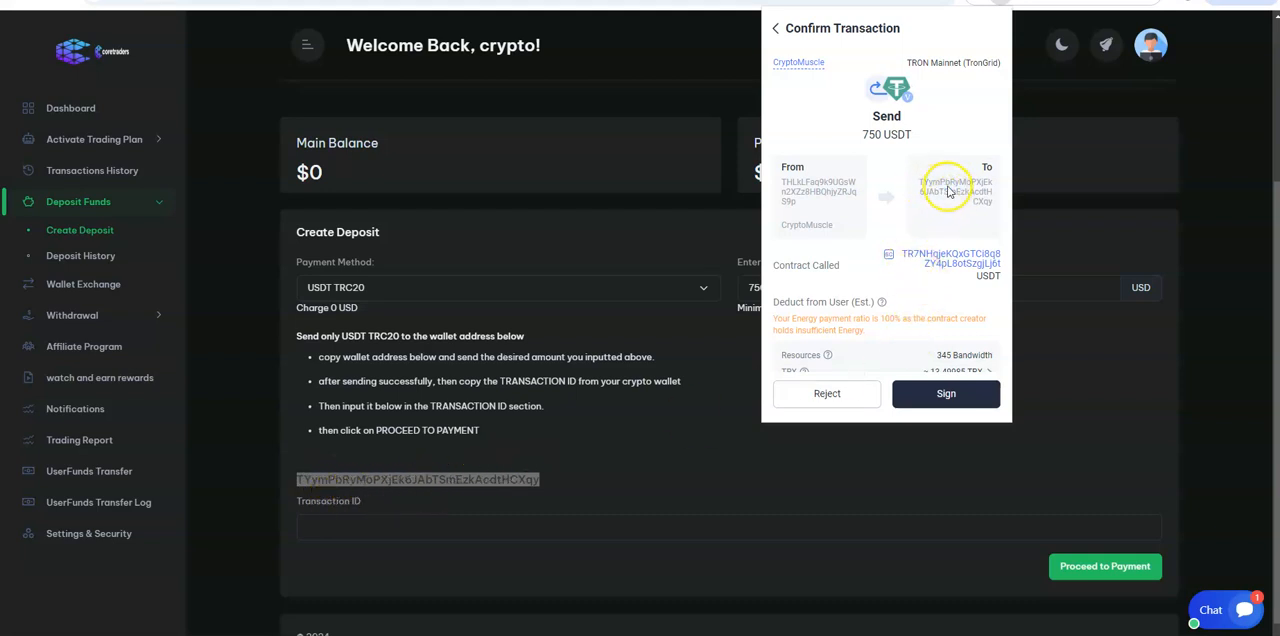
pyautogui.moveTo(976, 222)
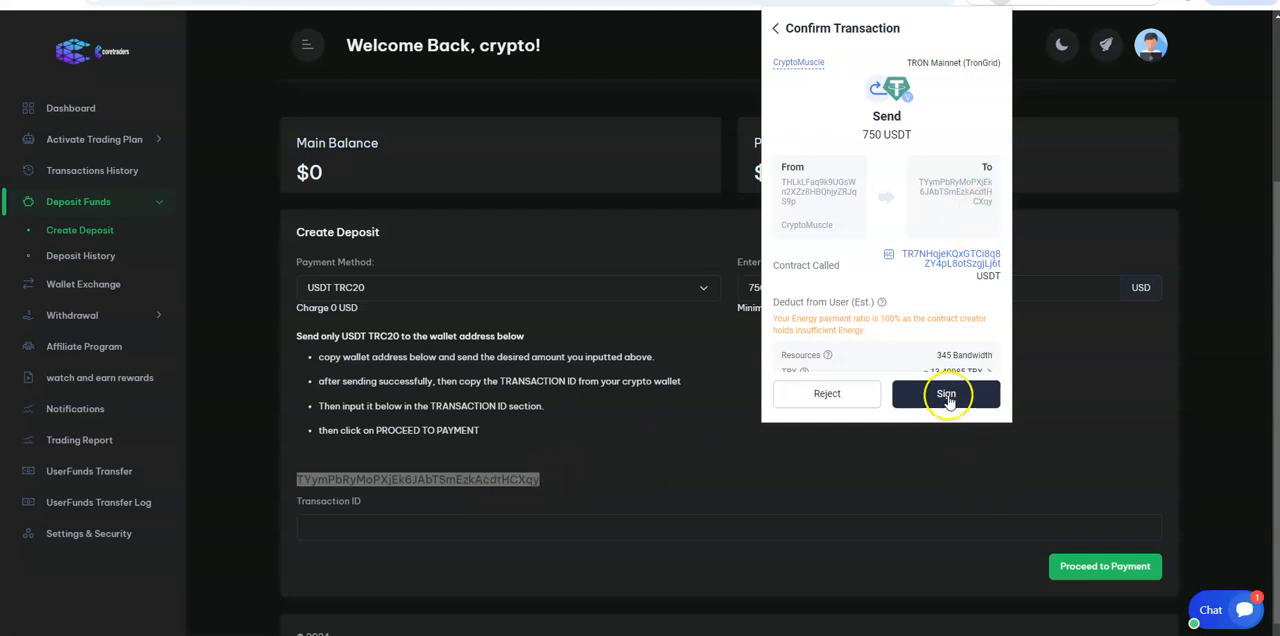
# - Sign the 750 USDT transfer in TronLink and dismiss the broadcast confirmation
pyautogui.click(944, 392)
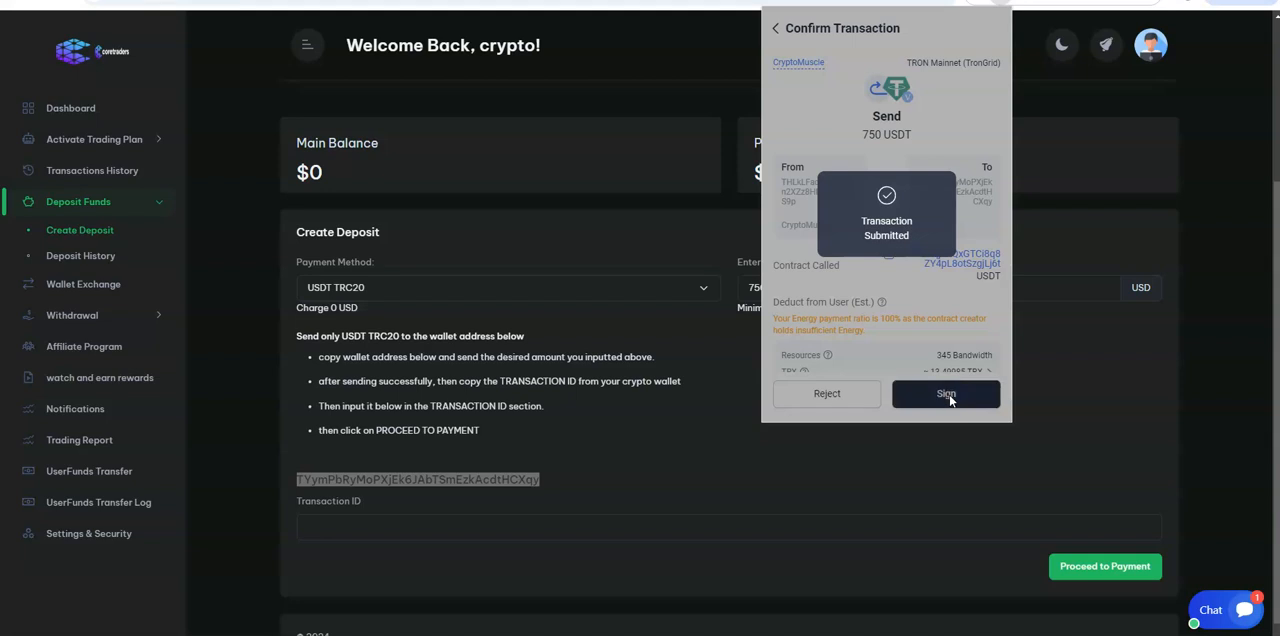
pyautogui.click(944, 392)
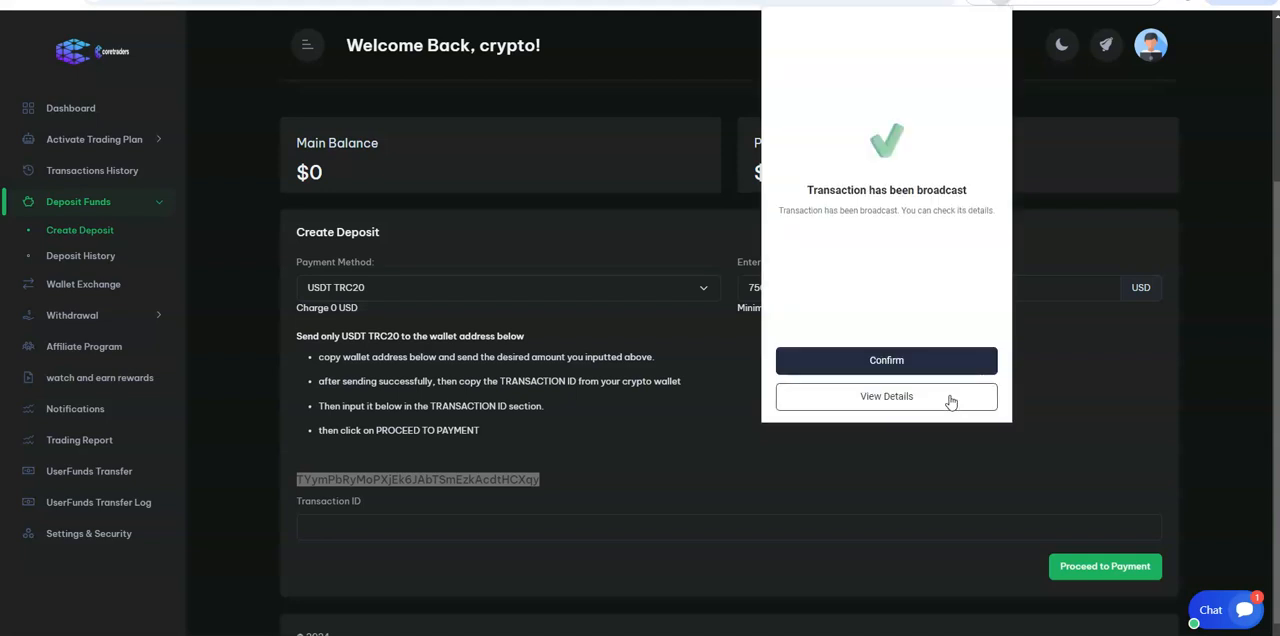
pyautogui.moveTo(398, 558)
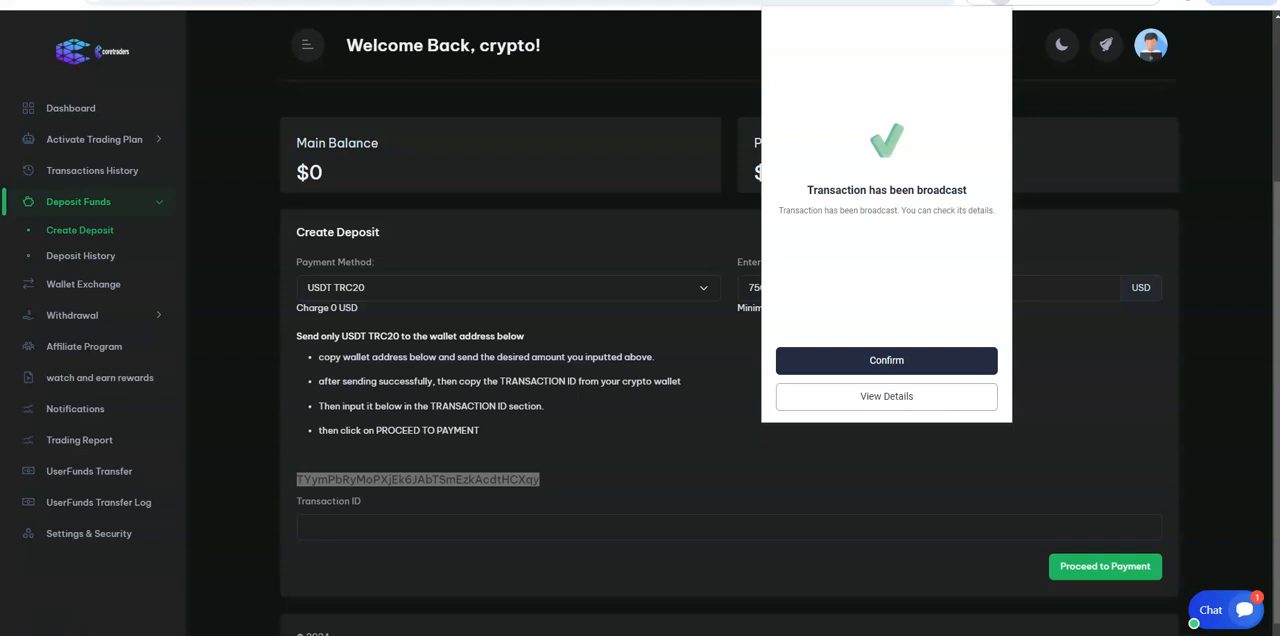
pyautogui.click(886, 360)
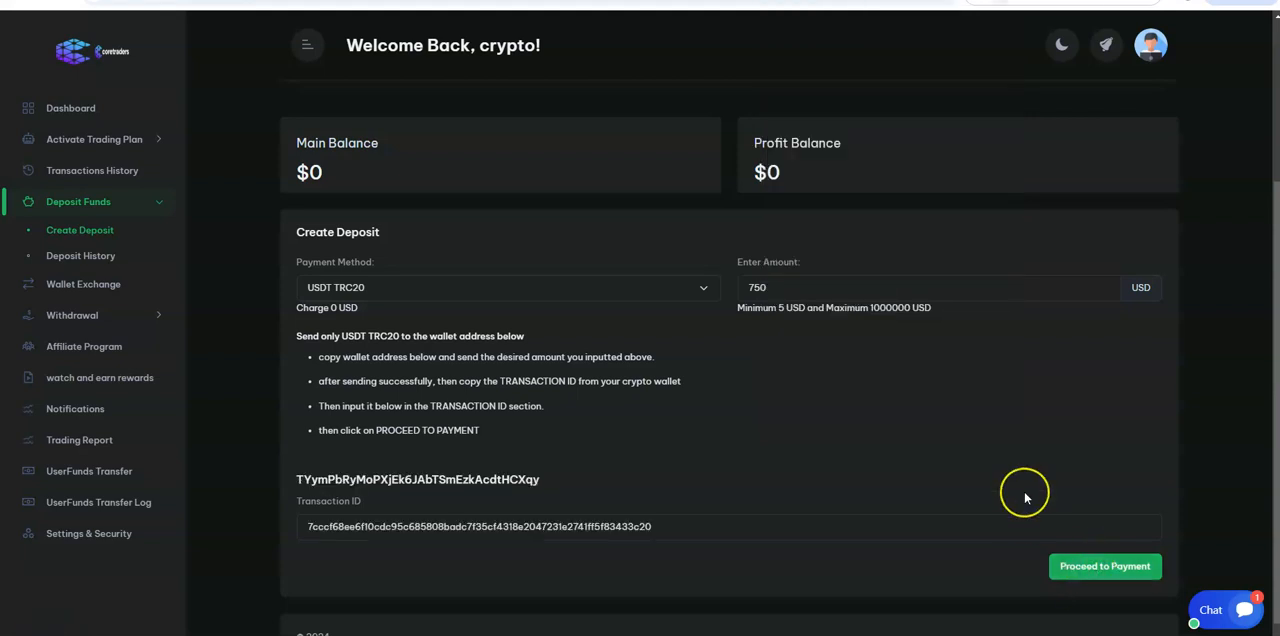
# - Submit the 750 deposit, leaving it pending, and return to the $0 dashboard
pyautogui.click(1104, 566)
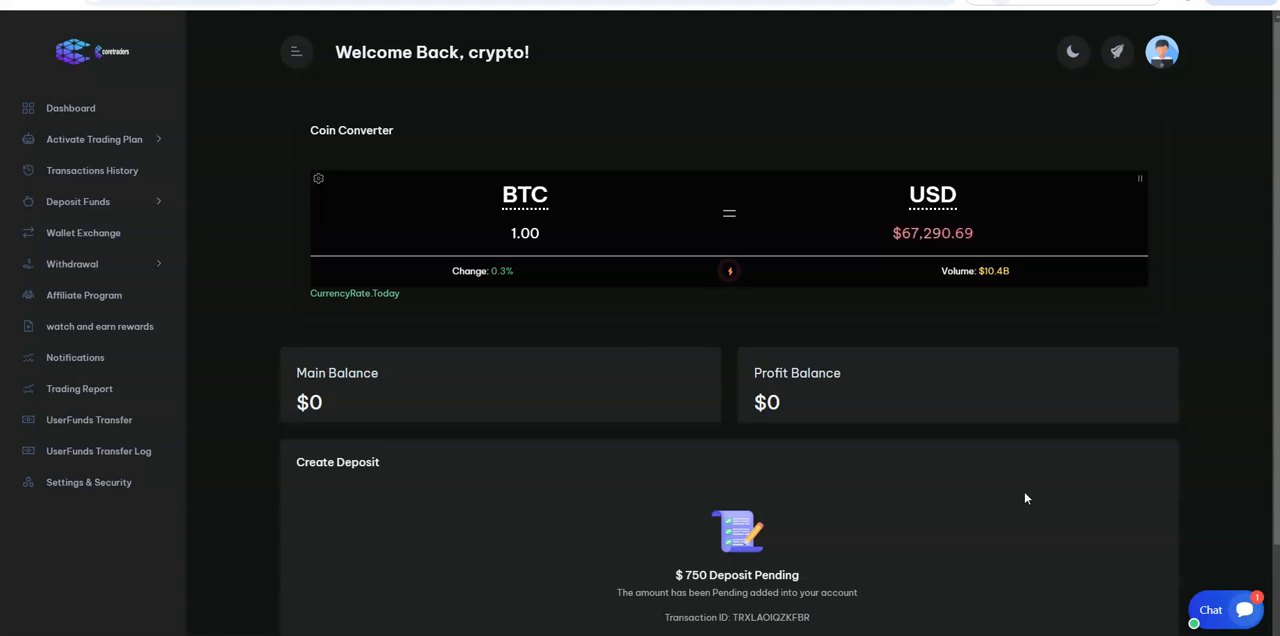
pyautogui.scroll(-3)
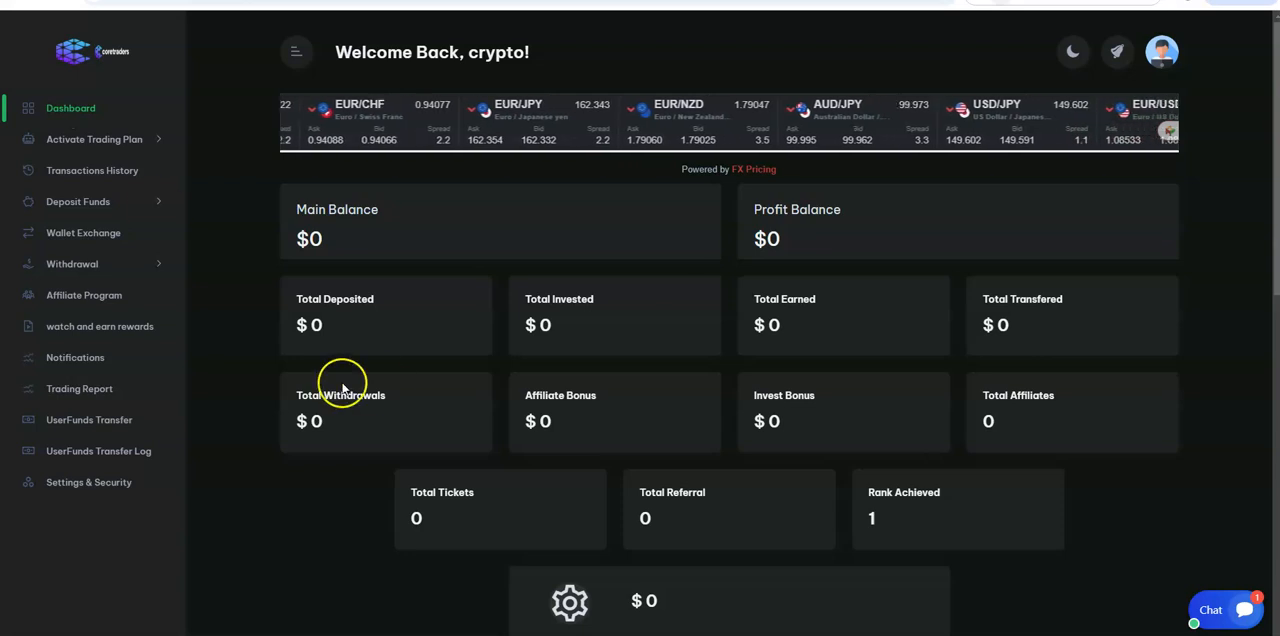
pyautogui.scroll(-3)
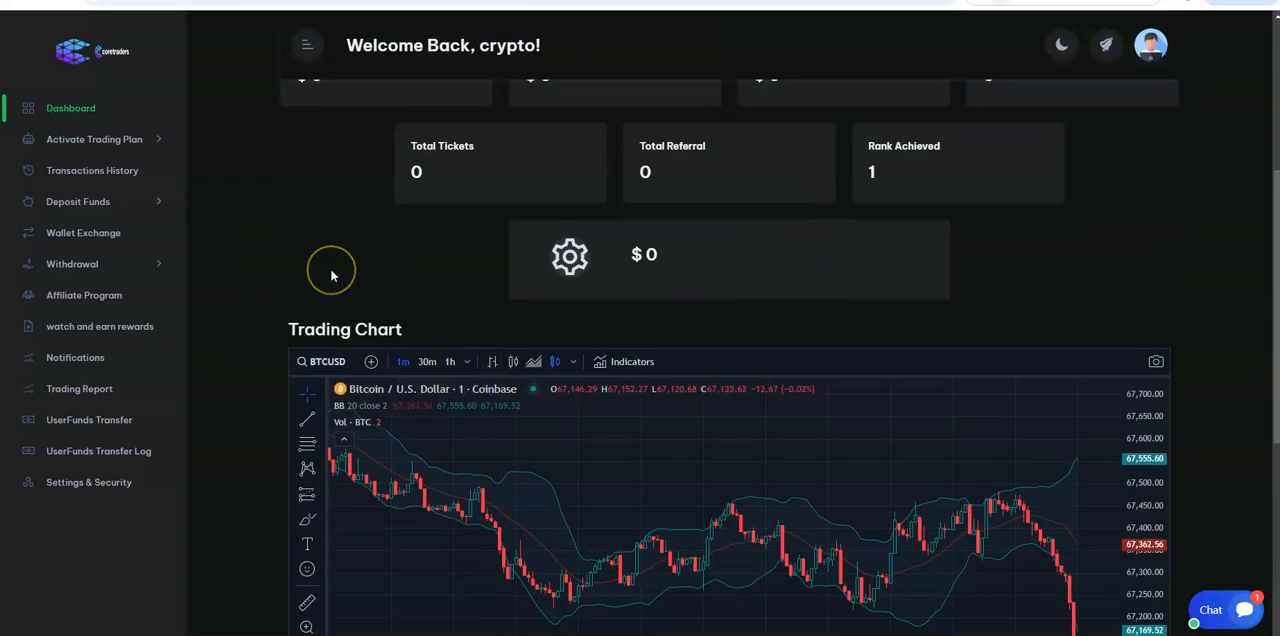
pyautogui.scroll(-3)
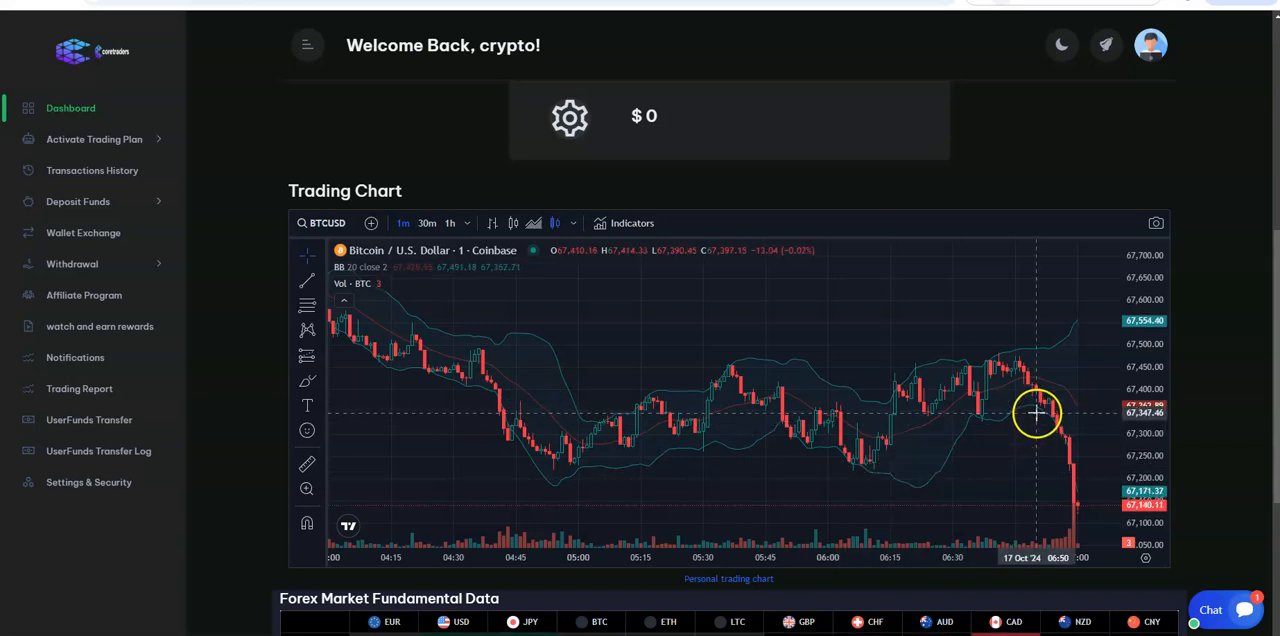
pyautogui.moveTo(1010, 380)
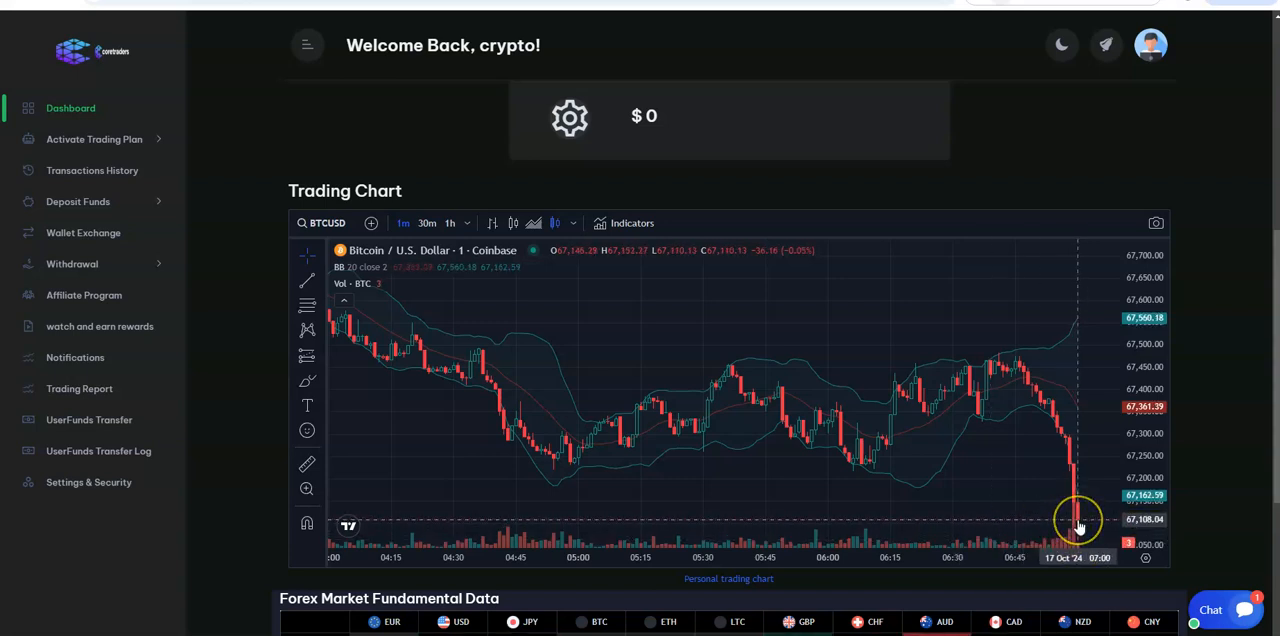
pyautogui.moveTo(1056, 464)
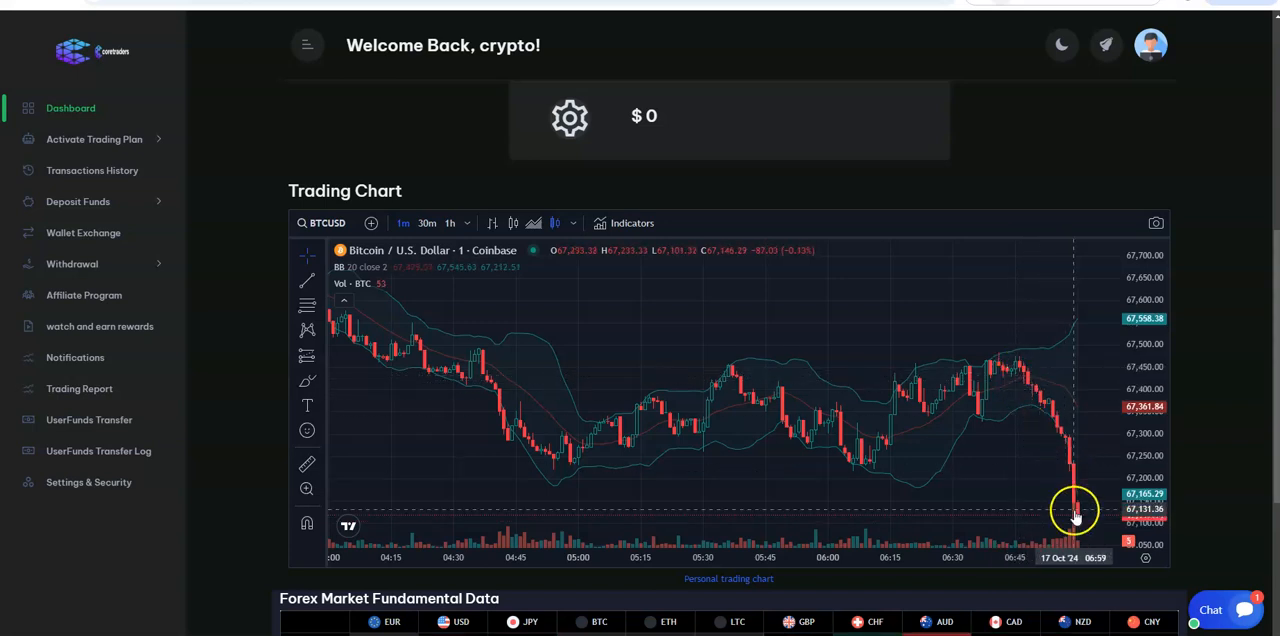
pyautogui.moveTo(1008, 378)
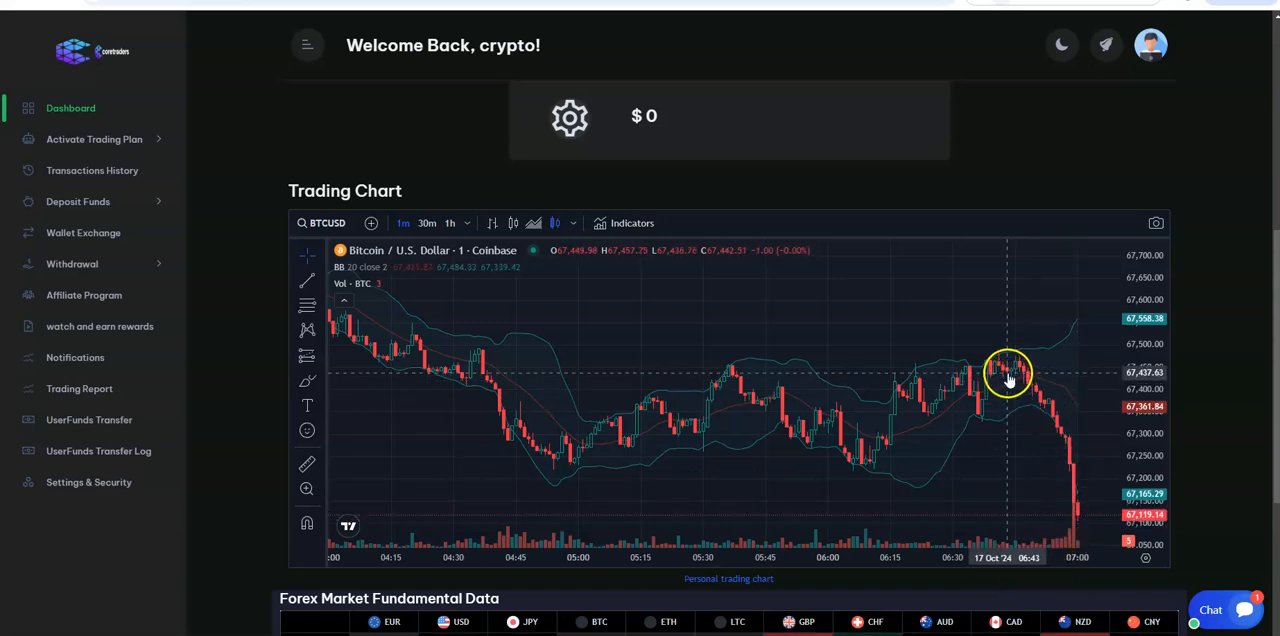
pyautogui.moveTo(1050, 516)
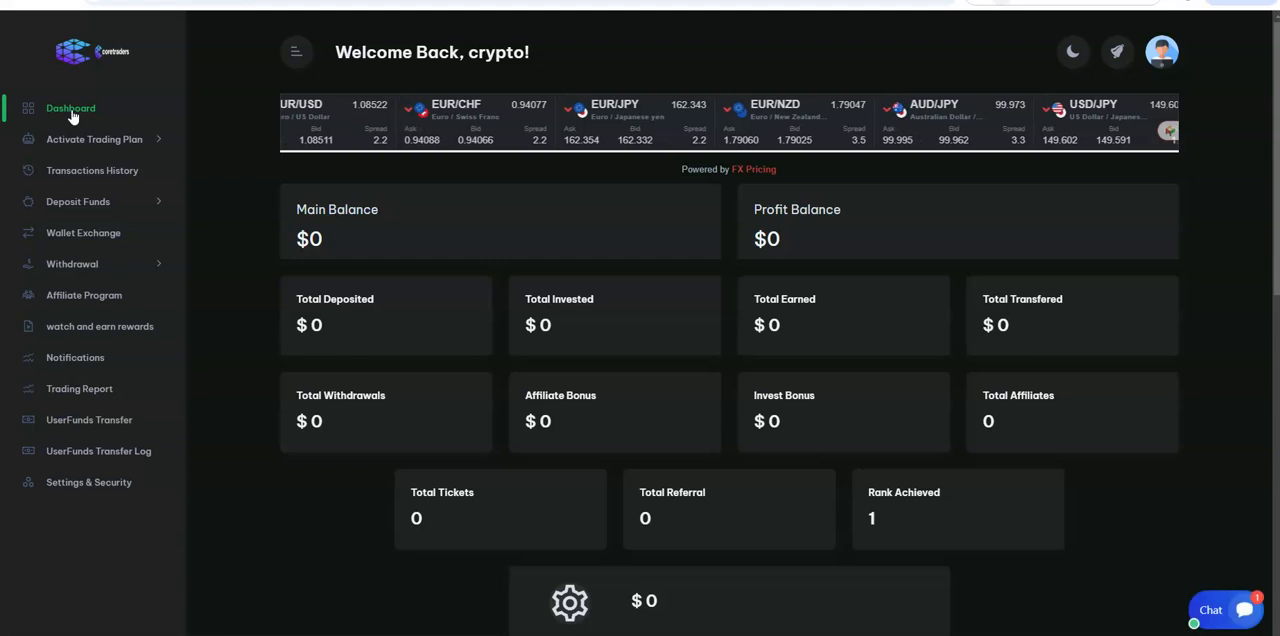
pyautogui.moveTo(268, 212)
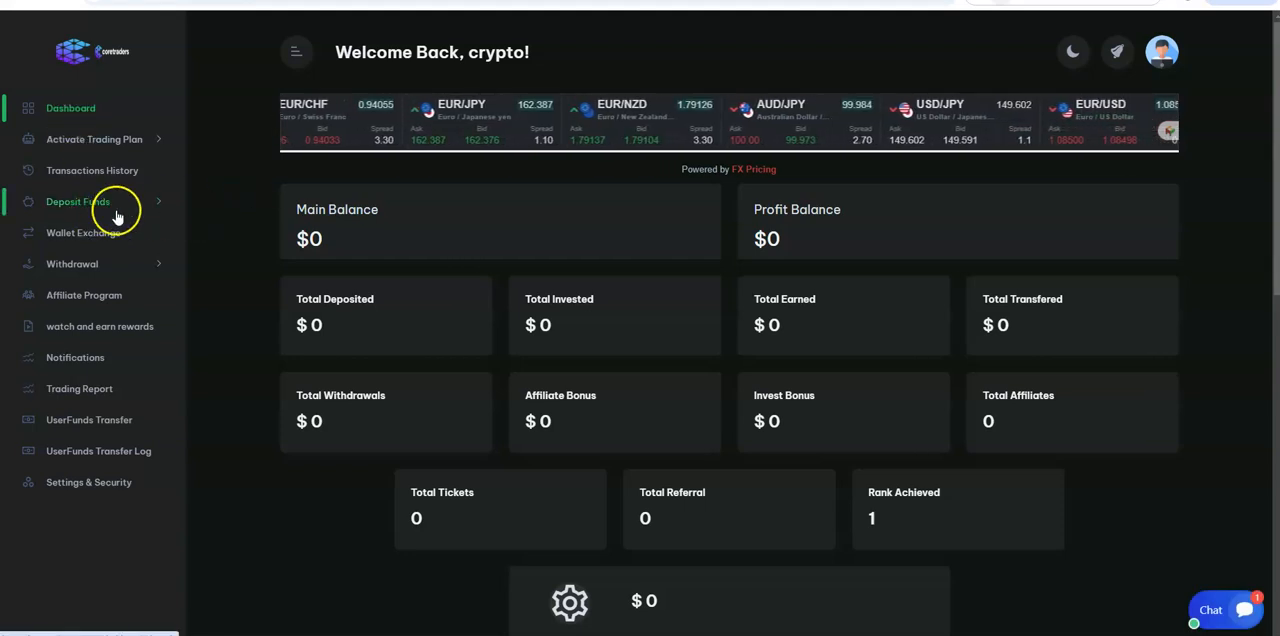
# - Browse the trading plan selection, then view Transactions History listing the pending 750 deposit
pyautogui.click(94, 140)
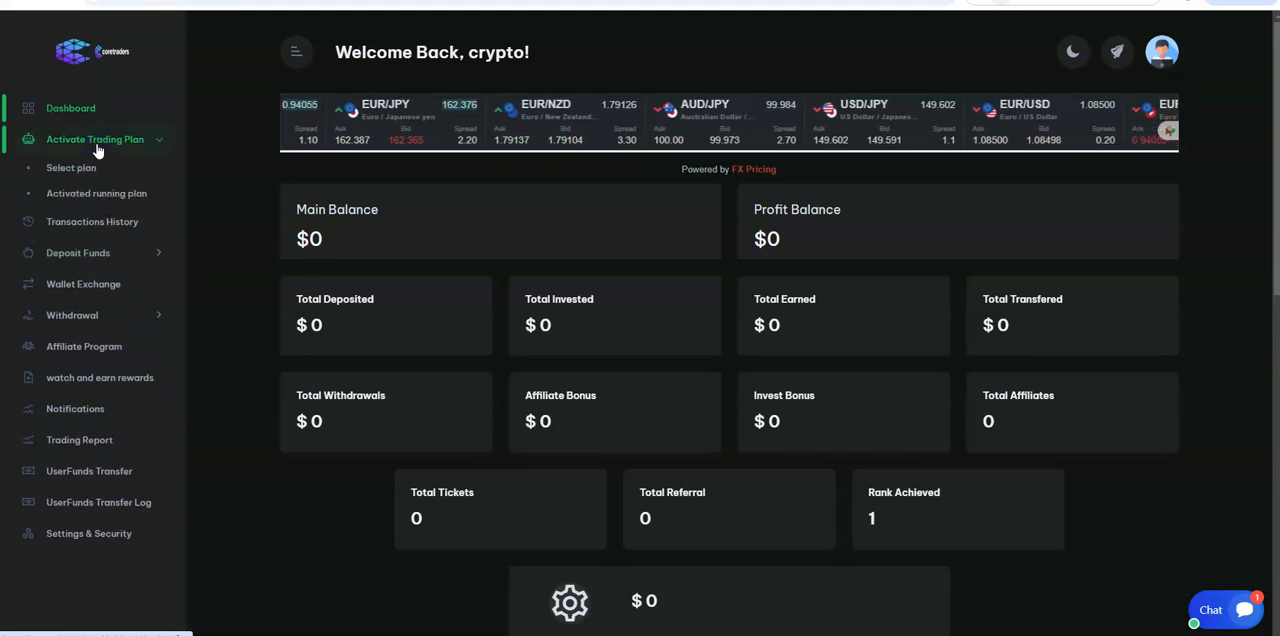
pyautogui.click(72, 168)
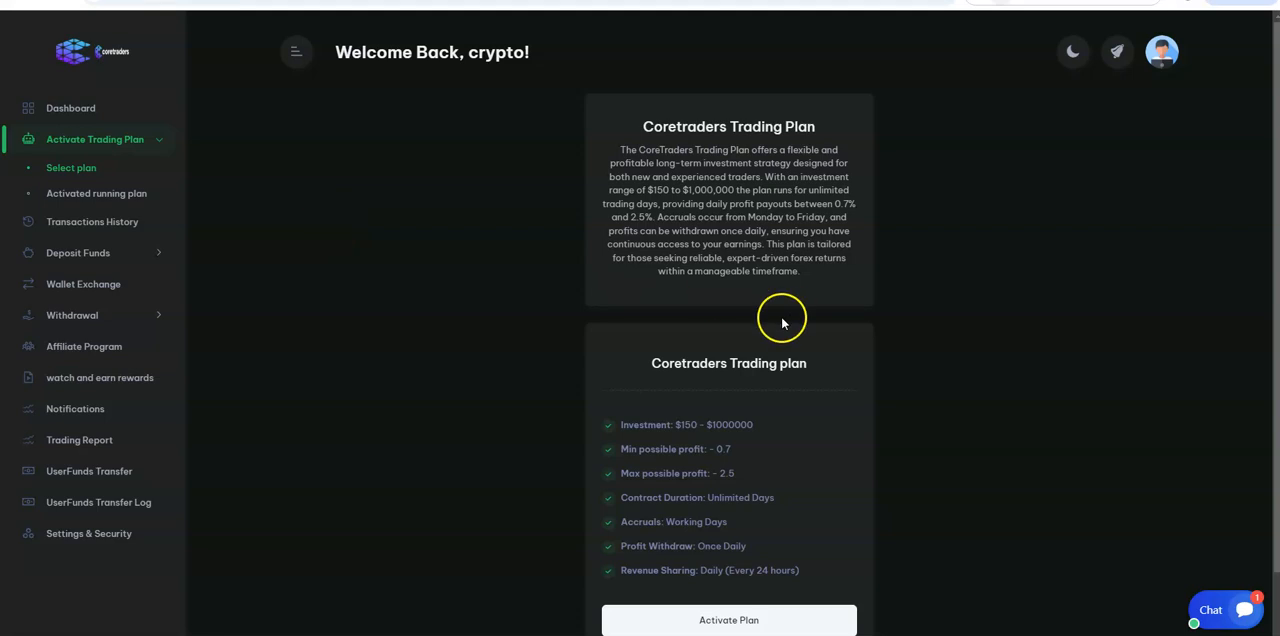
pyautogui.scroll(-3)
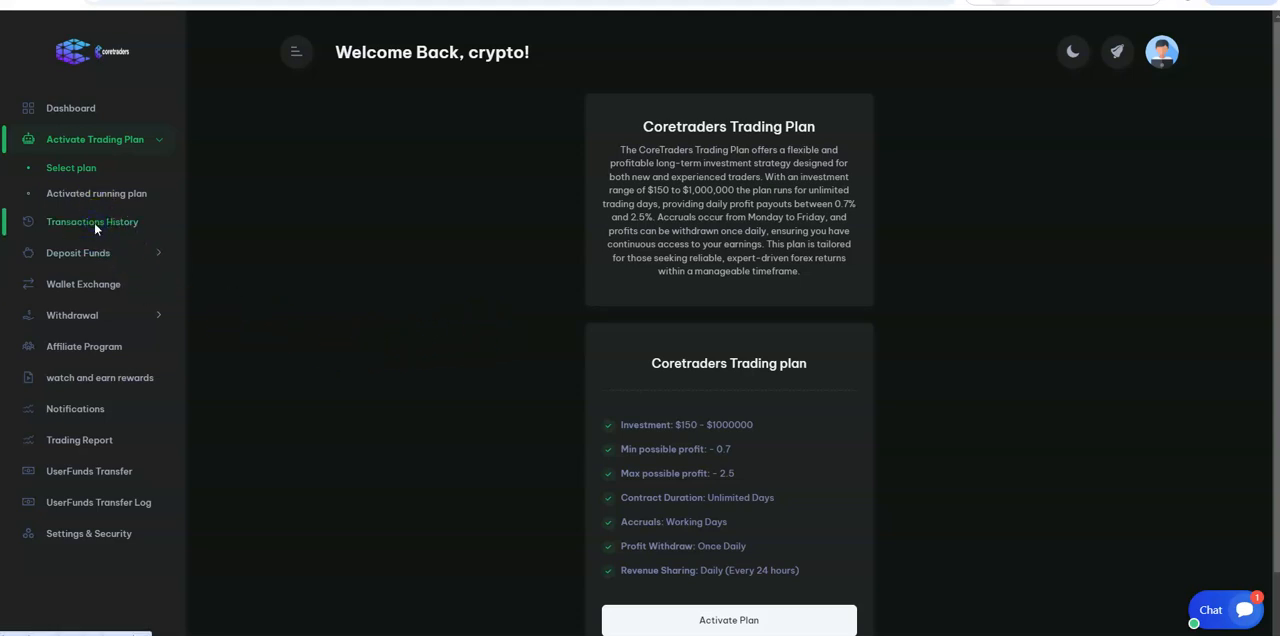
pyautogui.click(92, 220)
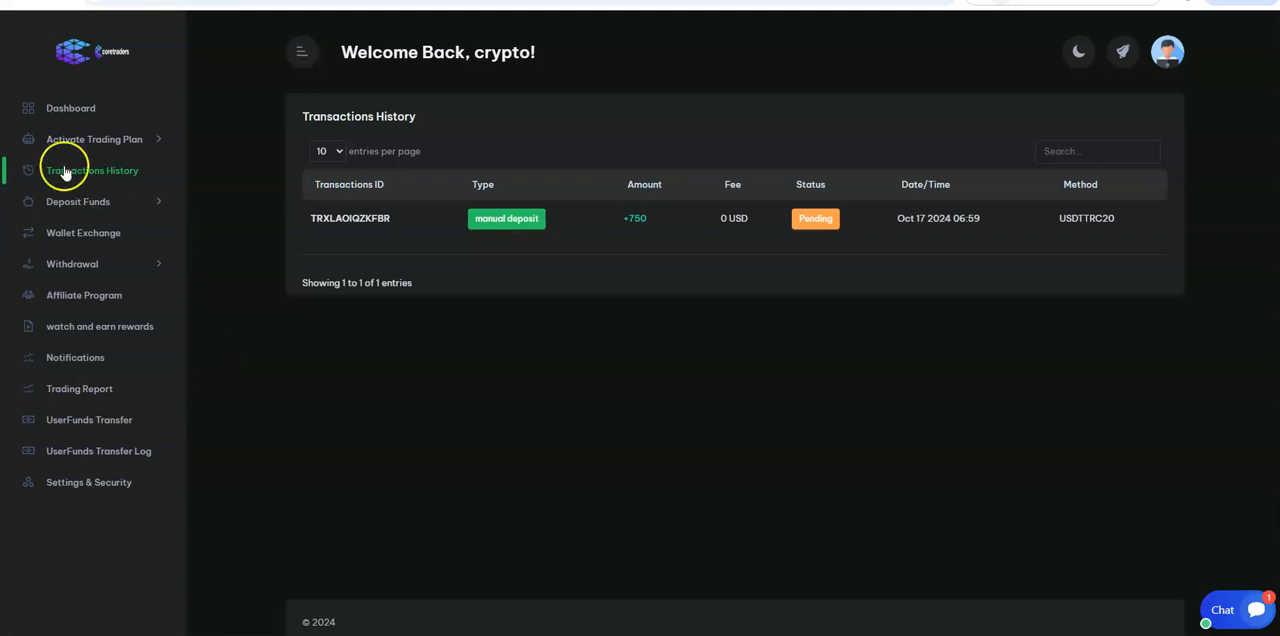
# - Return to the dashboard overview showing $0 balances
pyautogui.click(70, 108)
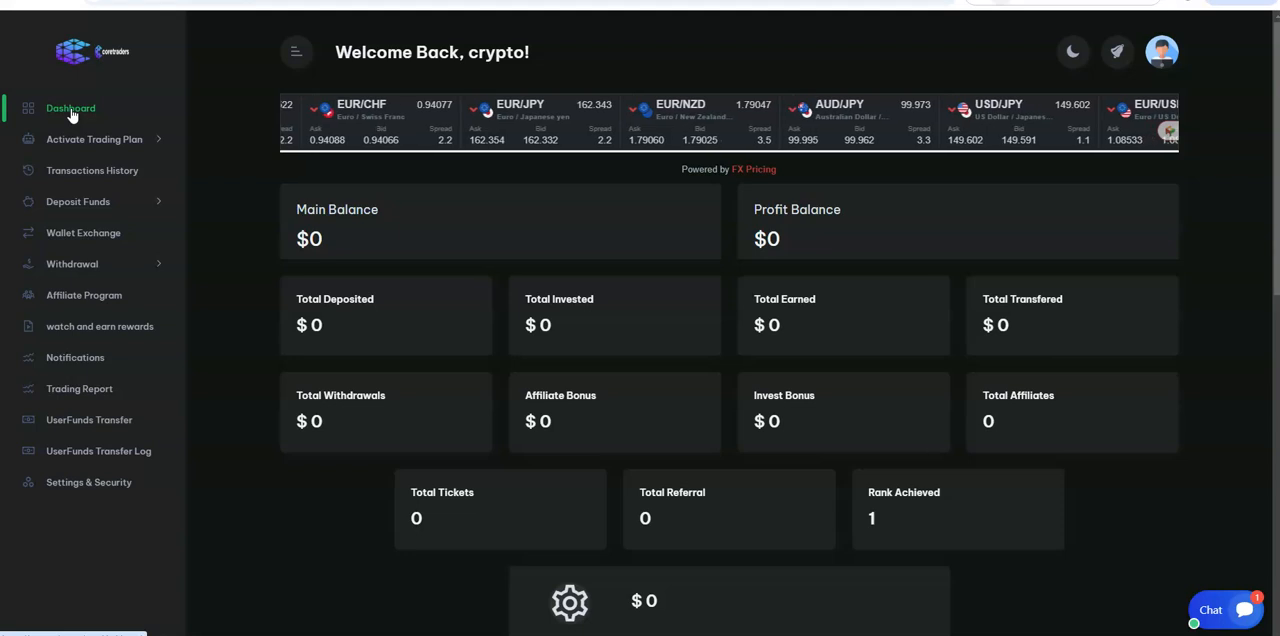
pyautogui.moveTo(42, 556)
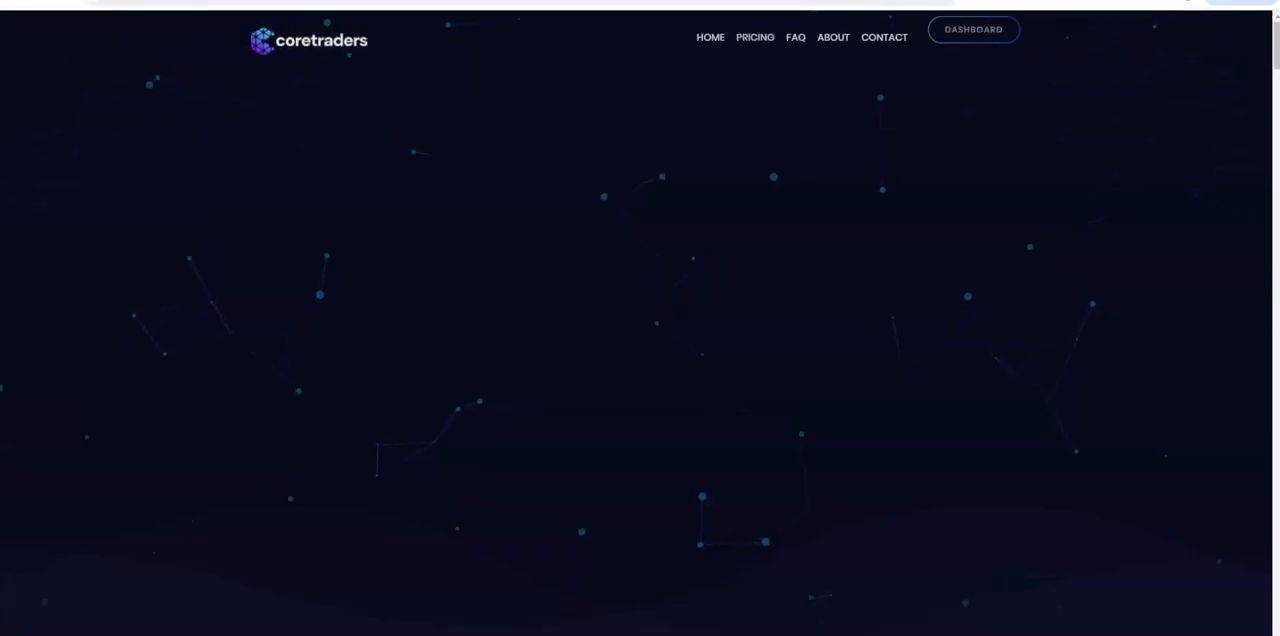
# - Browse General Faq tabs 1, 2 and 3, collapse 'What is CoreTraders?', and return to the dashboard
pyautogui.click(796, 36)
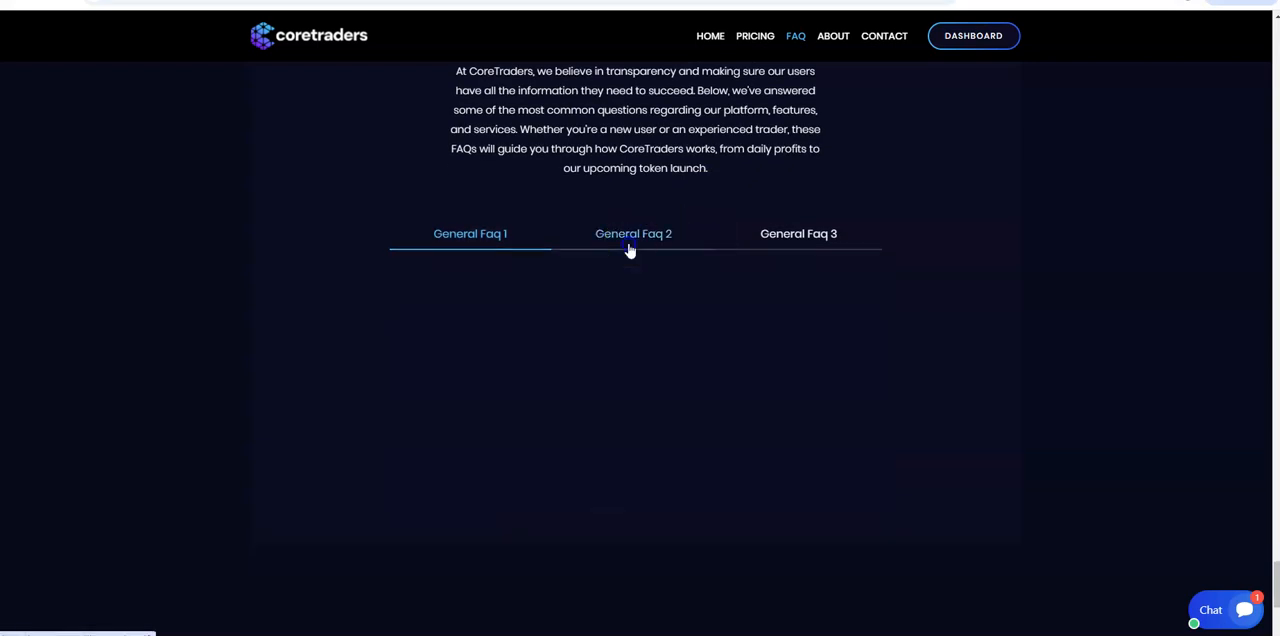
pyautogui.click(632, 232)
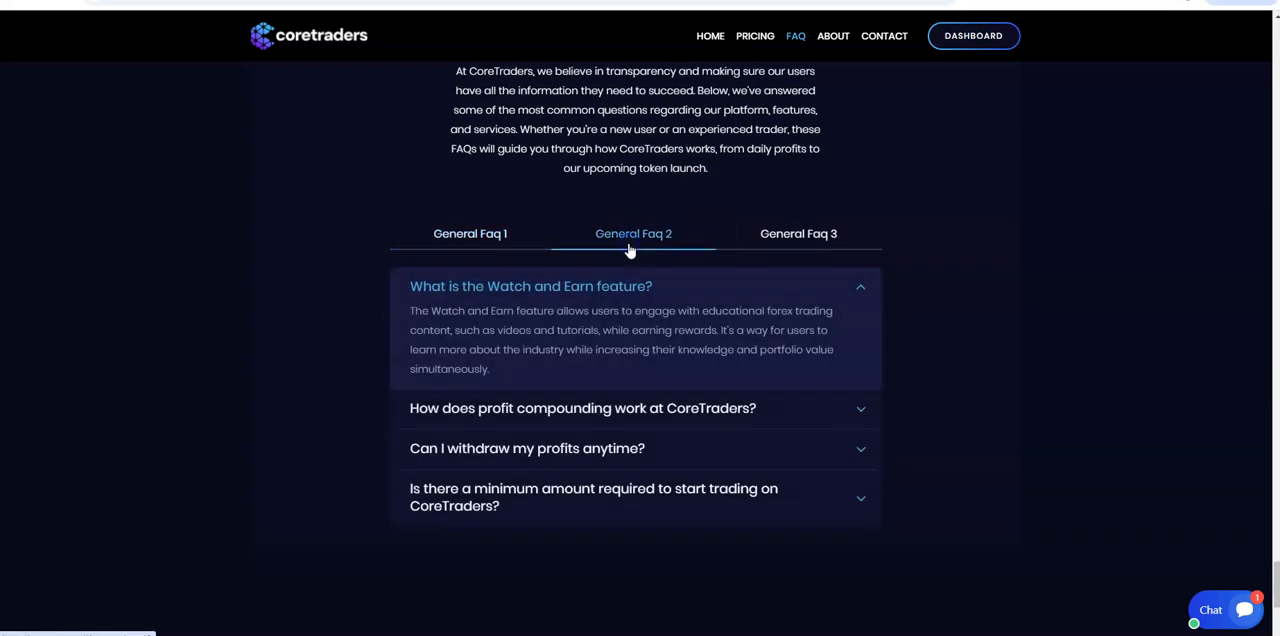
pyautogui.click(798, 232)
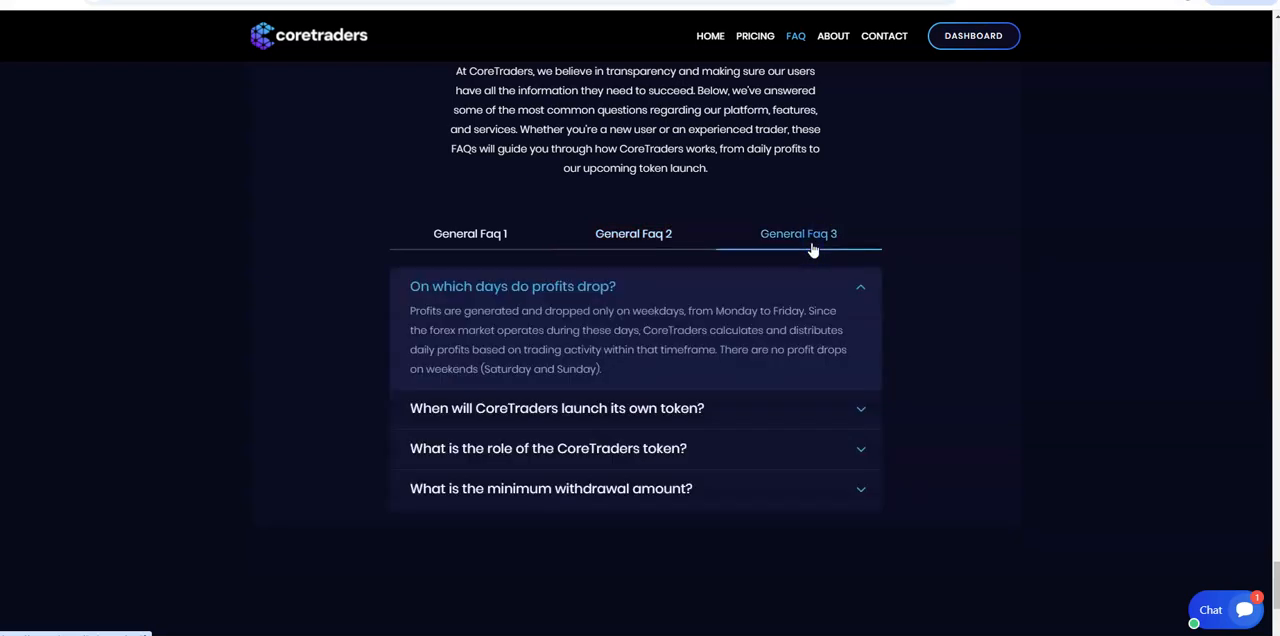
pyautogui.click(632, 232)
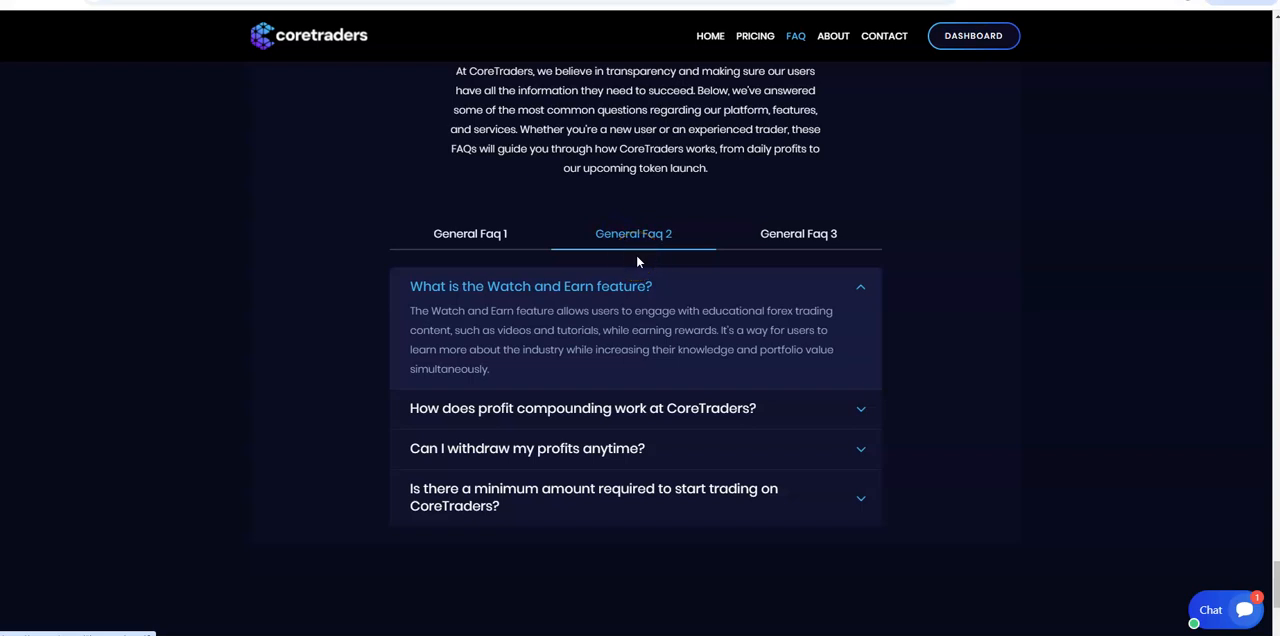
pyautogui.click(468, 232)
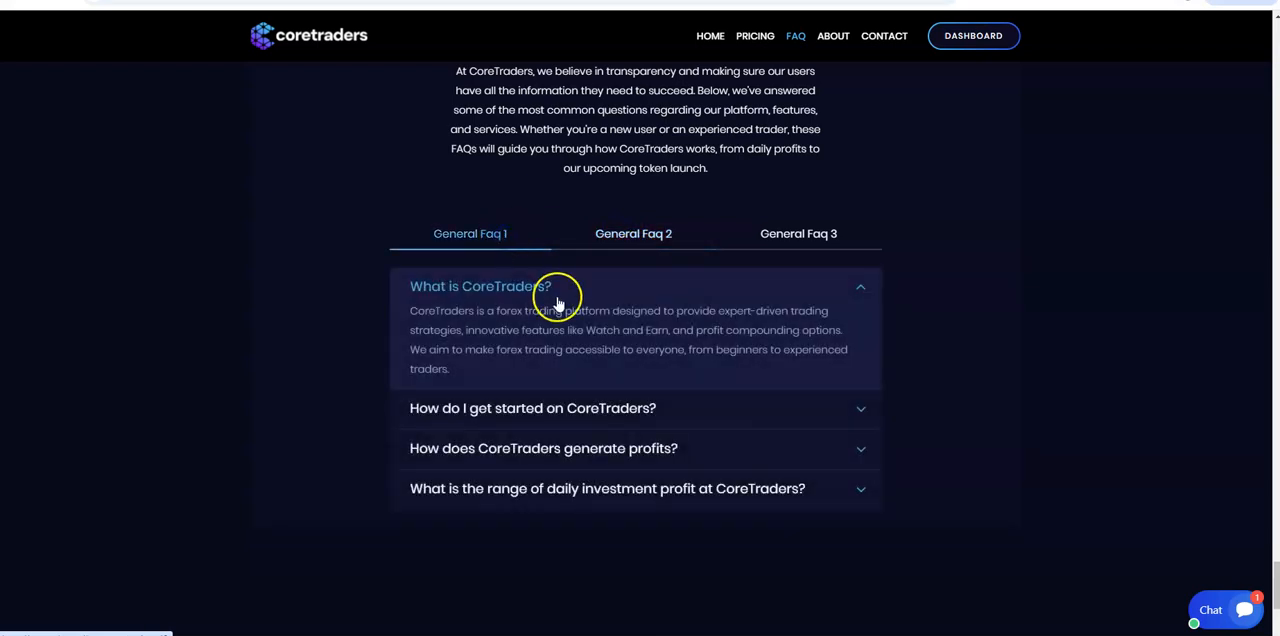
pyautogui.moveTo(512, 272)
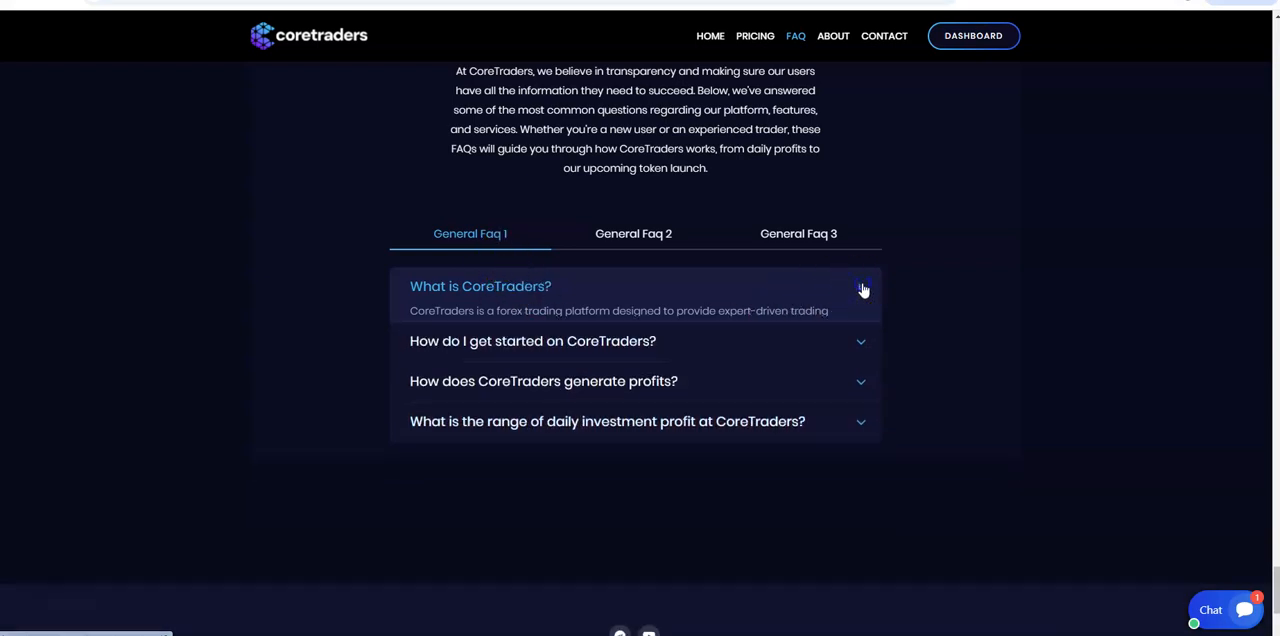
pyautogui.click(480, 286)
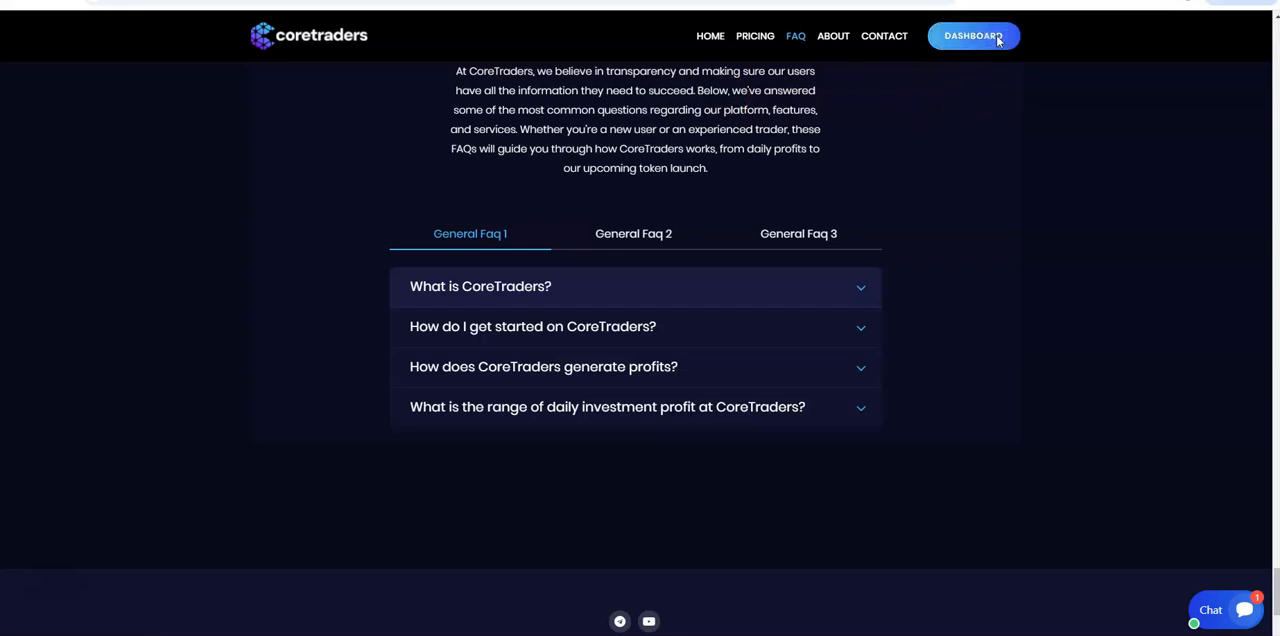
pyautogui.click(972, 36)
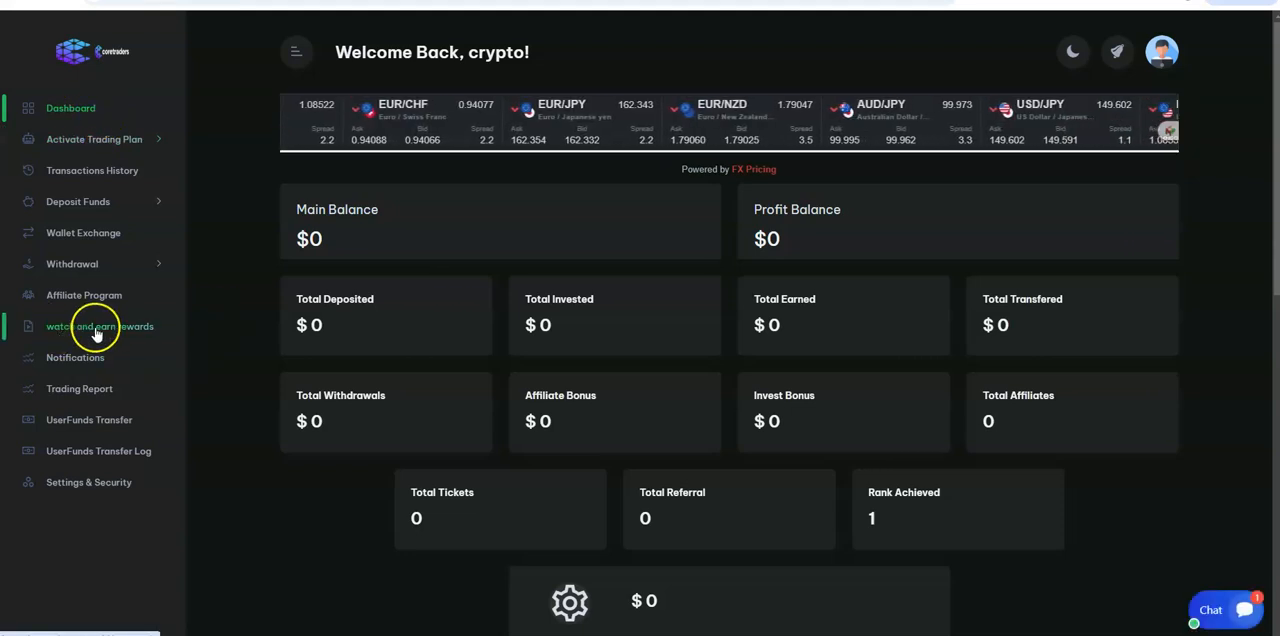
pyautogui.click(100, 326)
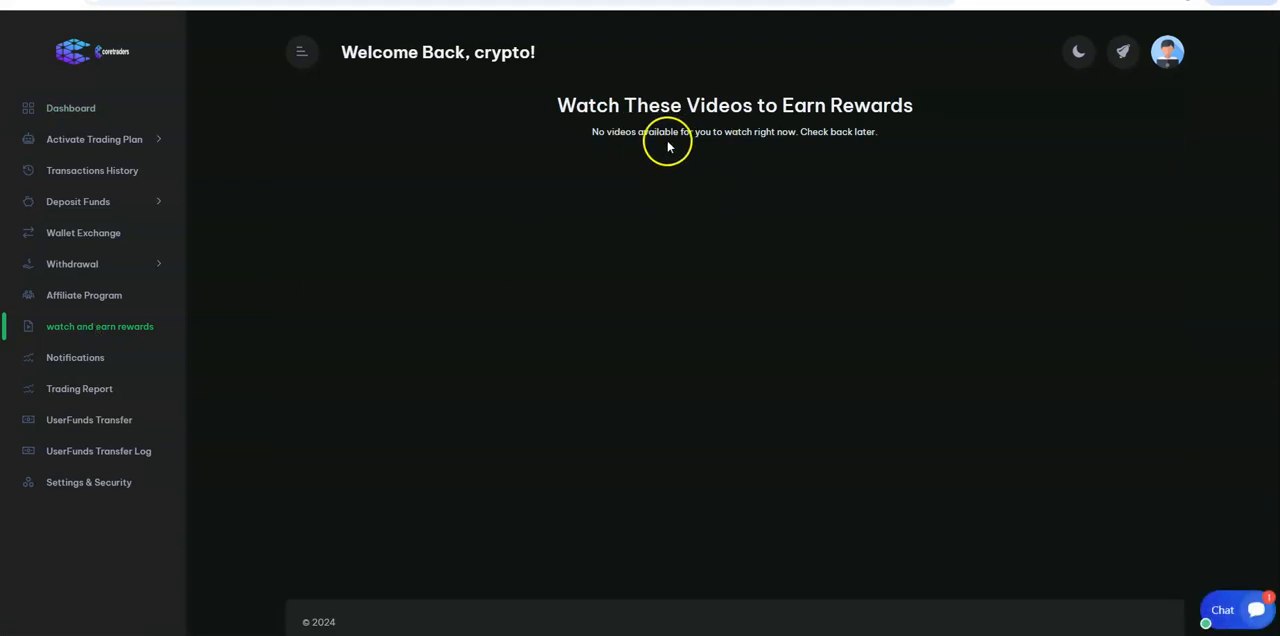
pyautogui.moveTo(792, 148)
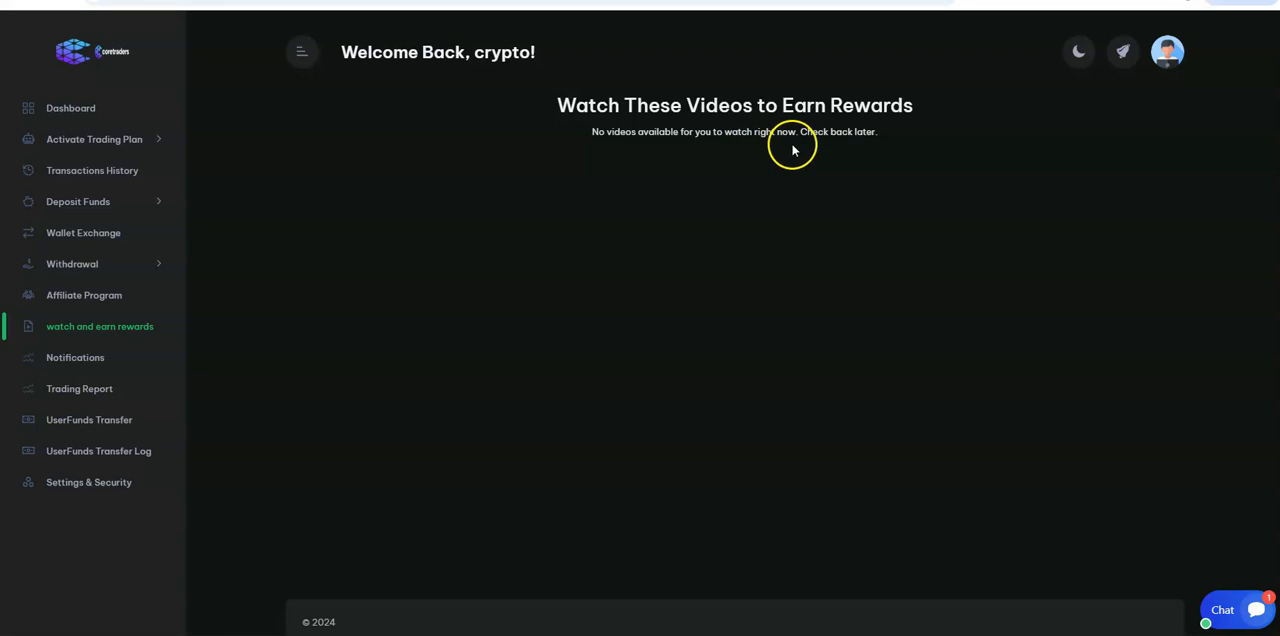
pyautogui.moveTo(828, 120)
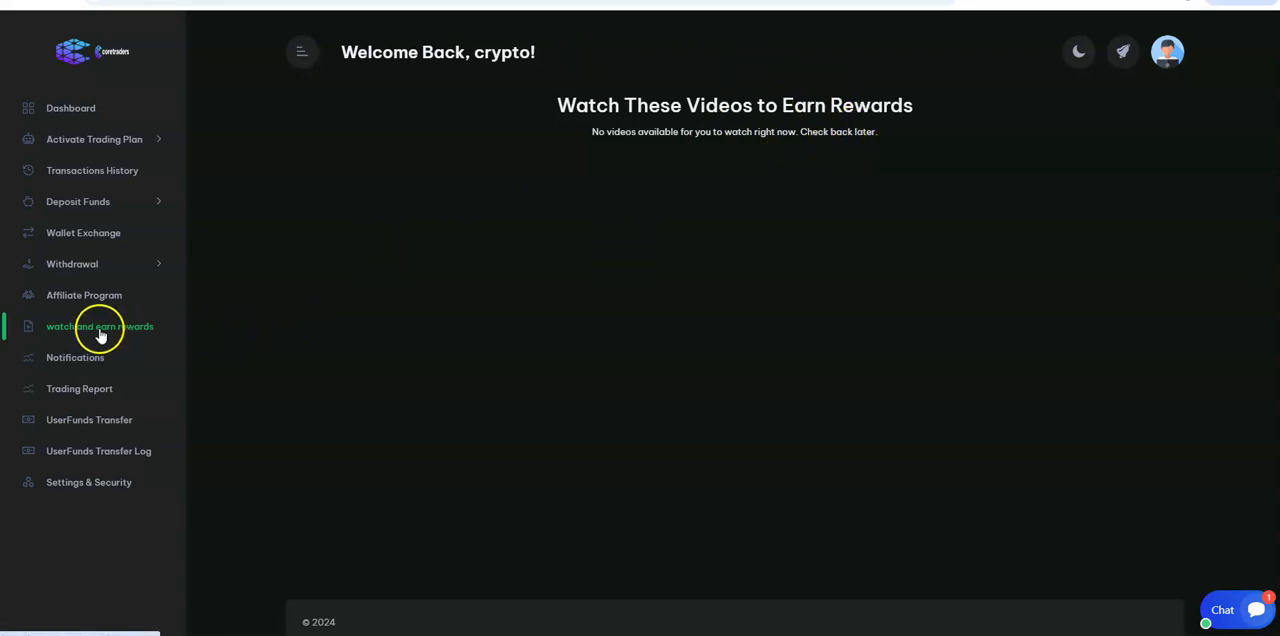
pyautogui.click(70, 108)
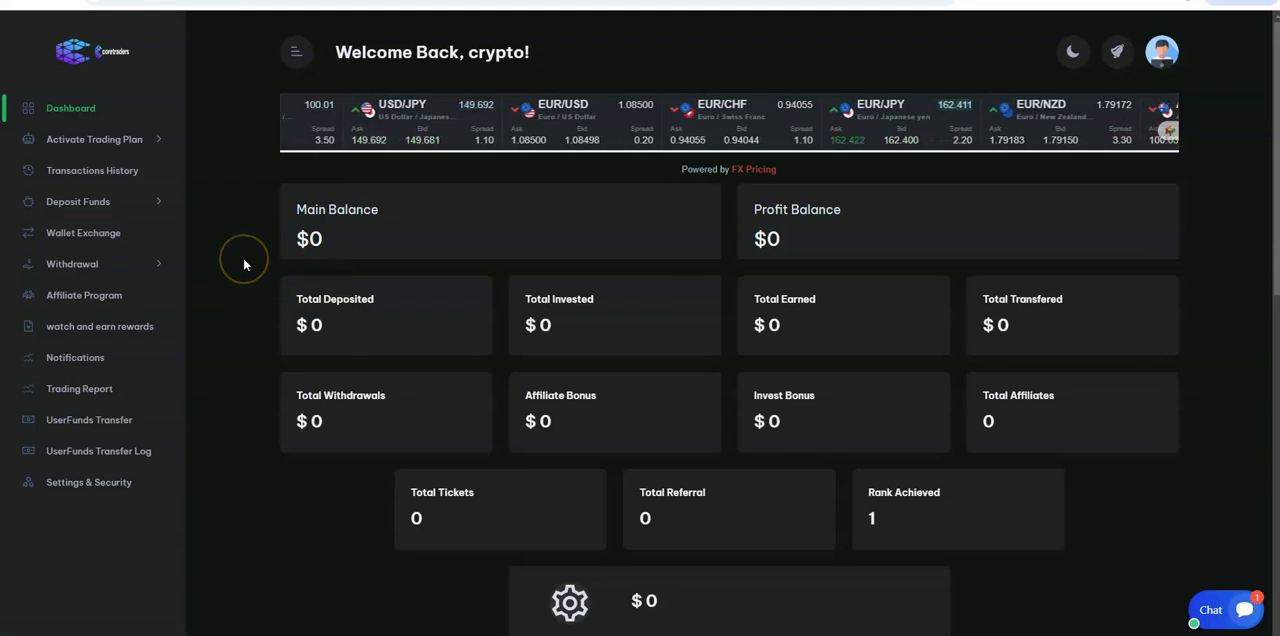
pyautogui.moveTo(244, 264)
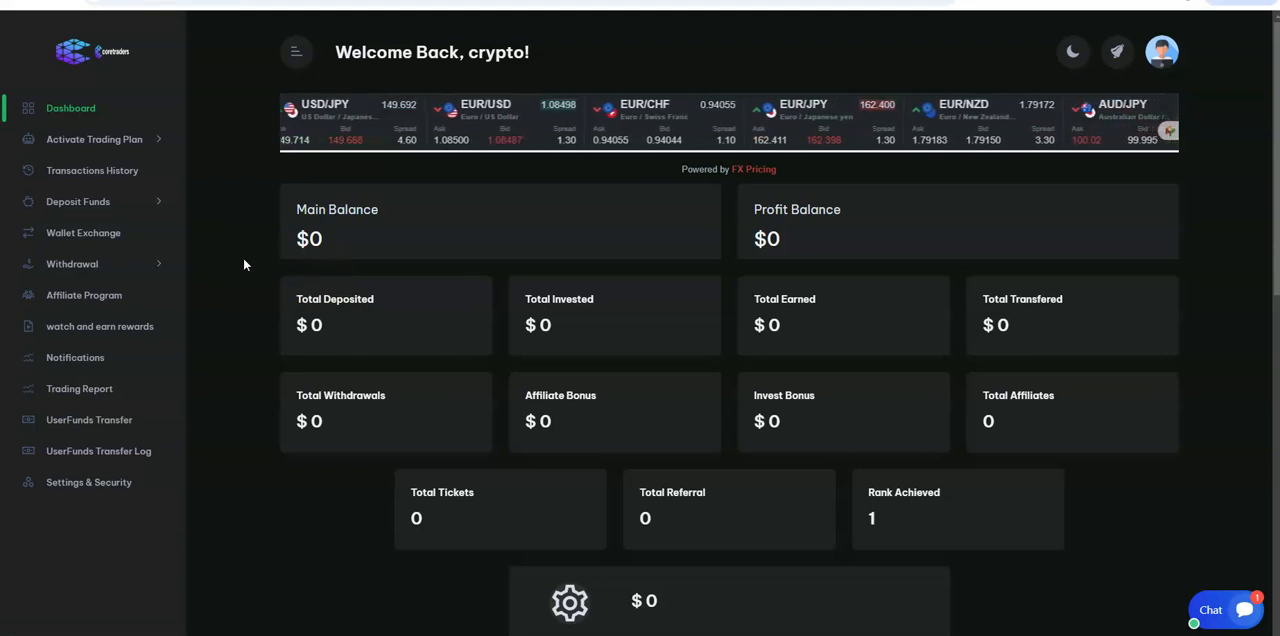